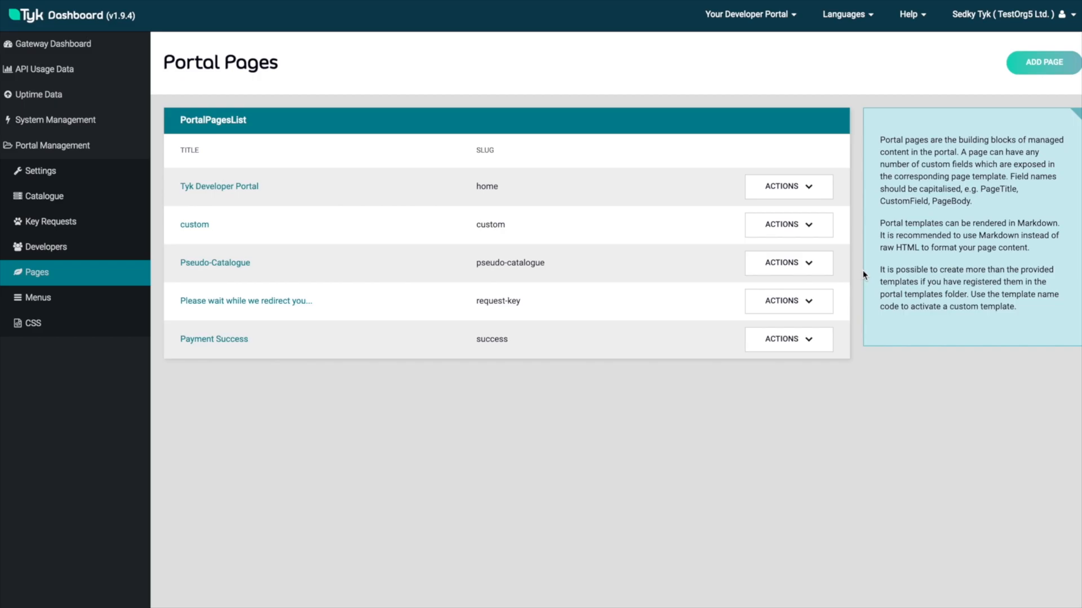
mouse_move(428, 82)
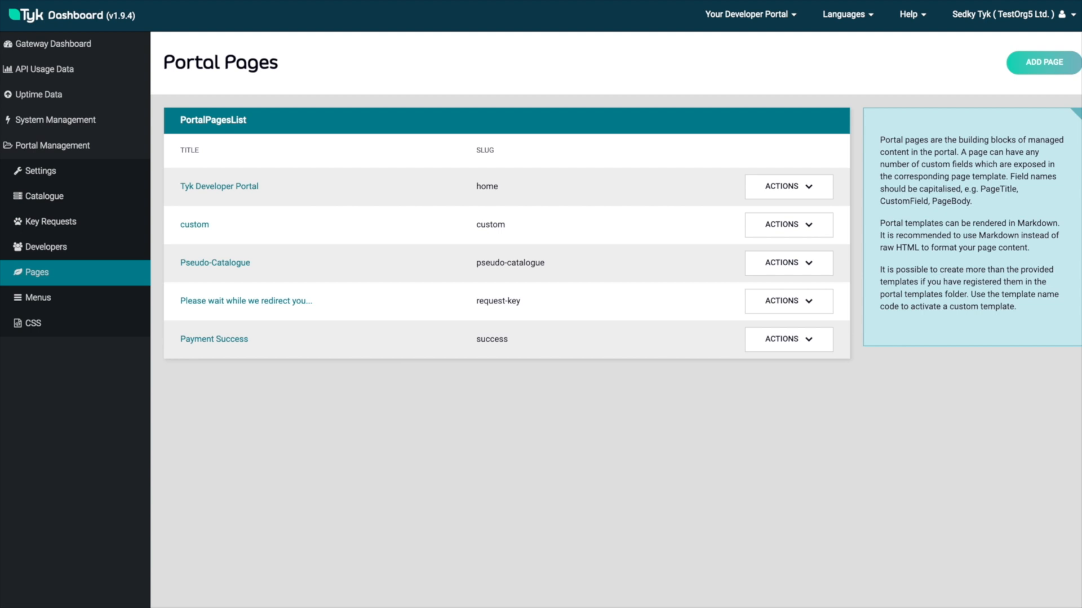
mouse_move(326, 67)
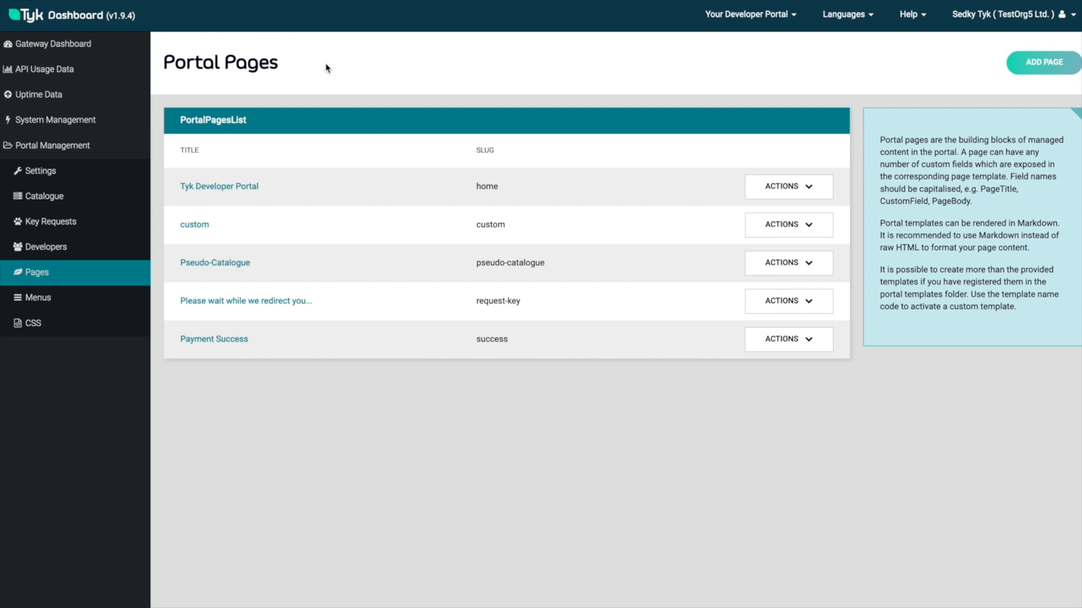
mouse_move(338, 66)
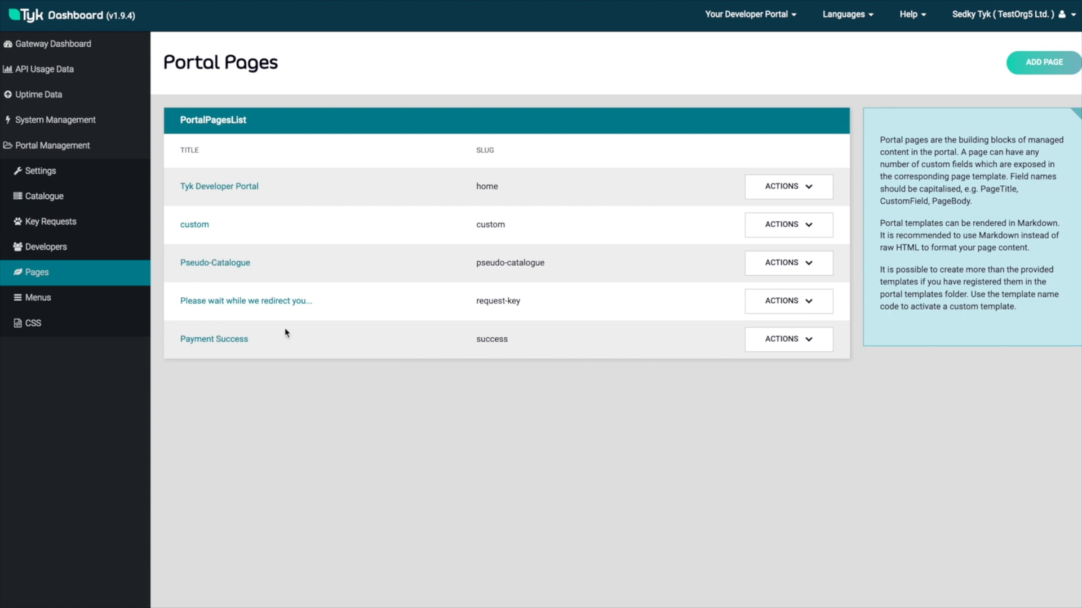
Switch to the live portal's Pseudo-Catalogue page and highlight its 'Input Here' placeholder
click(245, 300)
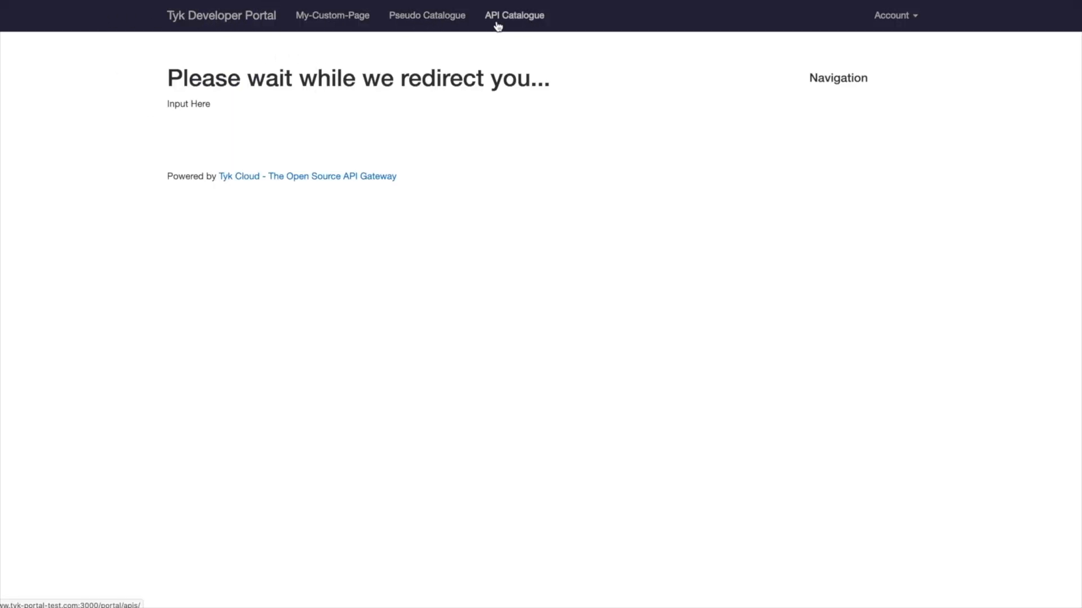
click(332, 15)
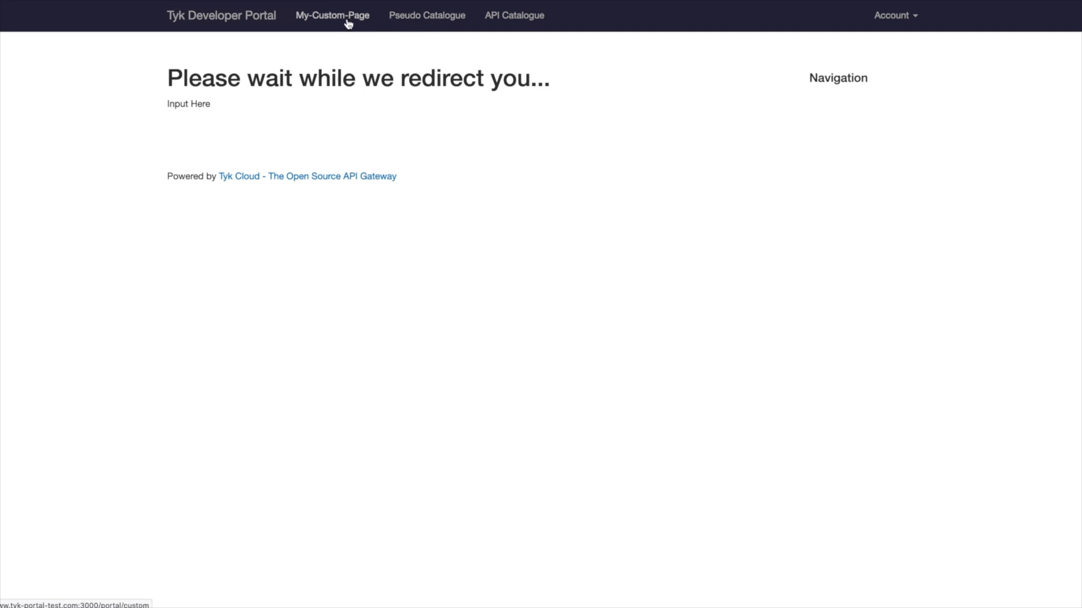
click(425, 15)
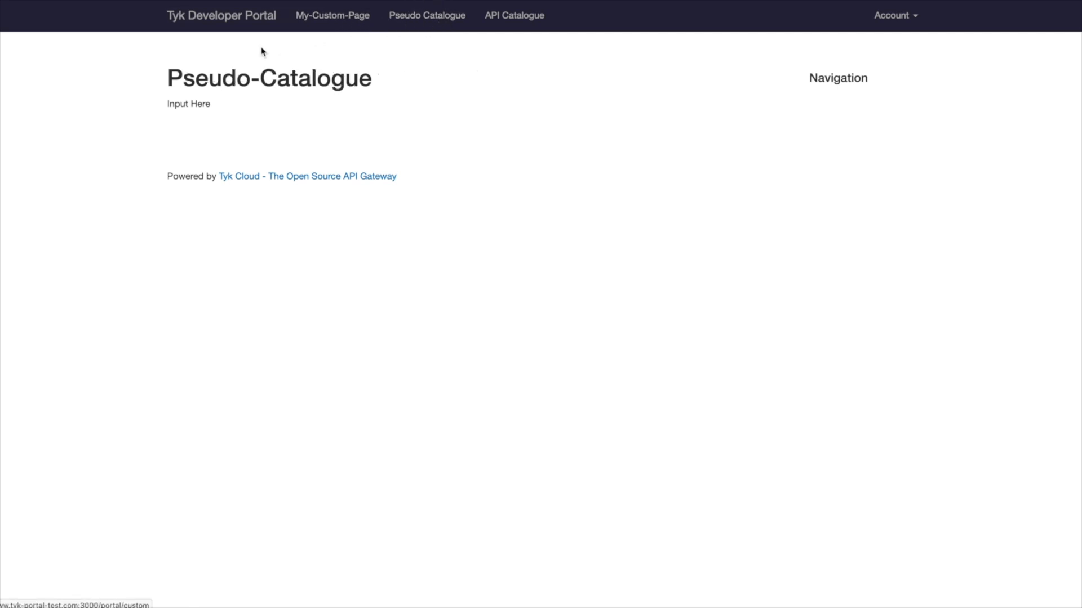
double_click(188, 103)
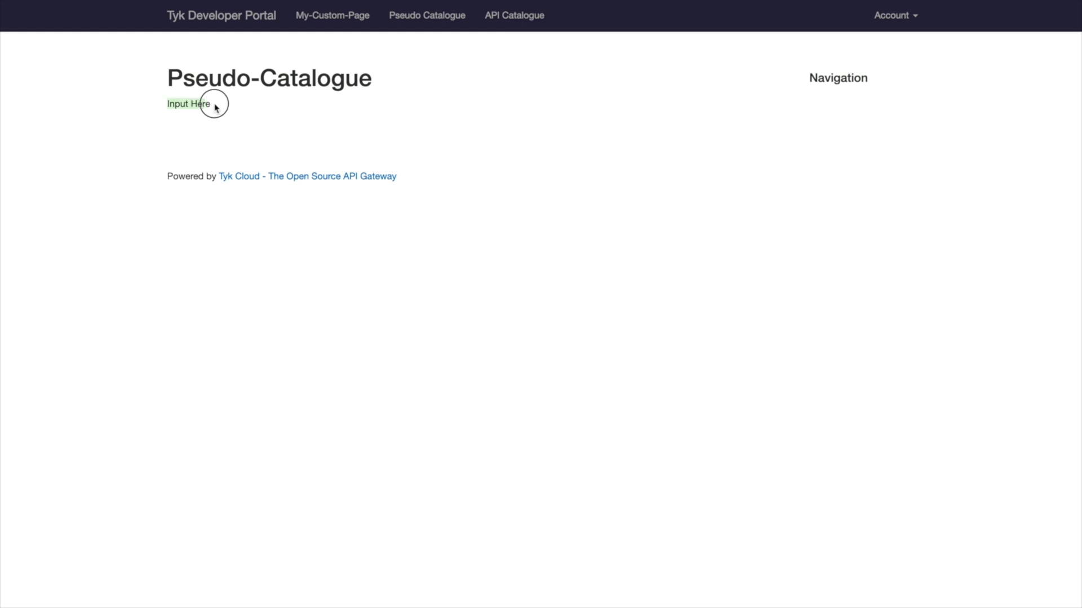
mouse_move(221, 106)
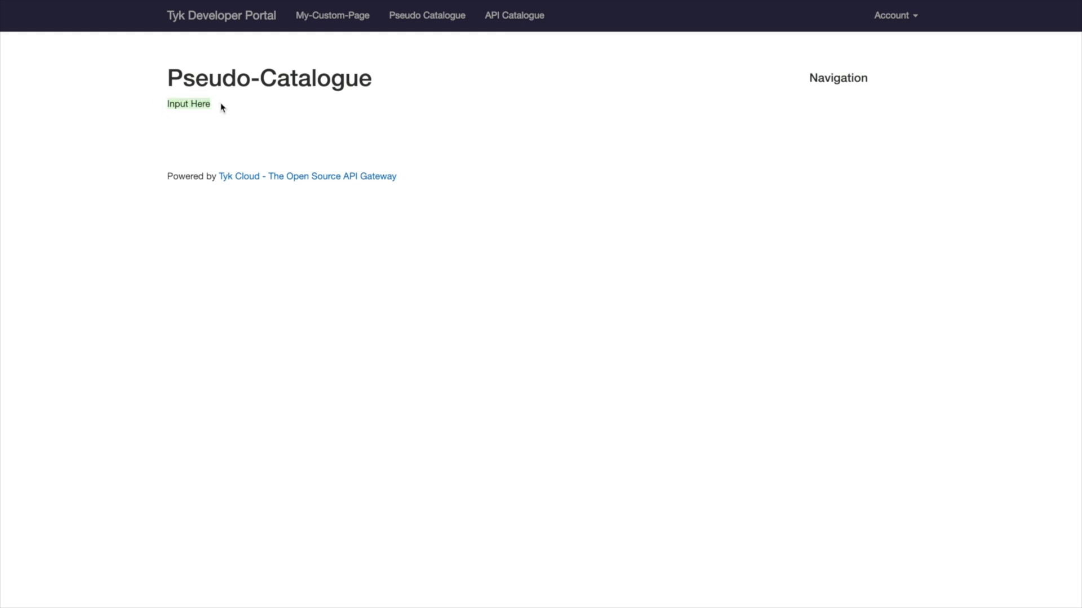
mouse_move(200, 138)
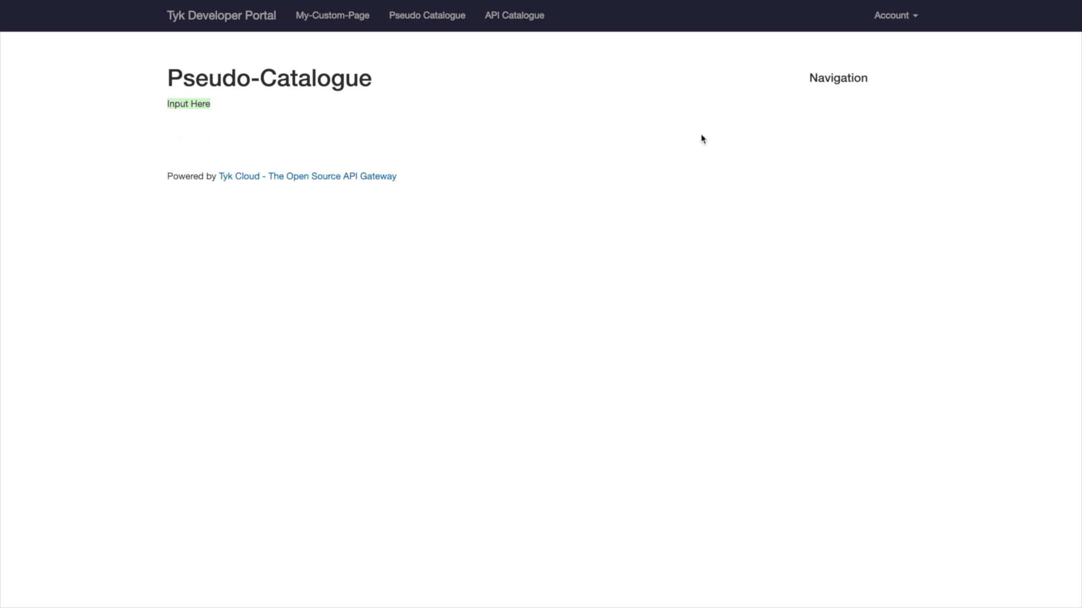
mouse_move(602, 168)
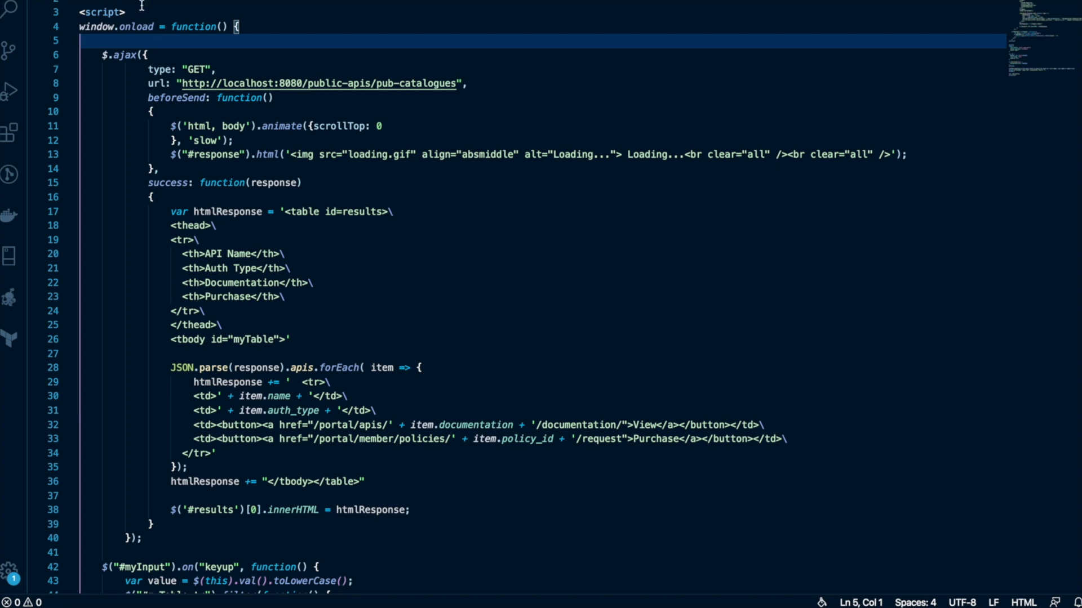
mouse_move(183, 7)
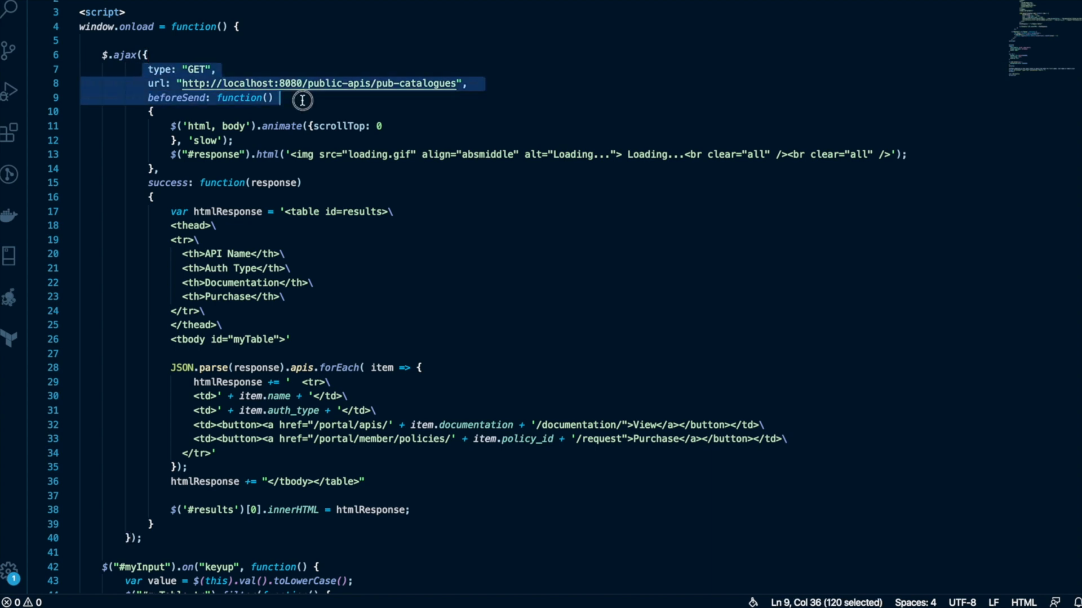
click(180, 84)
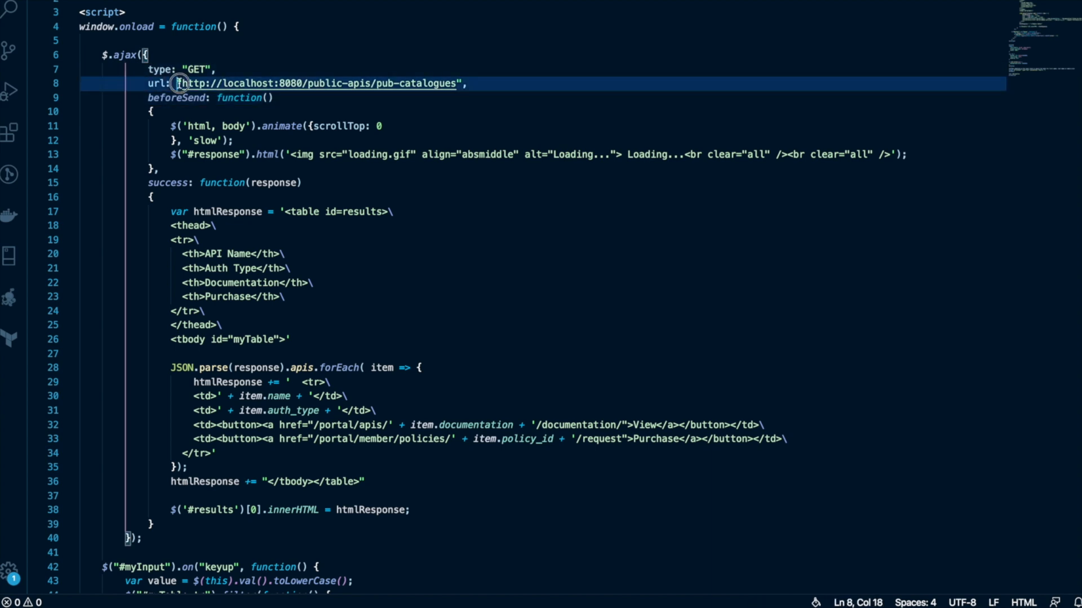
drag(180, 83, 296, 82)
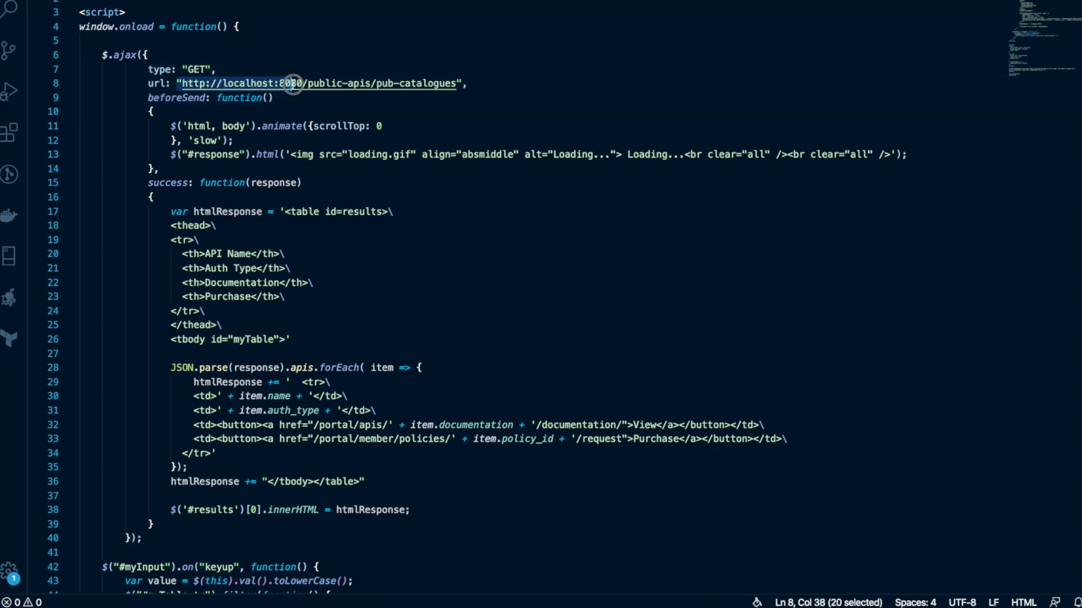
mouse_move(296, 83)
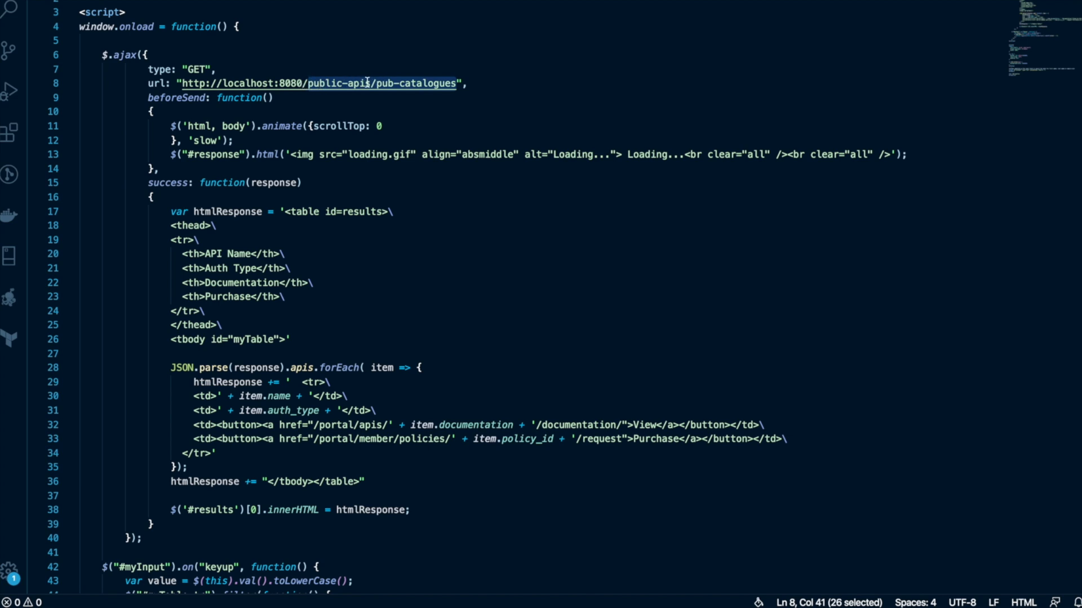
mouse_move(400, 83)
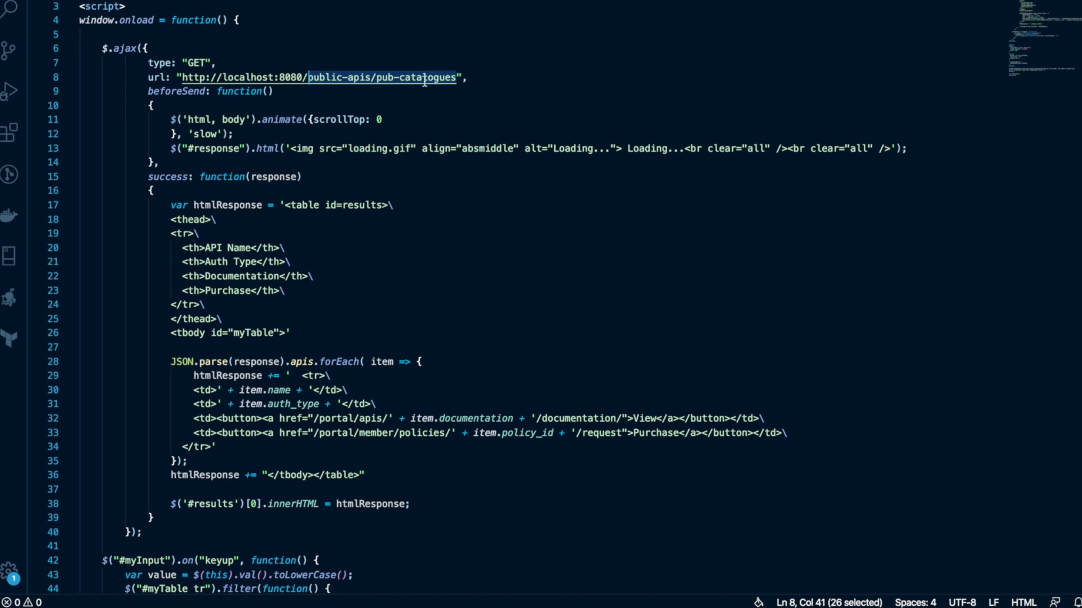
mouse_move(385, 78)
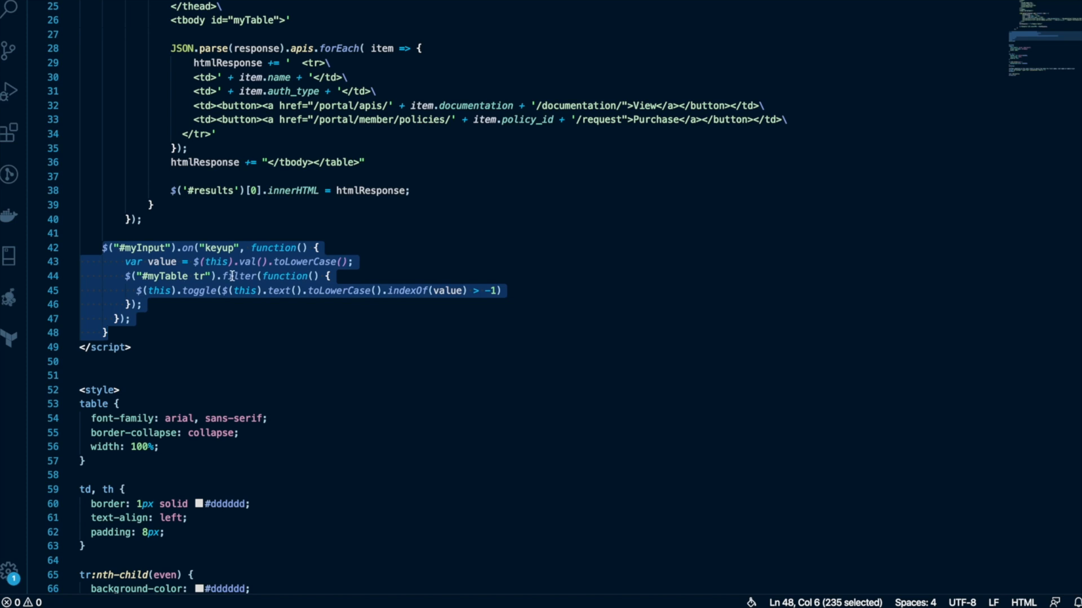
scroll(down, 3)
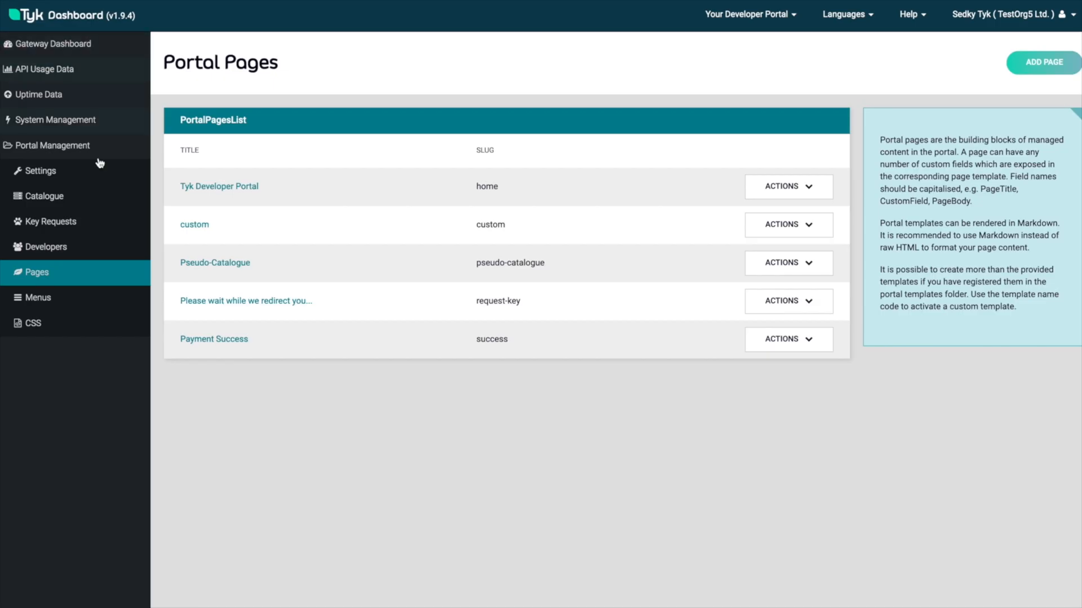
mouse_move(90, 272)
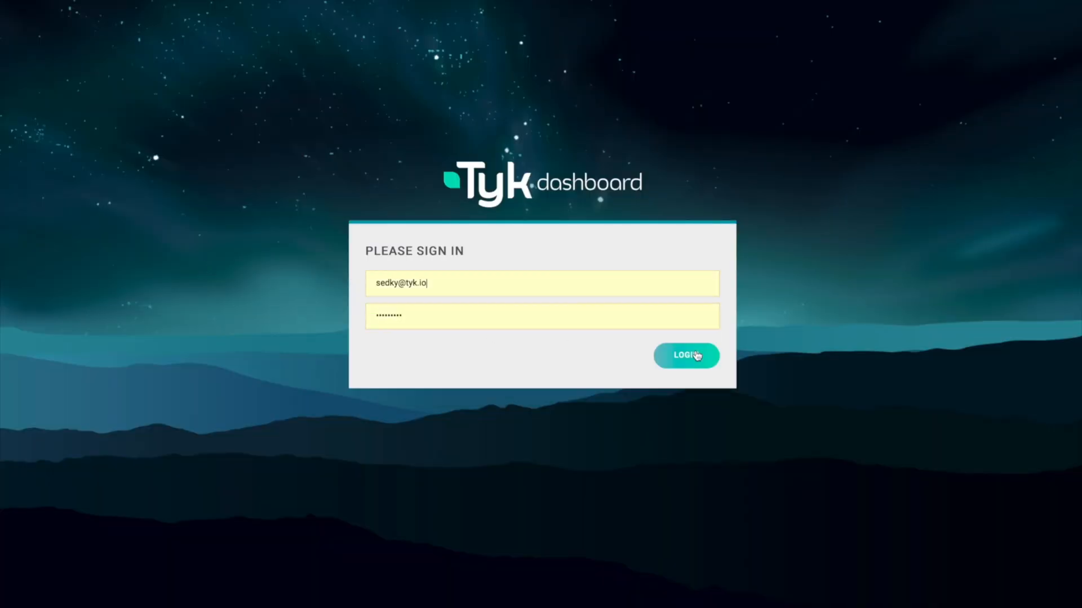
click(686, 356)
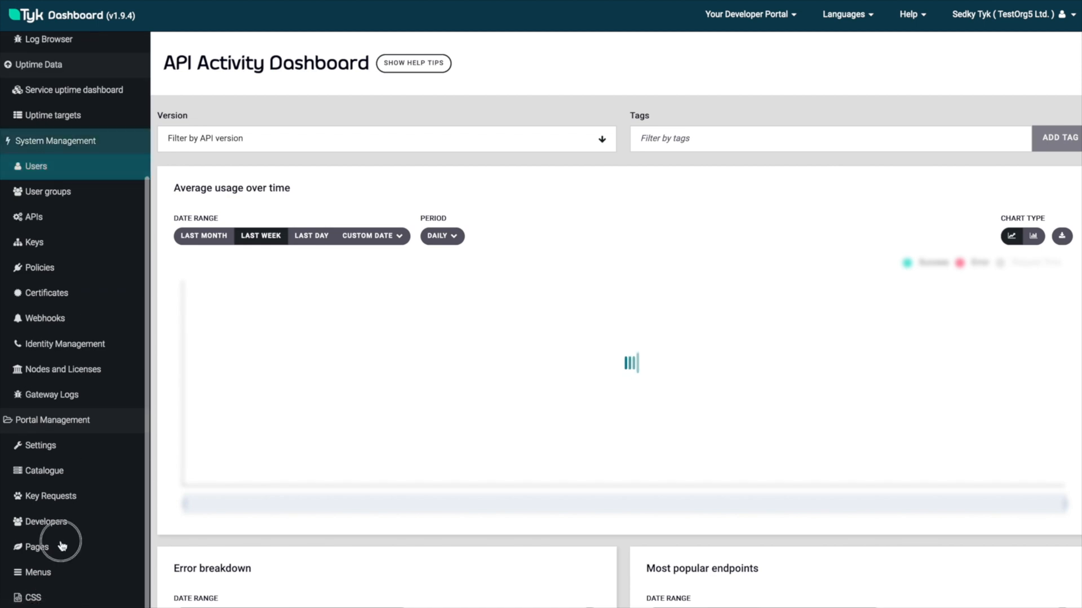
click(62, 369)
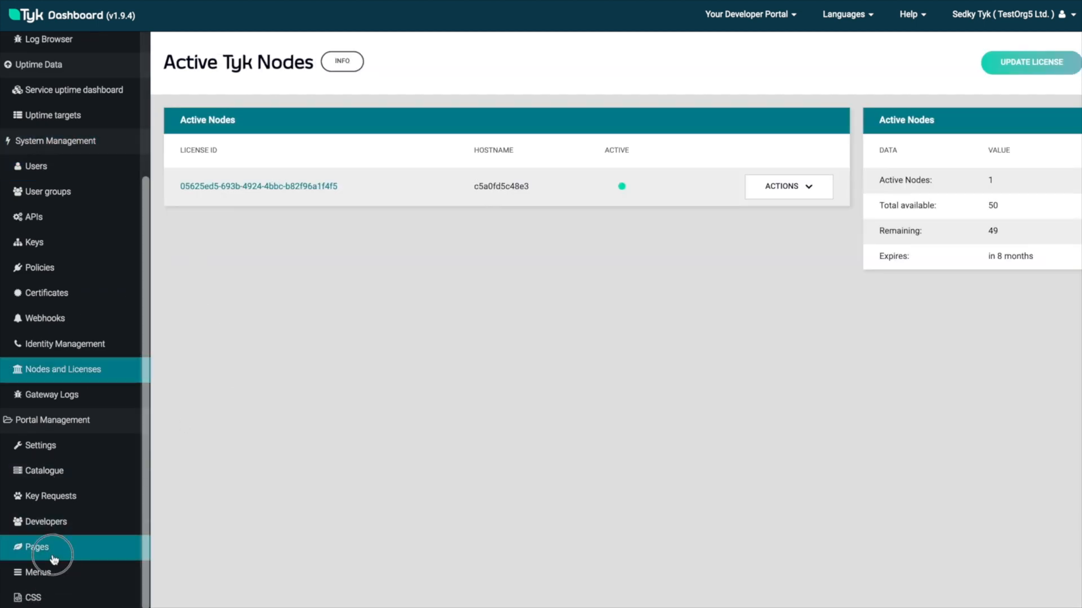
click(35, 547)
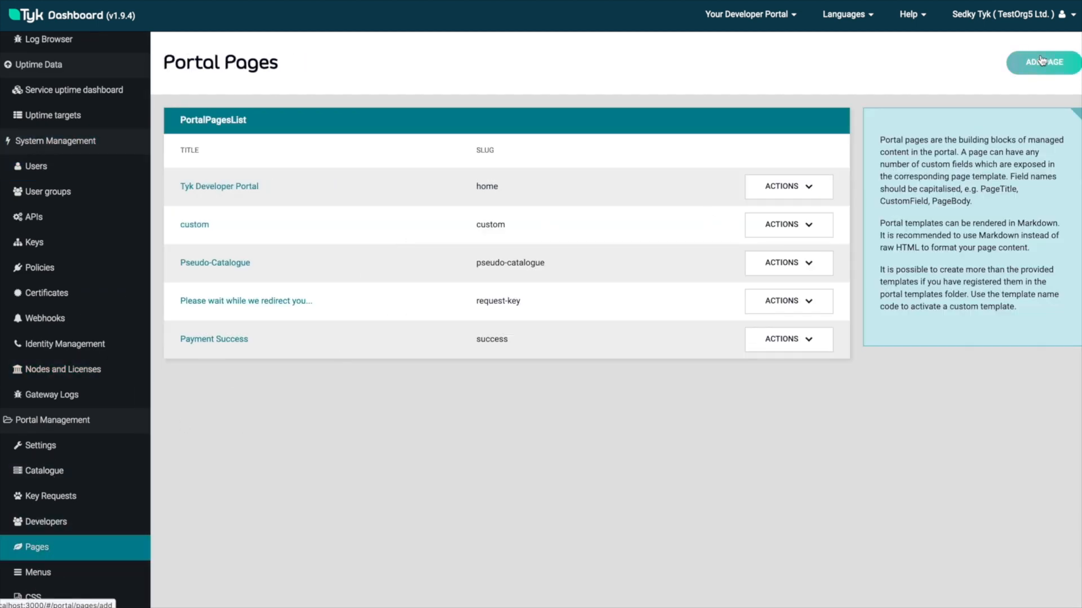
click(1043, 61)
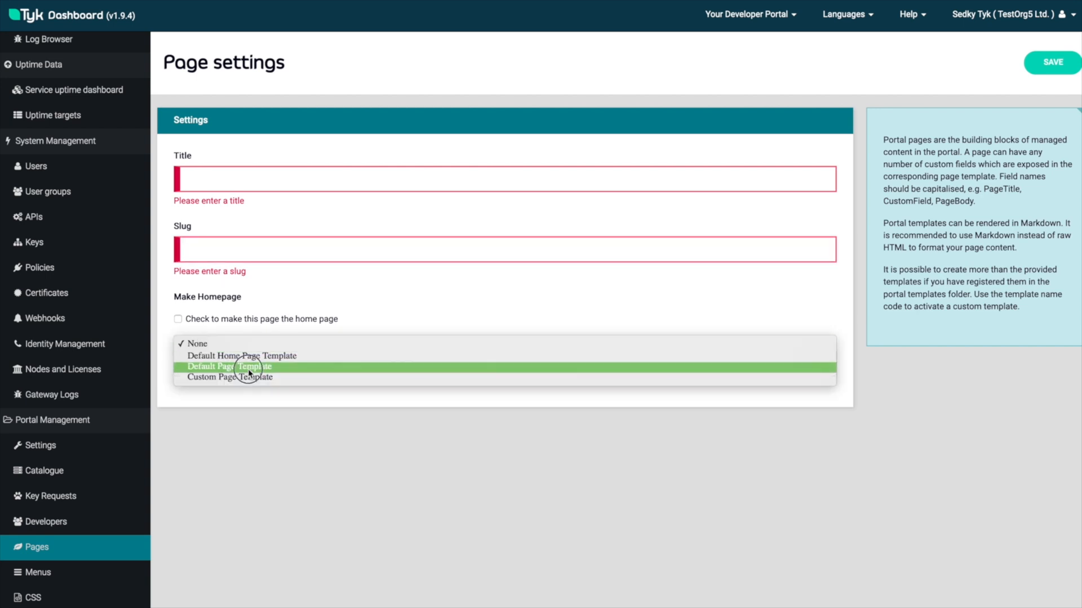
click(230, 366)
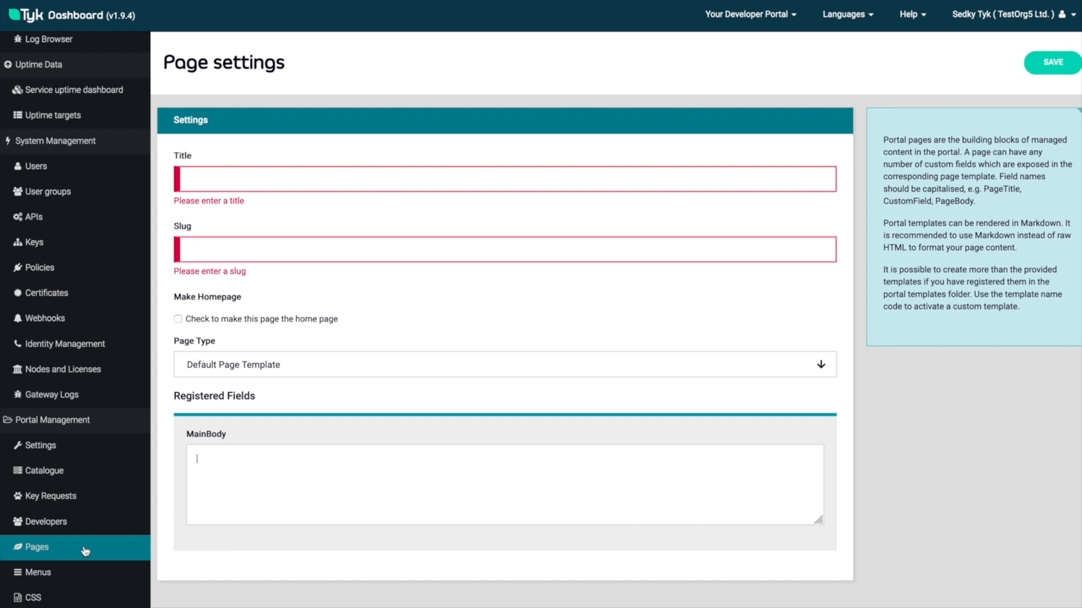
click(33, 547)
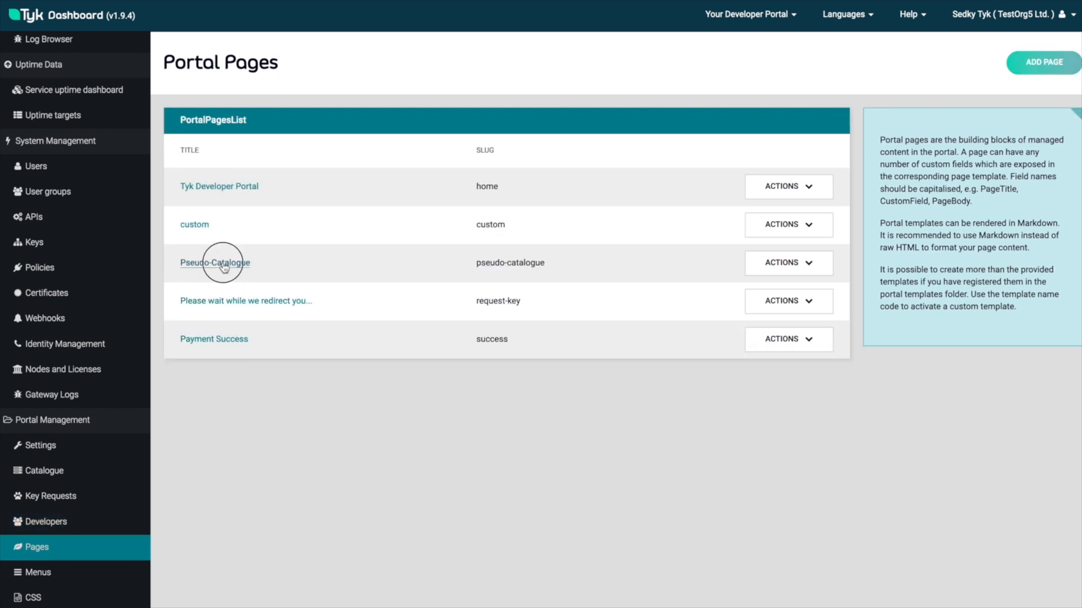
Save the Pseudo-Catalogue page settings with search-input and results markup in MainBody
click(214, 263)
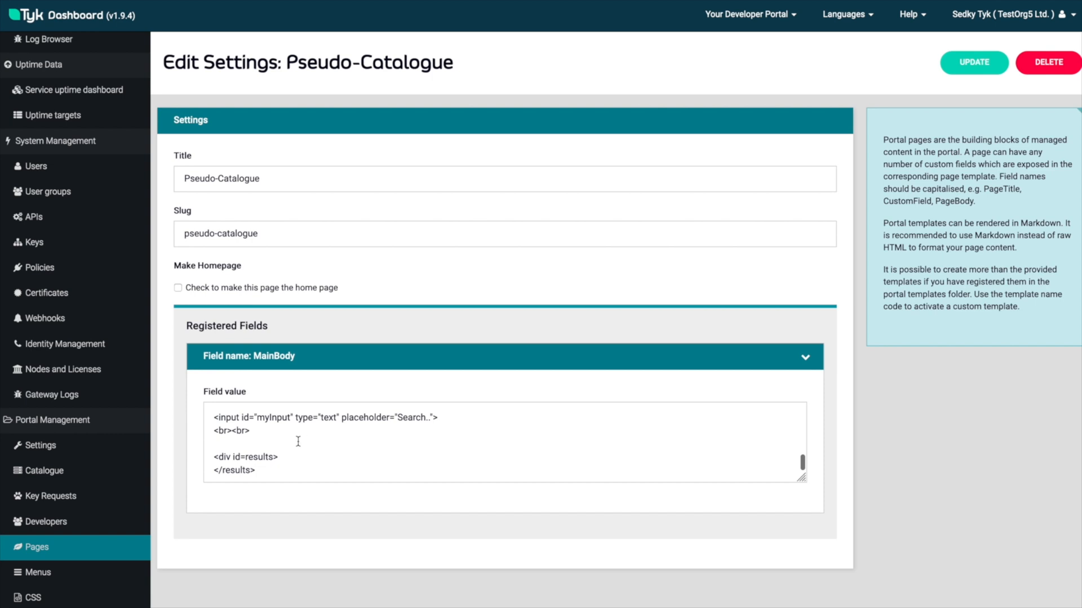
mouse_move(326, 453)
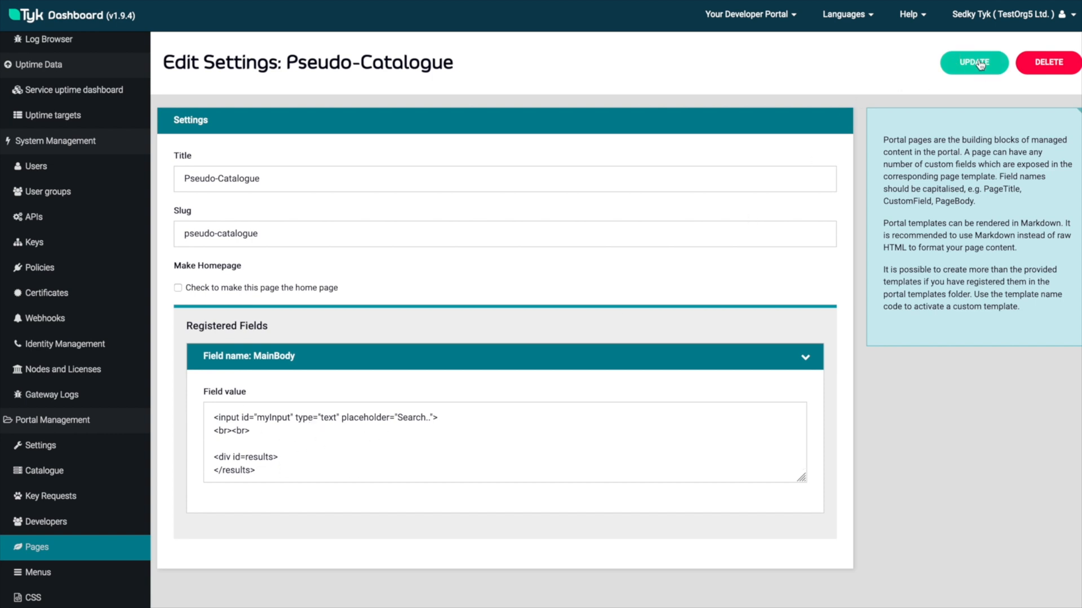
click(973, 62)
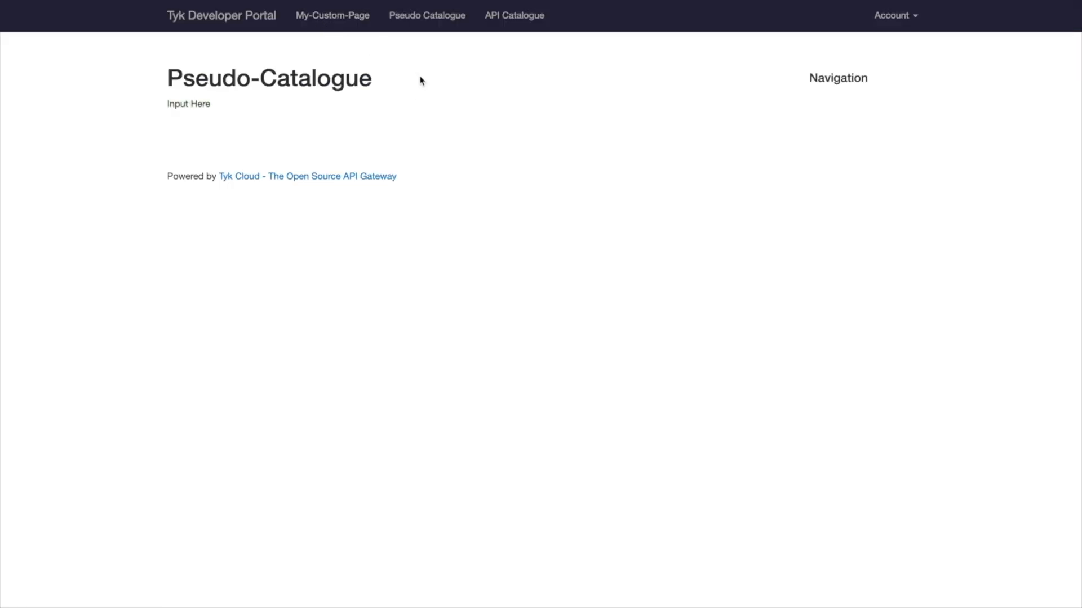
Return to the Pseudo-Catalogue page after the MainBody update is confirmed
click(425, 15)
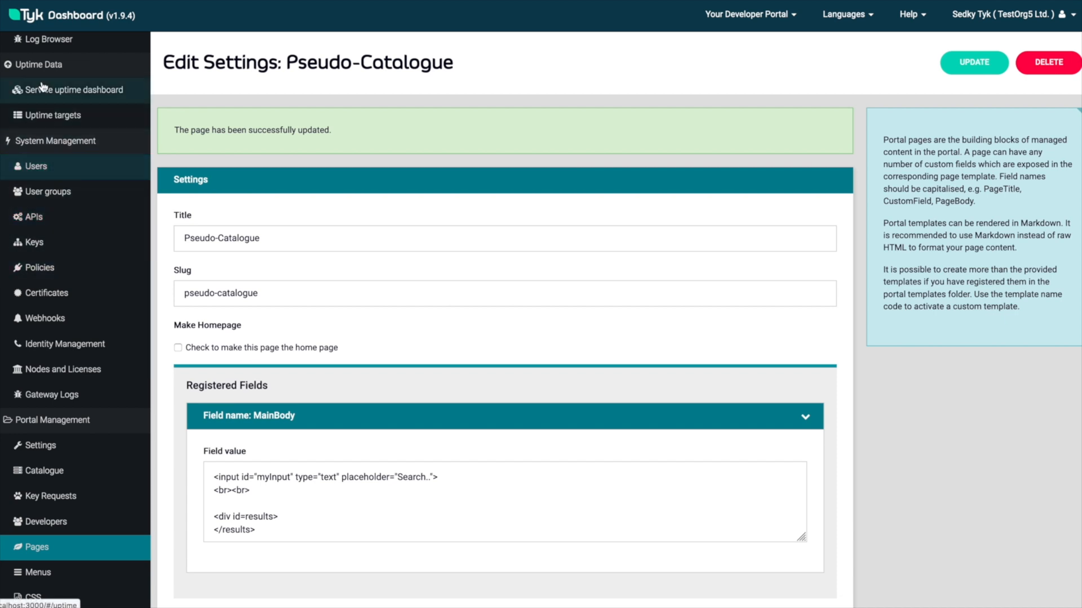
mouse_move(29, 217)
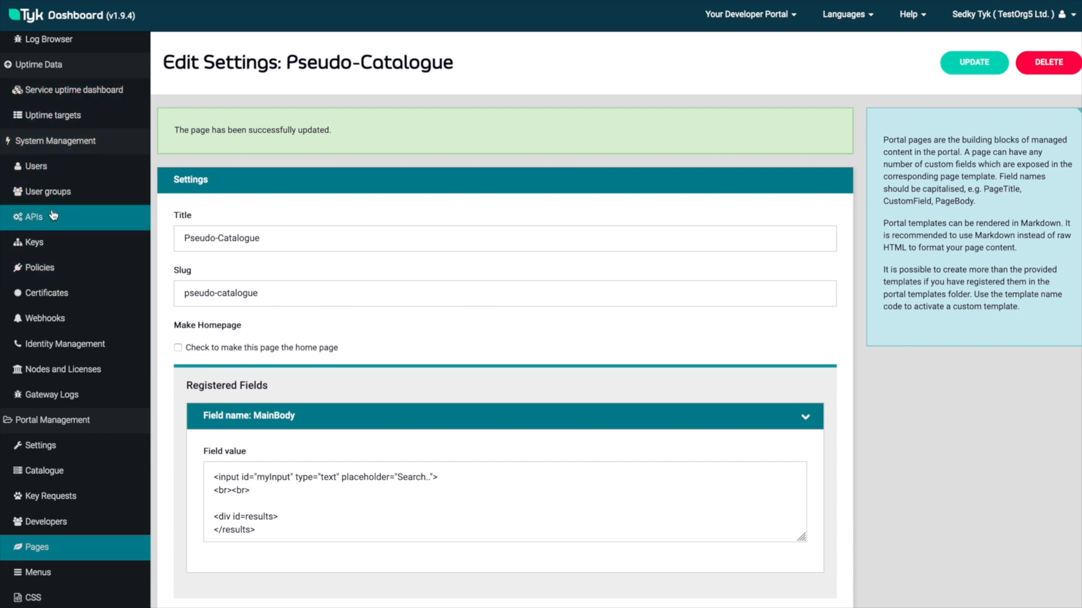
Find the public-apis API and view its pub-catalogue and success endpoints
click(30, 216)
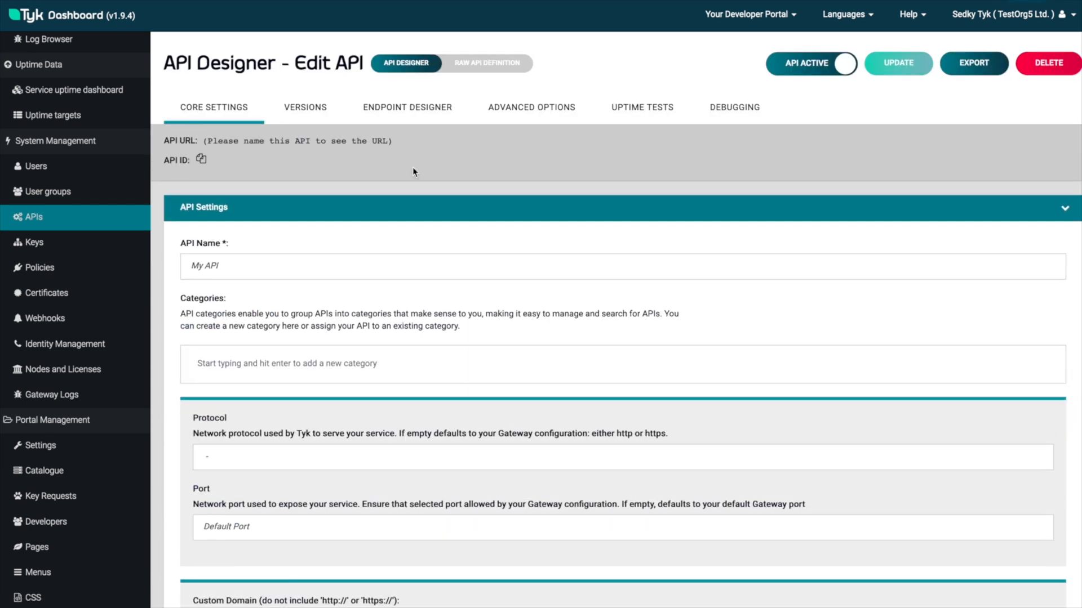
text(public-apis)
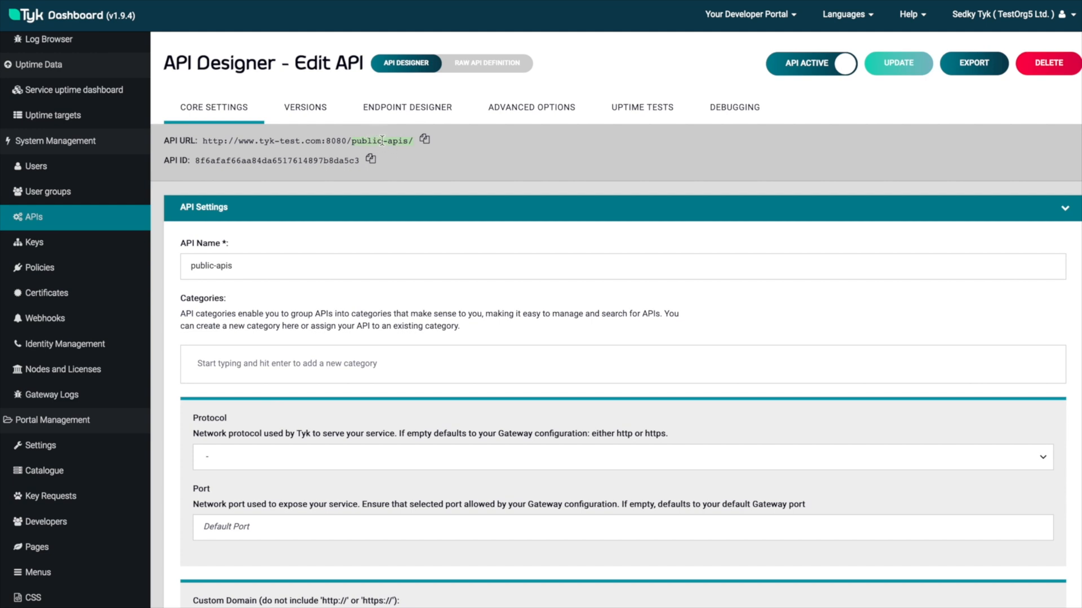
click(407, 107)
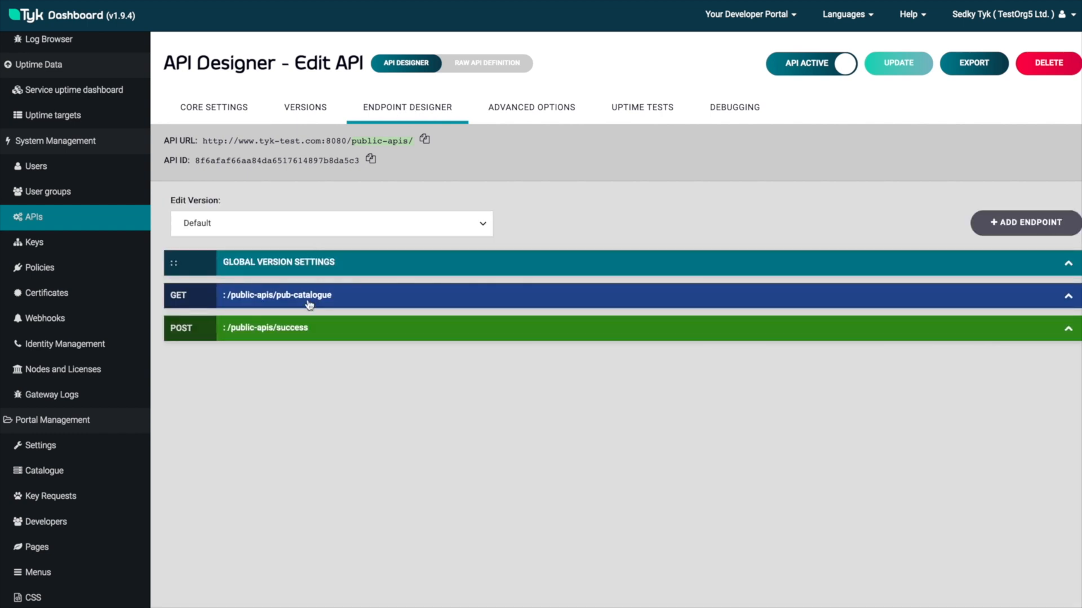
click(309, 296)
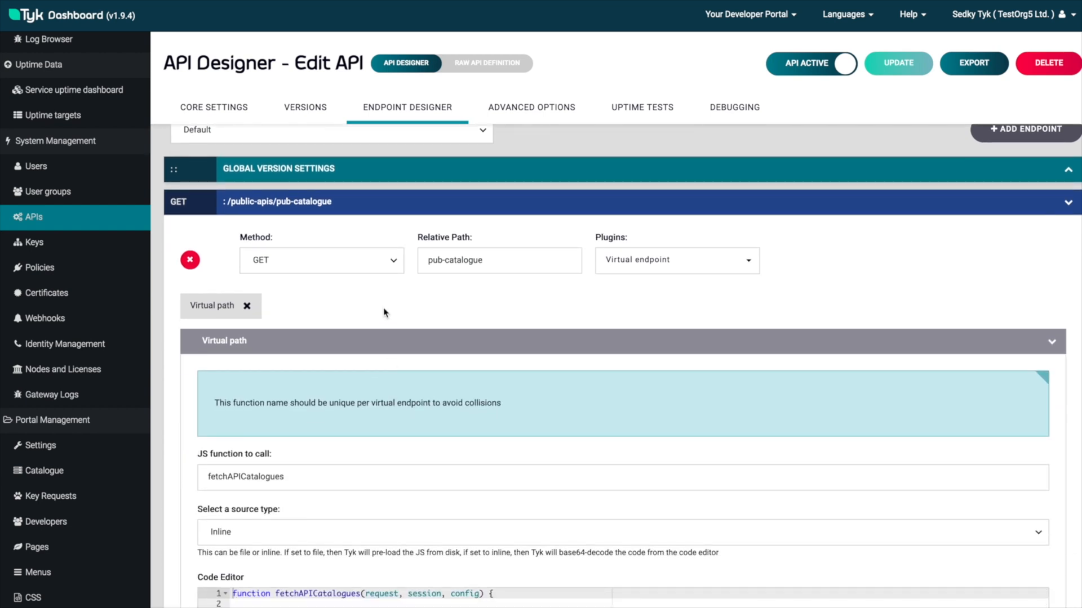
mouse_move(230, 229)
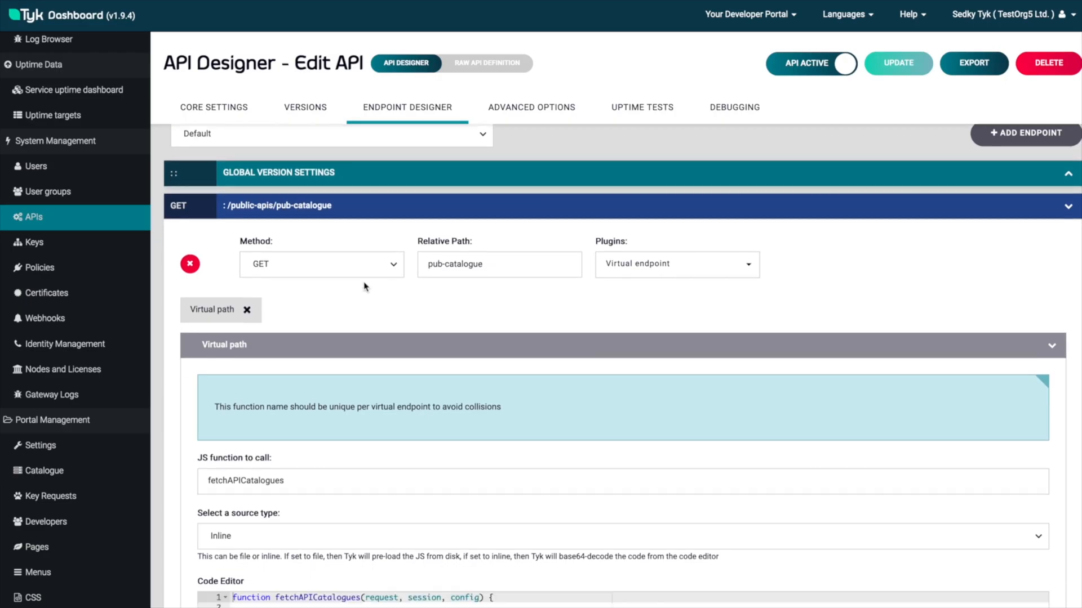
scroll(down, 3)
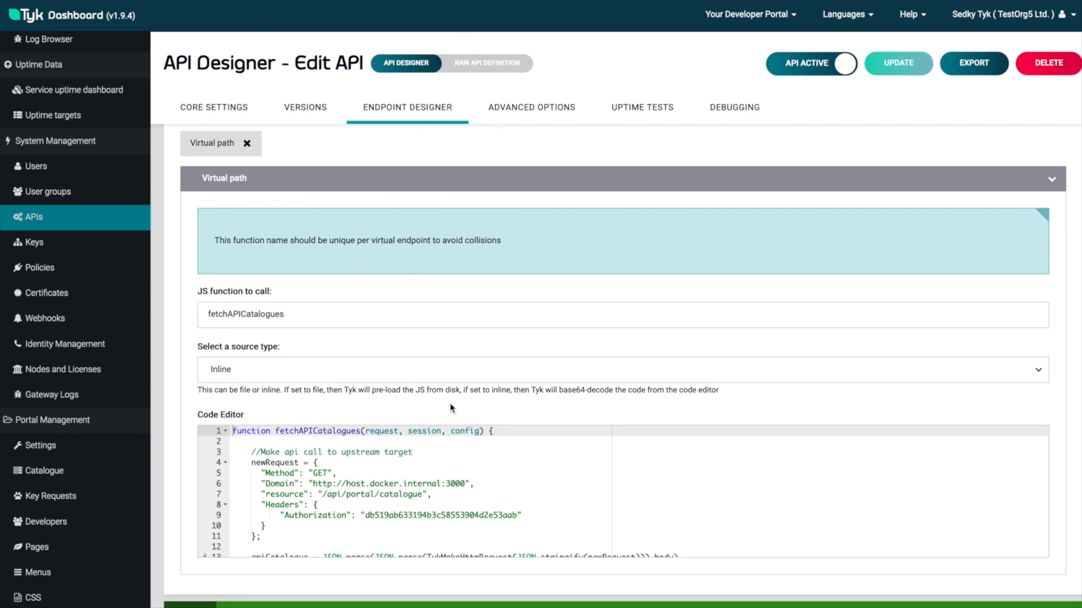
scroll(down, 3)
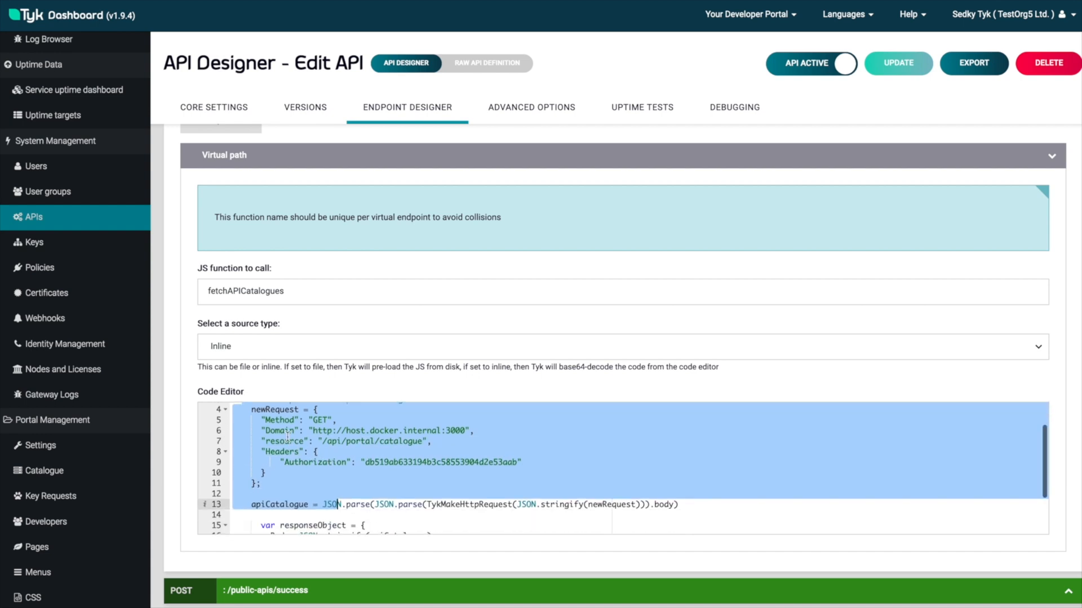
scroll(down, 3)
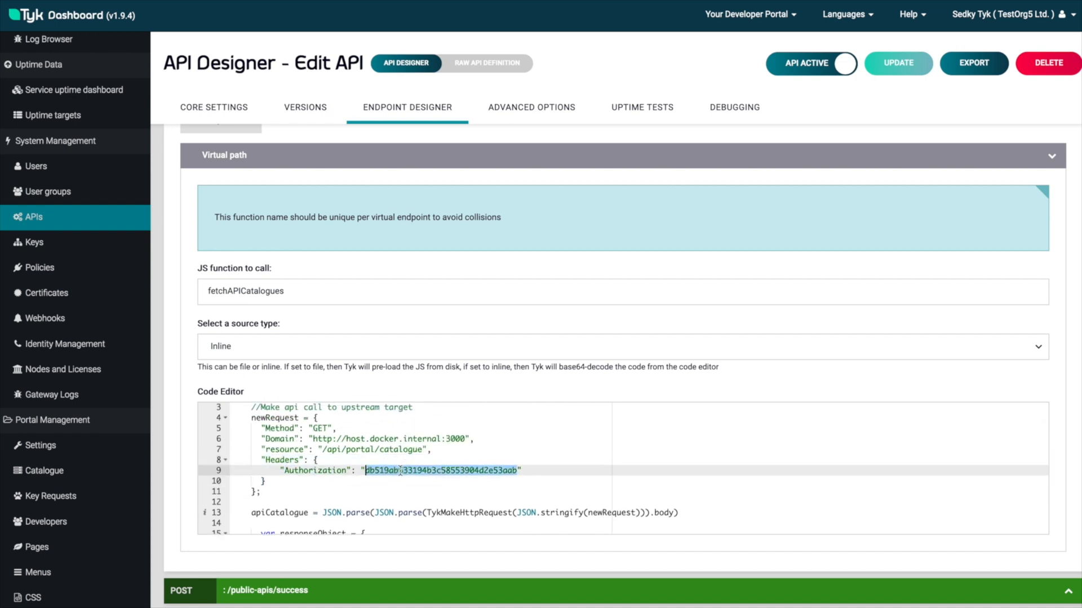
scroll(down, 3)
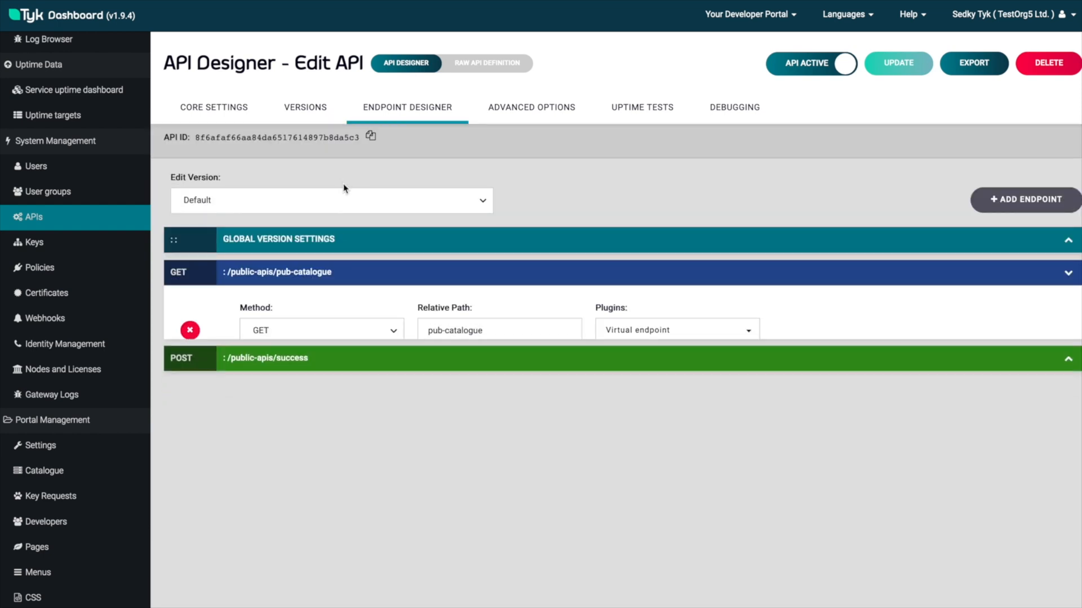
View the Frontend APIs GOLD documentation from the Pseudo-Catalogue and return to the table
click(1068, 272)
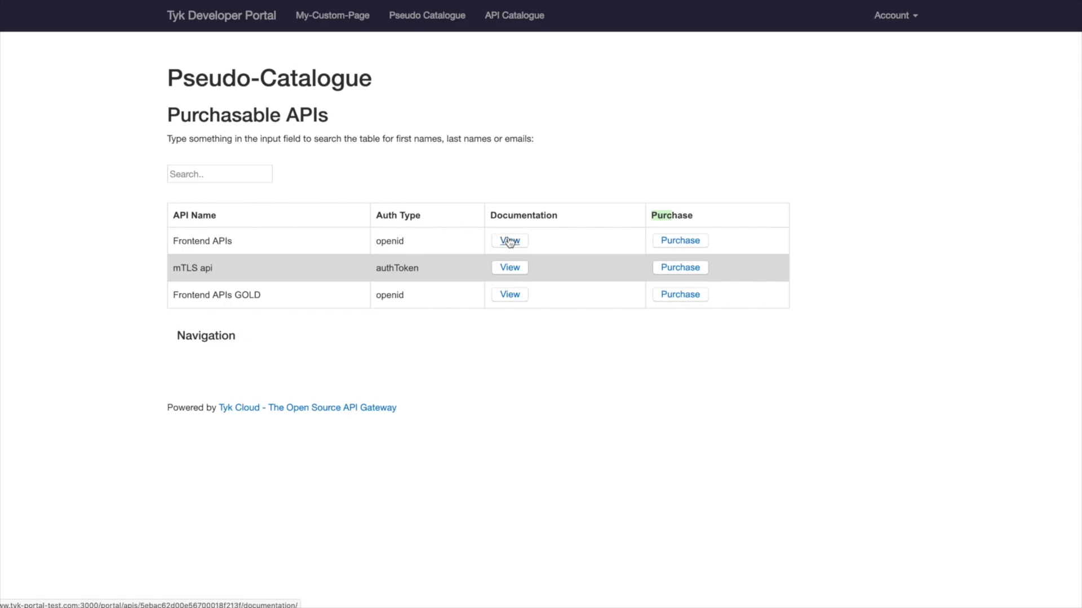
mouse_move(509, 252)
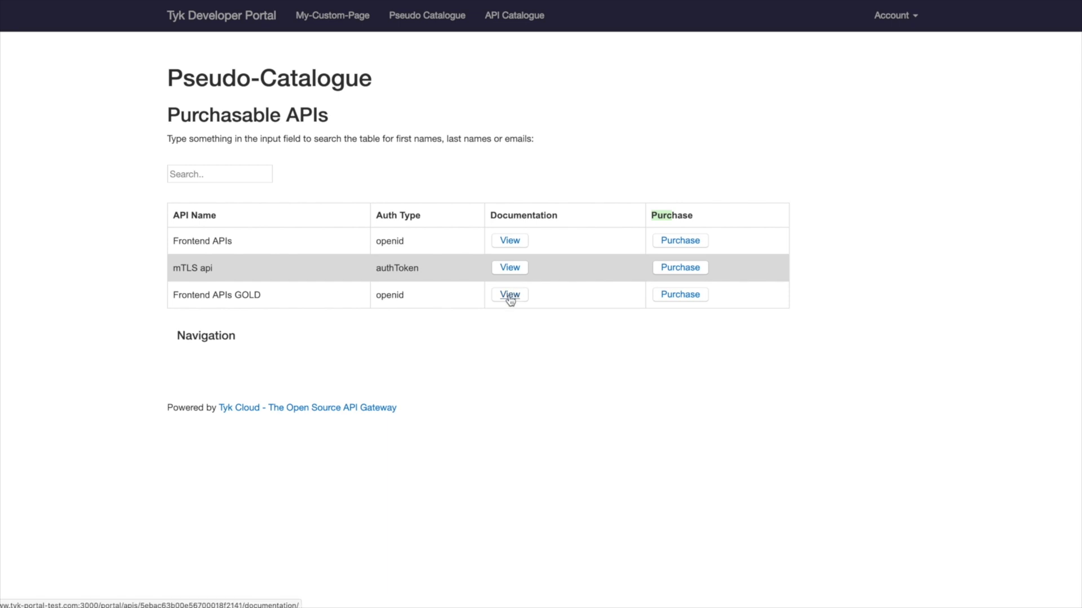
click(509, 294)
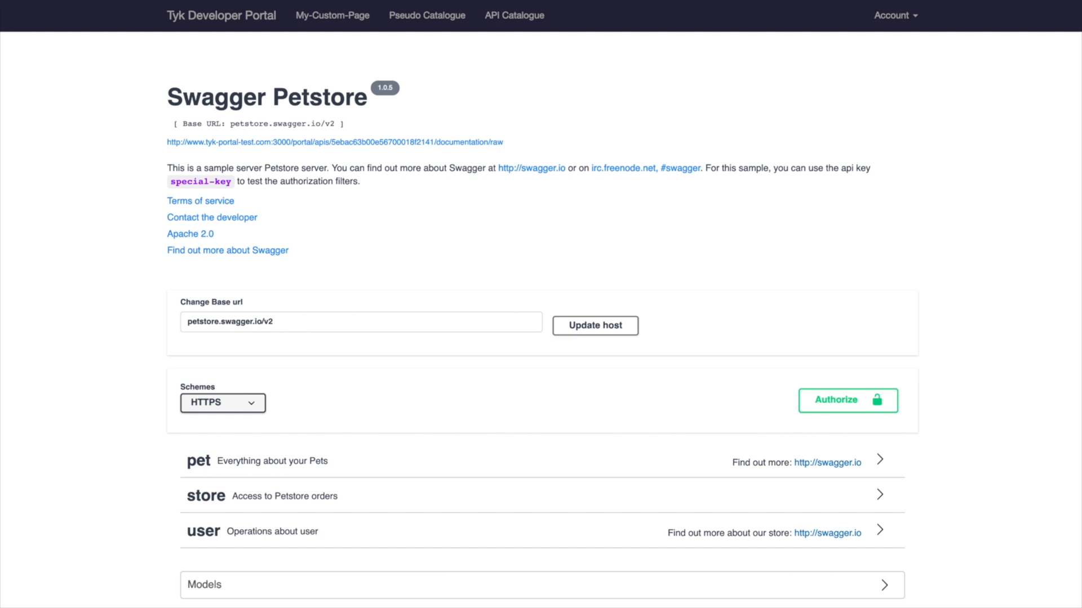
click(426, 15)
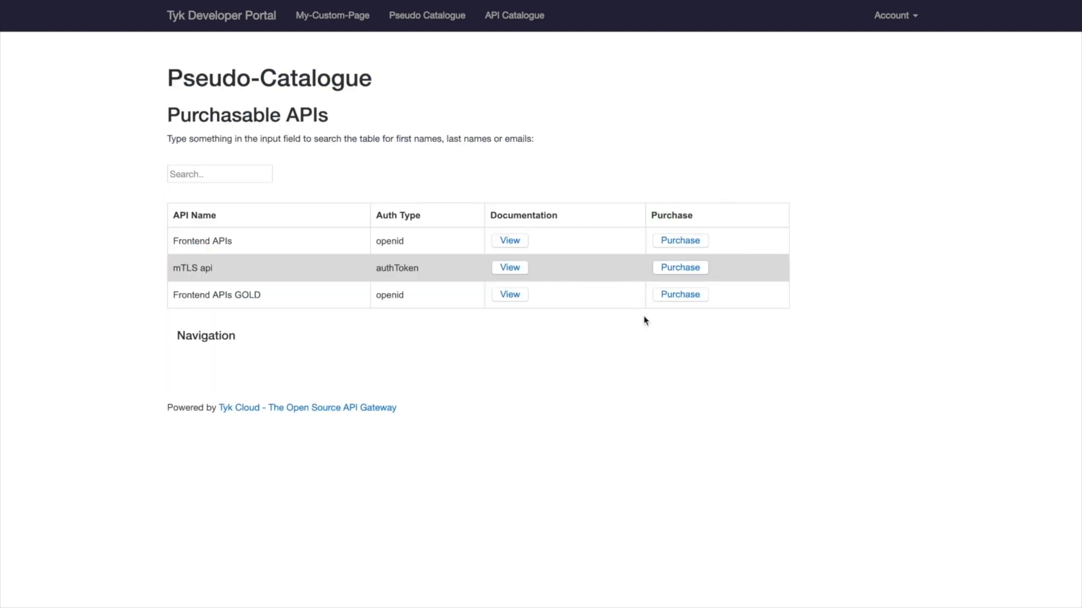
mouse_move(680, 294)
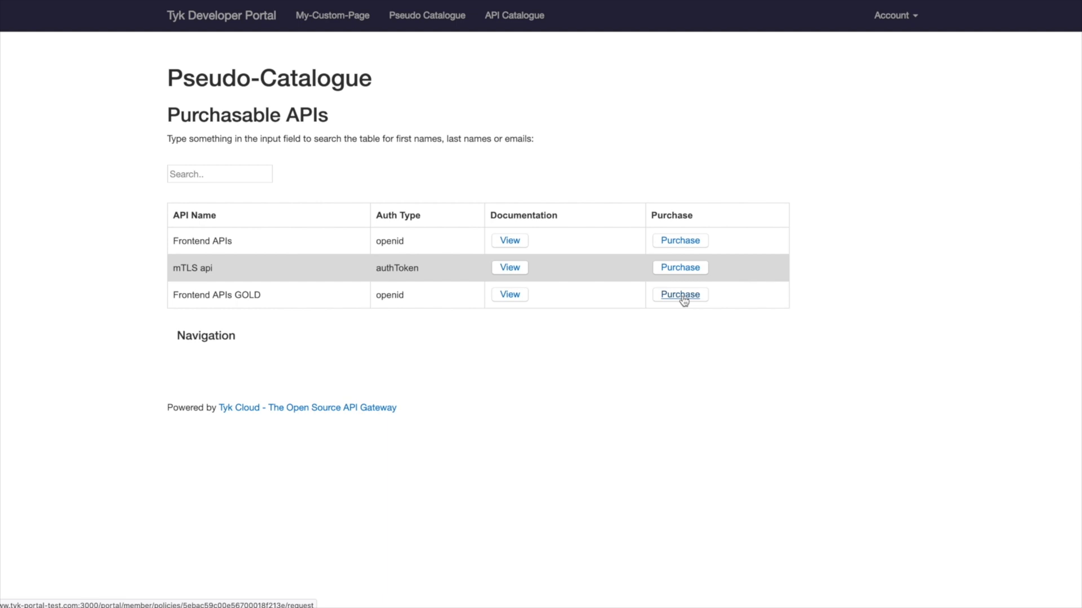
Purchase Frontend APIs GOLD, landing on the Request a Key page
click(680, 294)
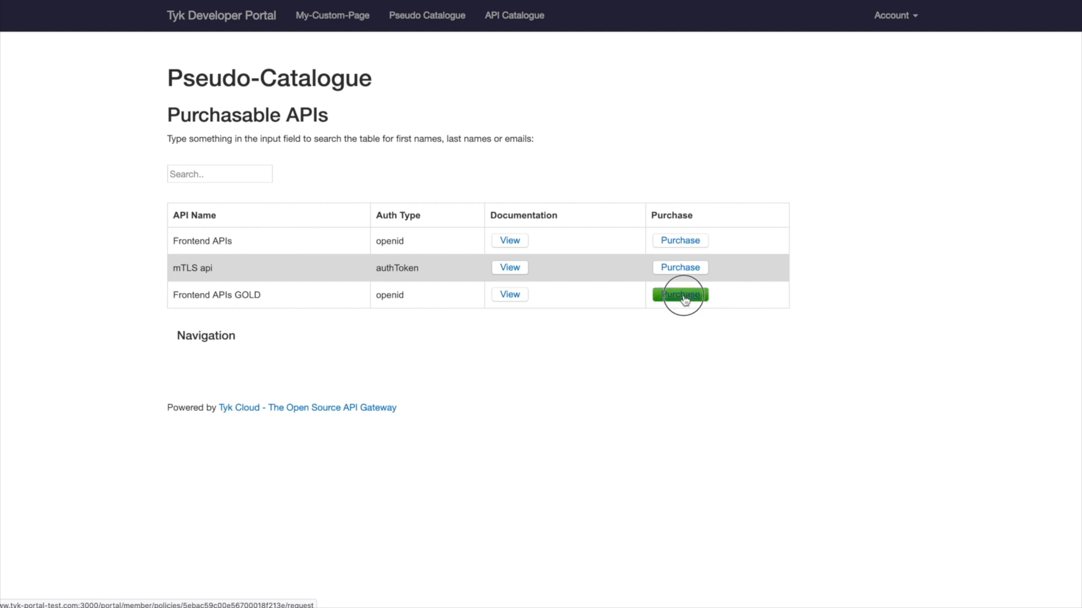
click(679, 294)
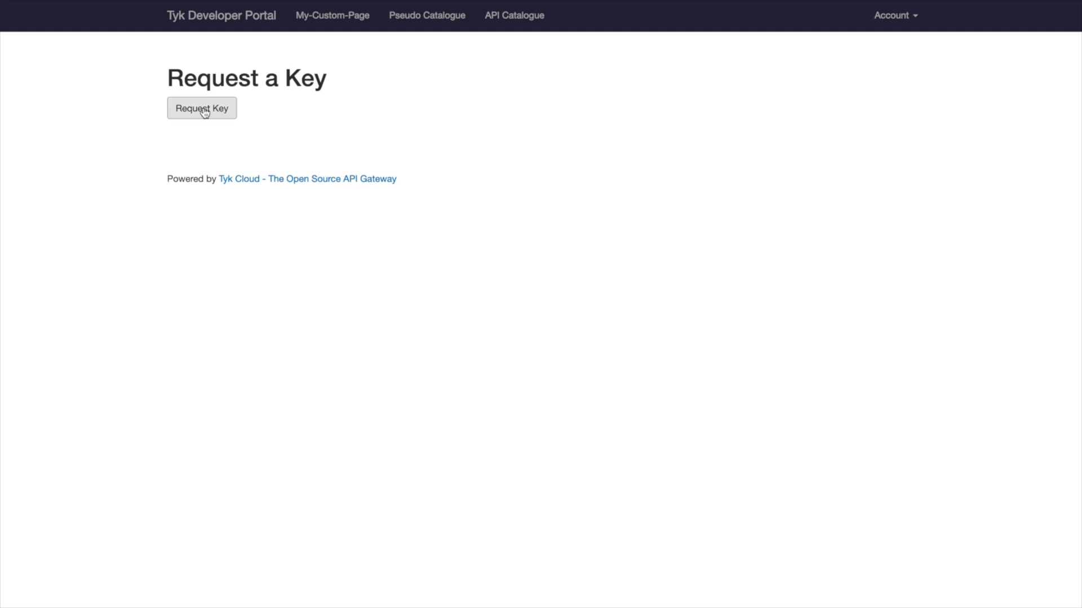
Submit the key request for Frontend APIs GOLD
click(202, 108)
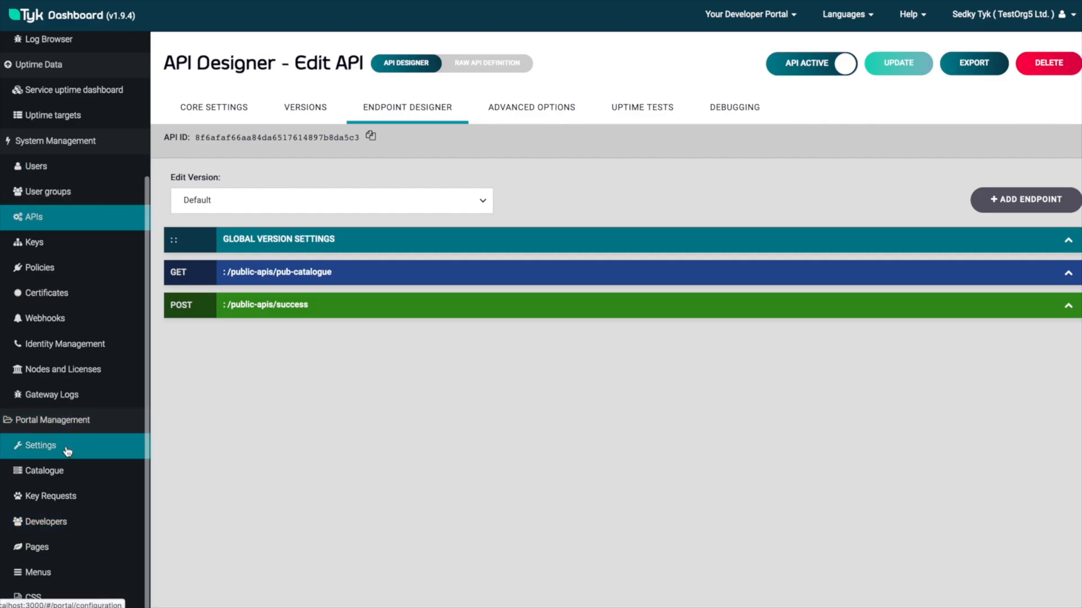
Show portal settings with key approval required and key requests redirected to the request-key URL
click(38, 445)
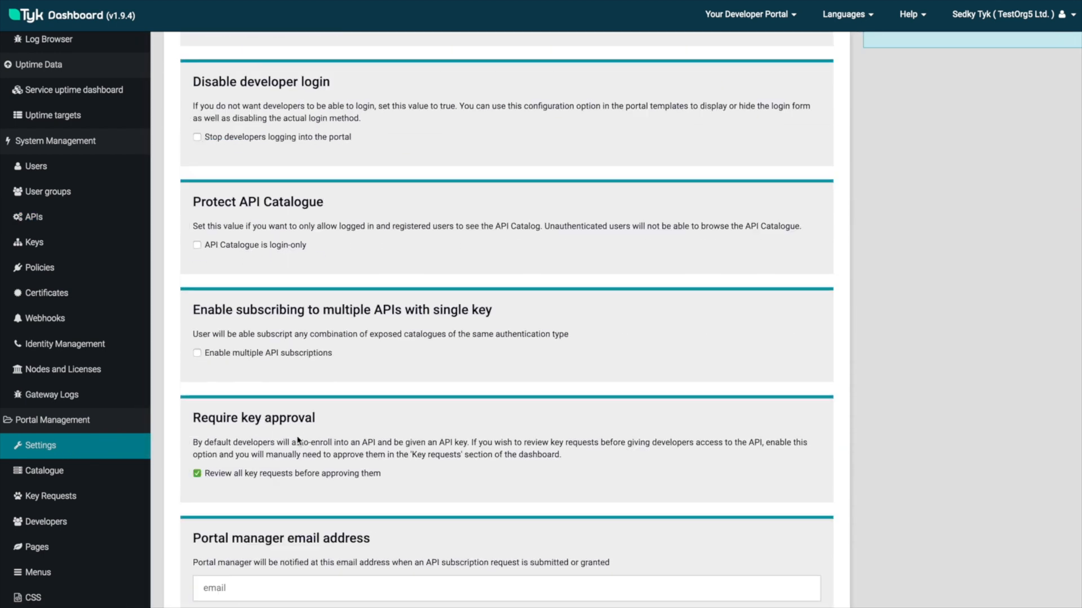
scroll(down, 3)
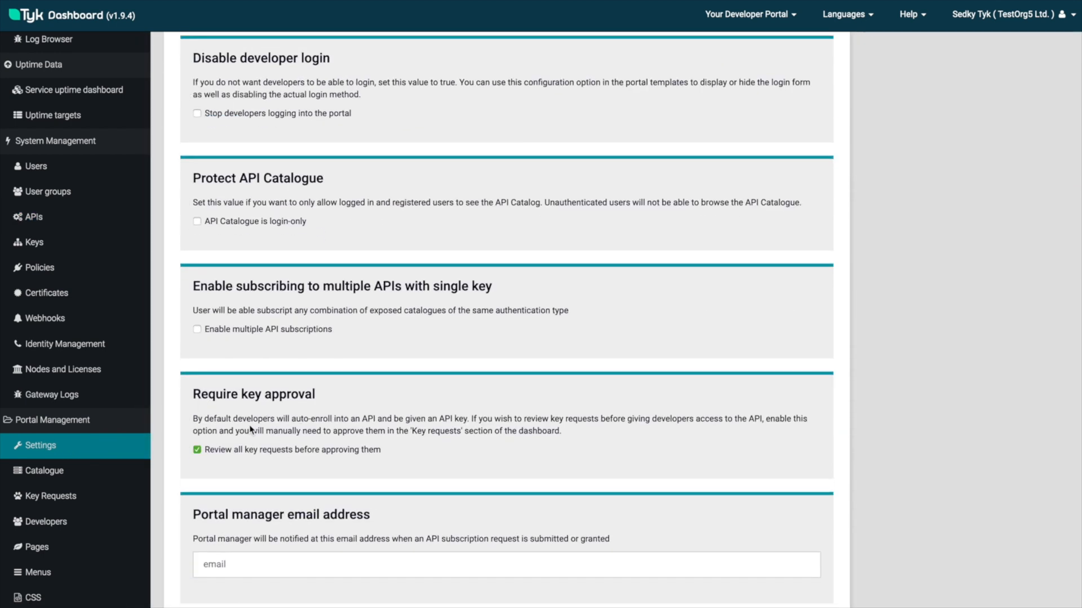
scroll(down, 3)
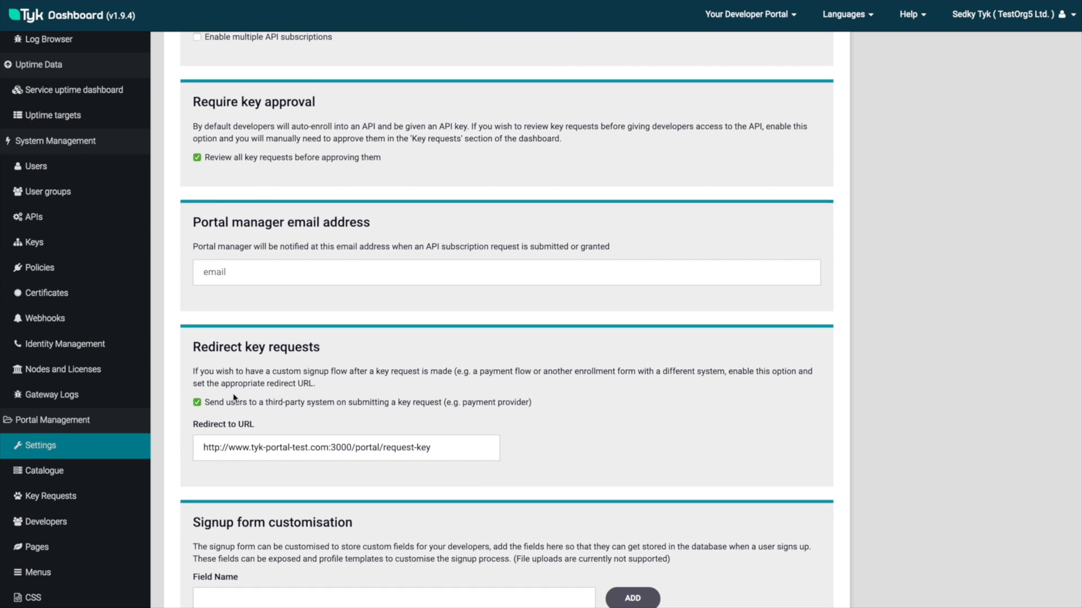
scroll(down, 3)
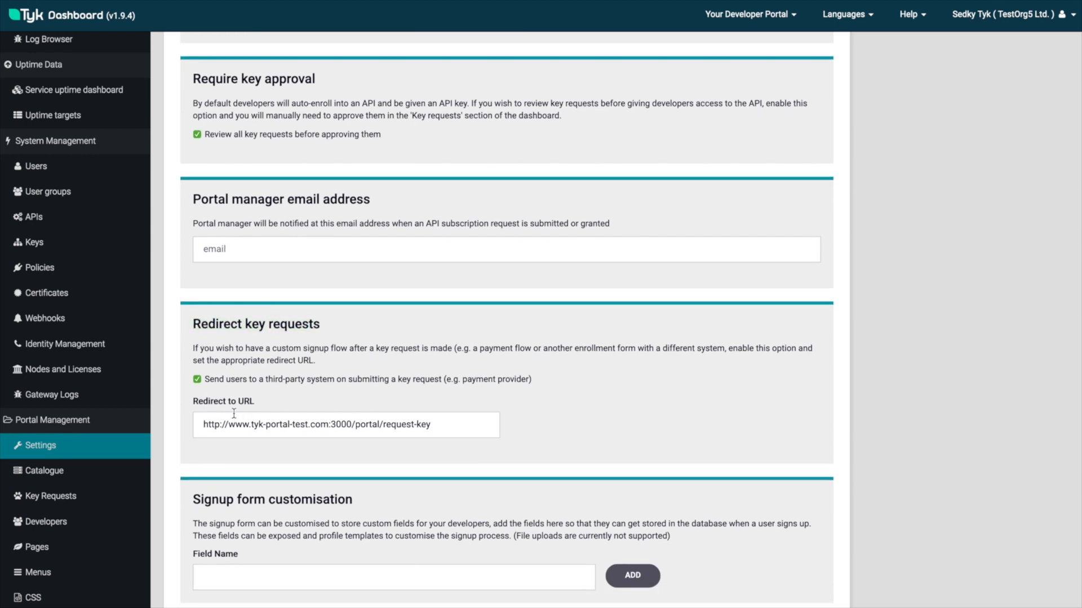
double_click(259, 425)
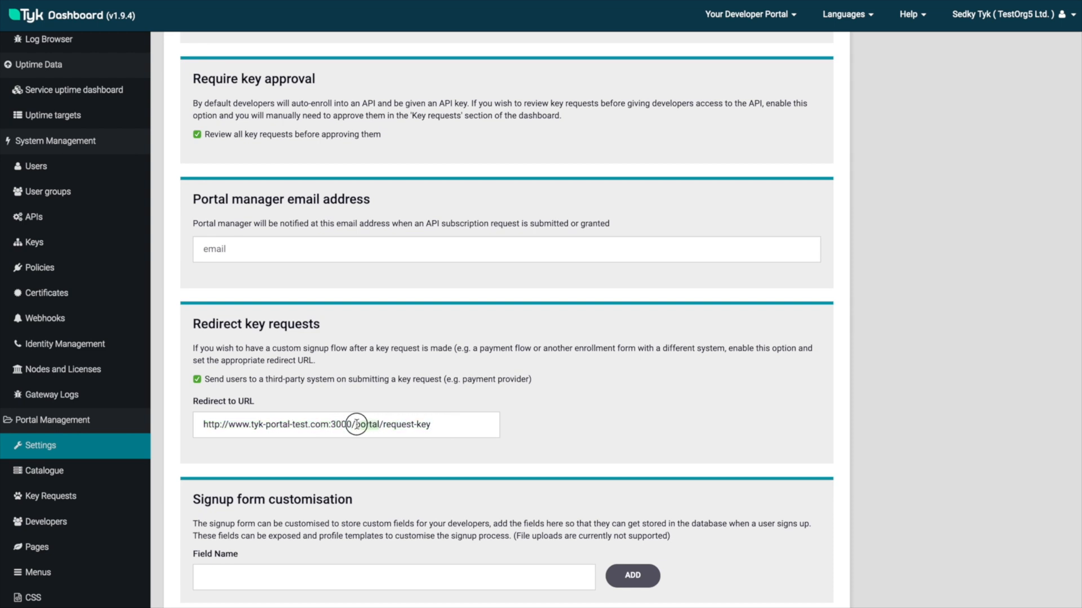
double_click(369, 425)
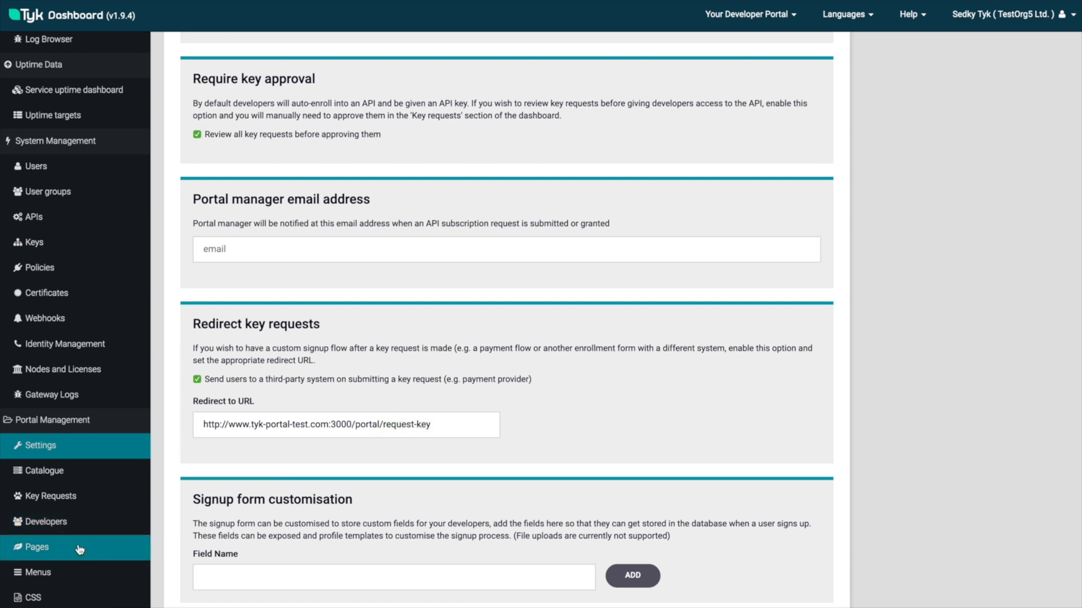
Edit the request-key portal page and expand its MainBody field, still holding 'Input Here'
click(34, 547)
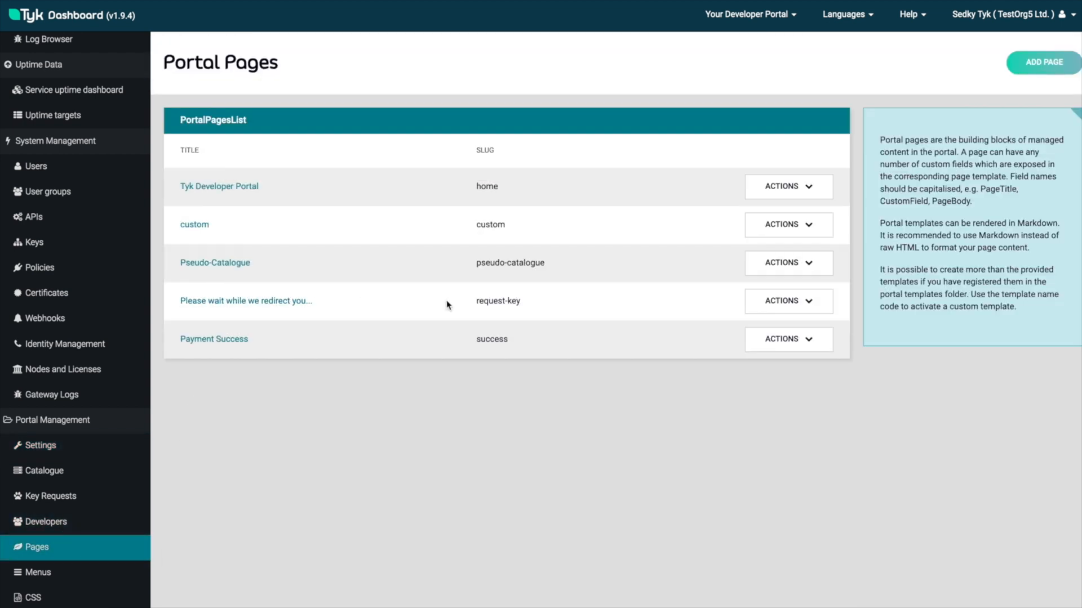
click(245, 301)
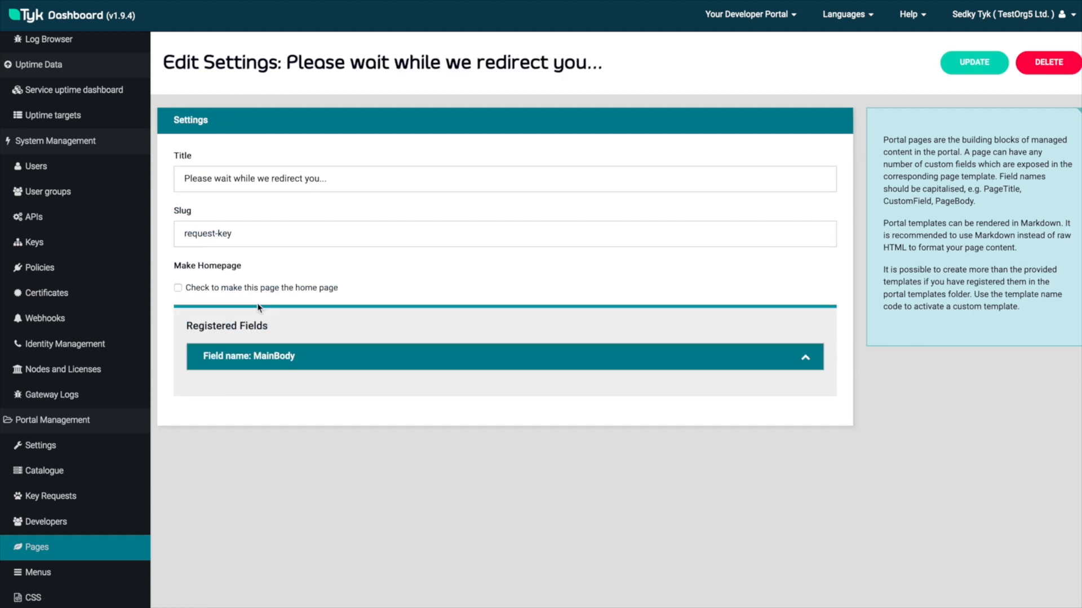
click(504, 357)
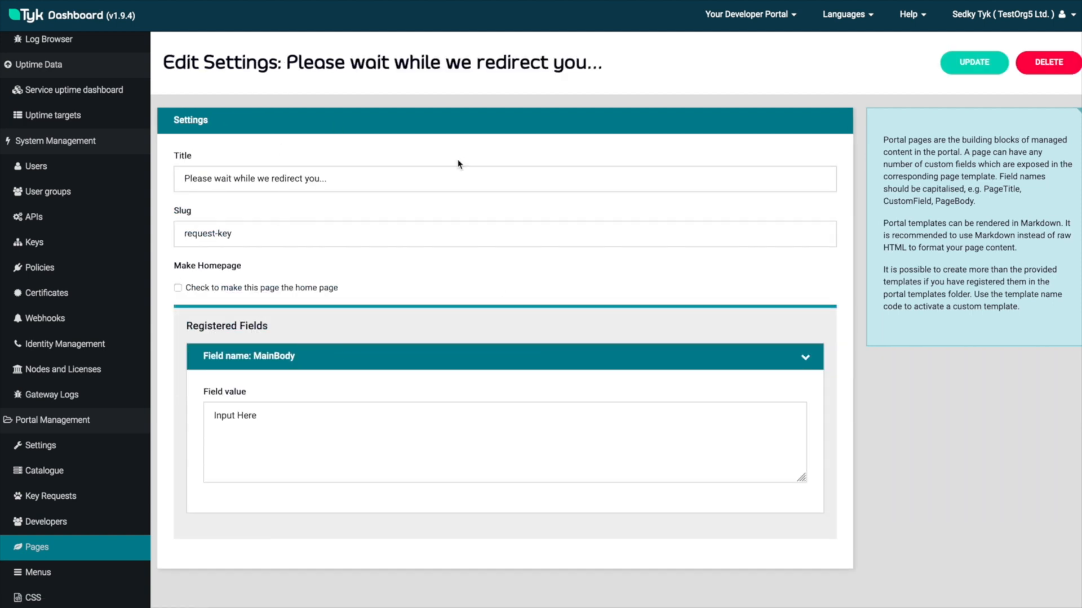
mouse_move(324, 347)
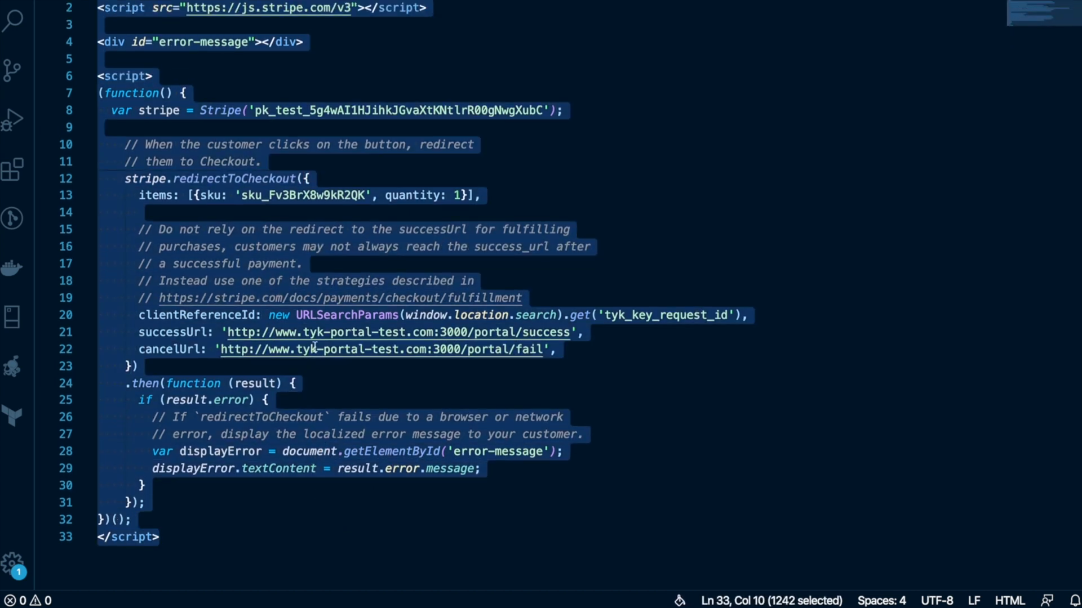
Highlight clientReferenceId, which carries the tyk_key_request_id, in the Stripe checkout script
click(154, 76)
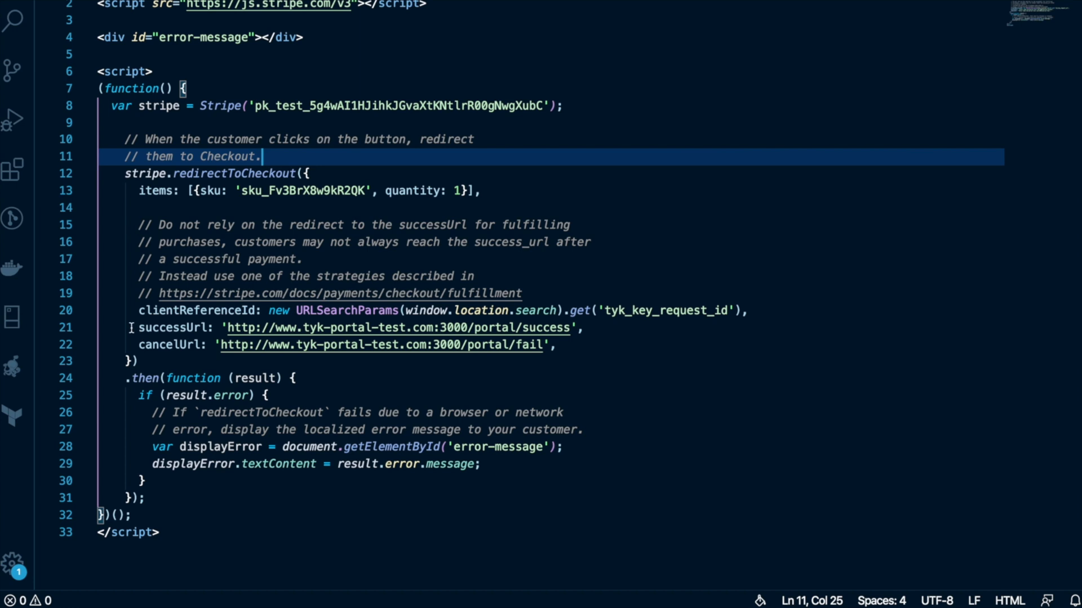
drag(130, 331, 559, 349)
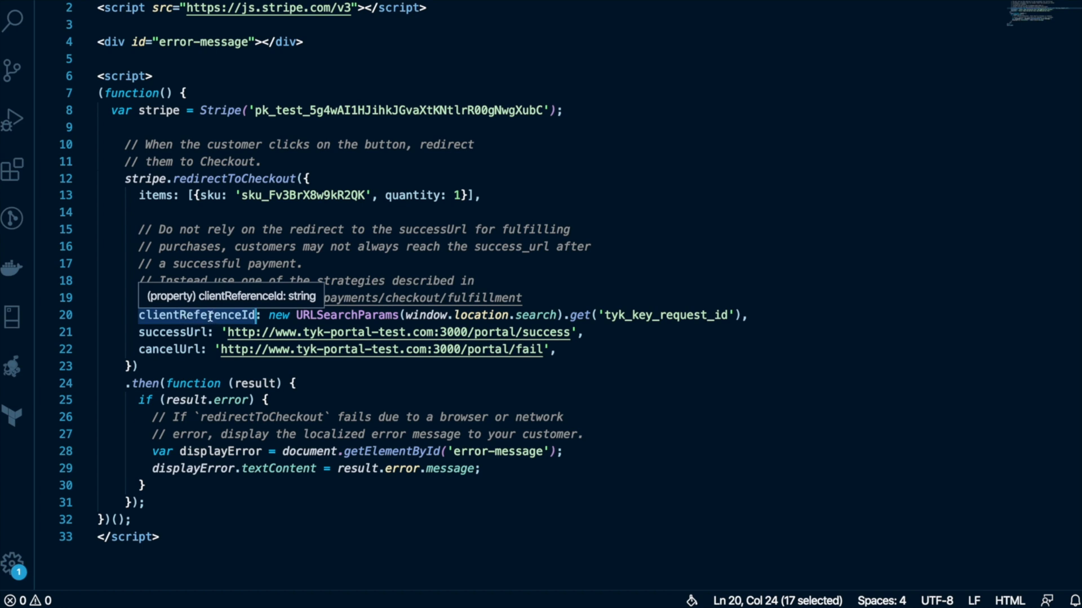
mouse_move(213, 314)
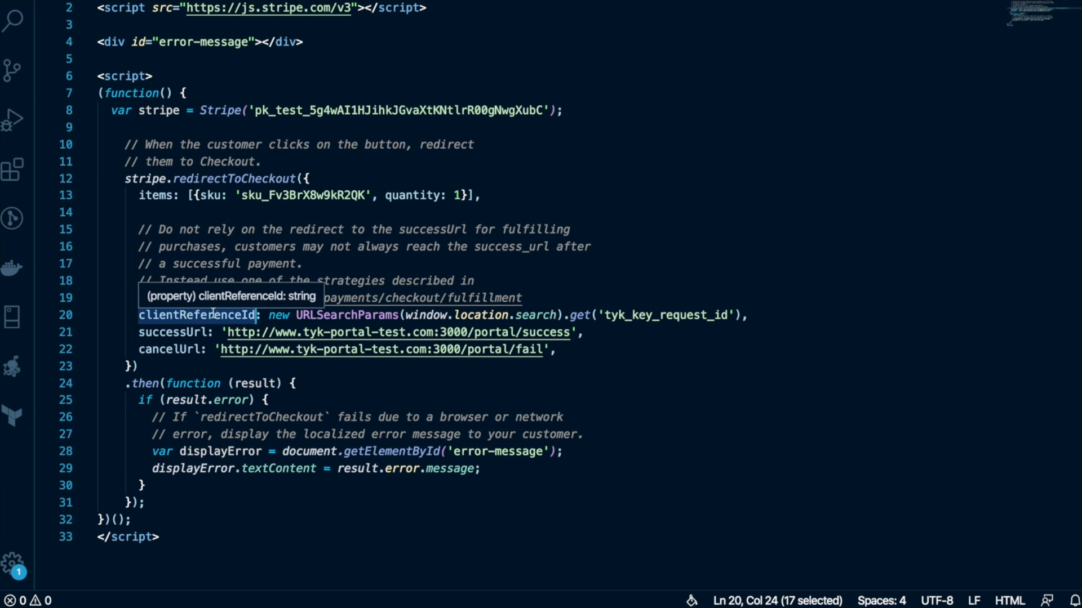
mouse_move(607, 305)
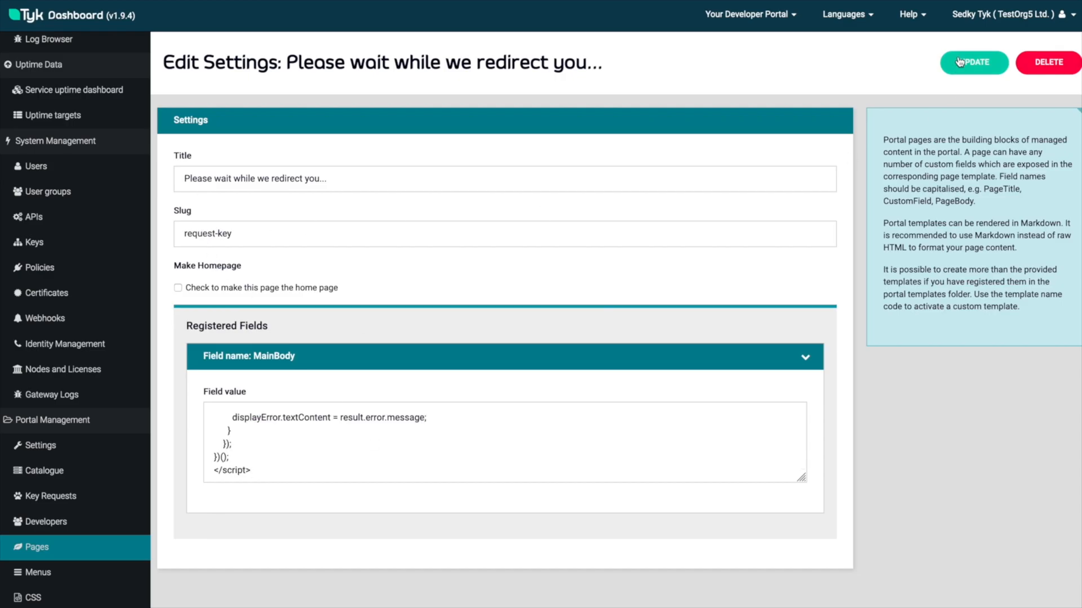
Save the checkout script as the request-key body, then purchase Frontend APIs GOLD and request a key, reaching Stripe checkout
click(972, 62)
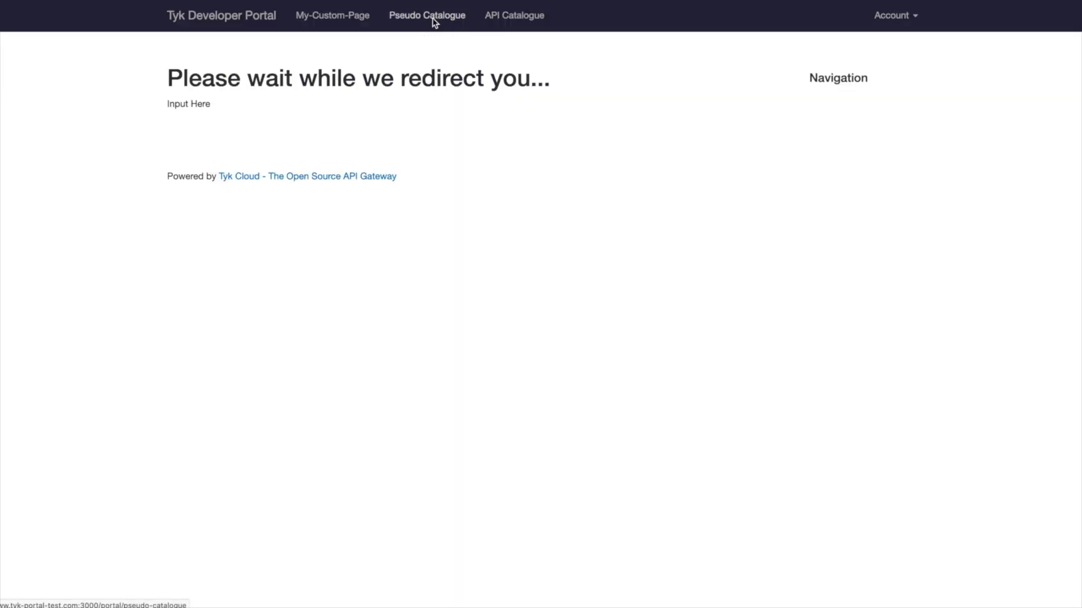
click(426, 14)
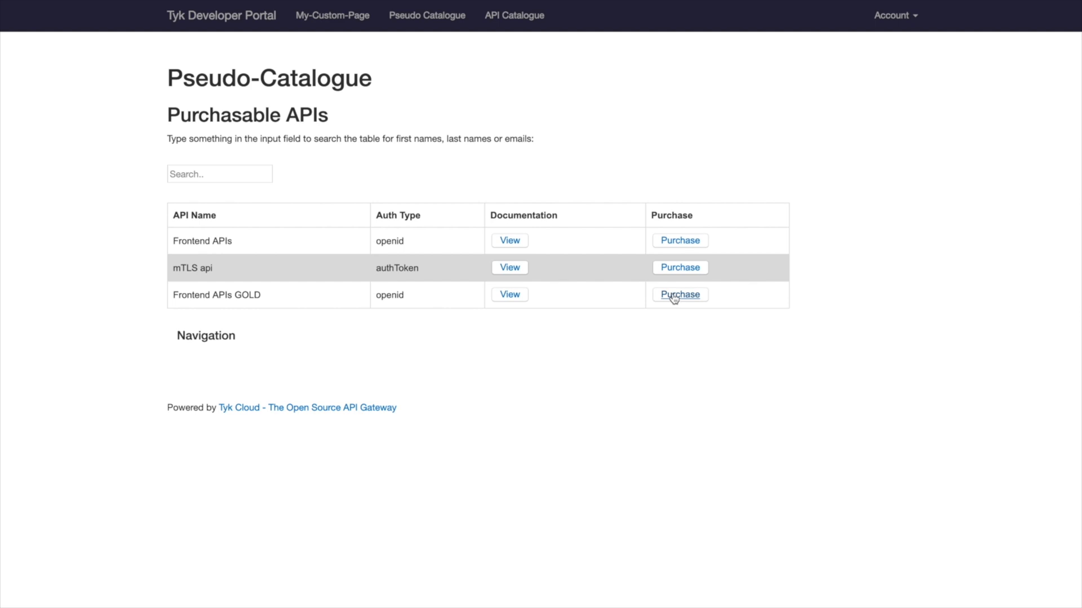
click(680, 294)
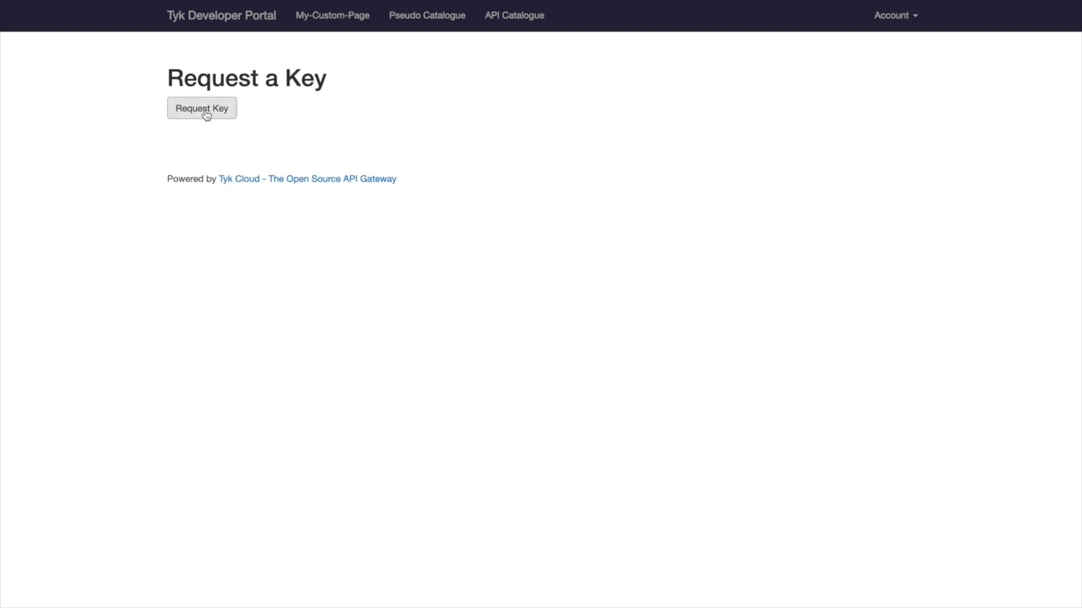
click(202, 108)
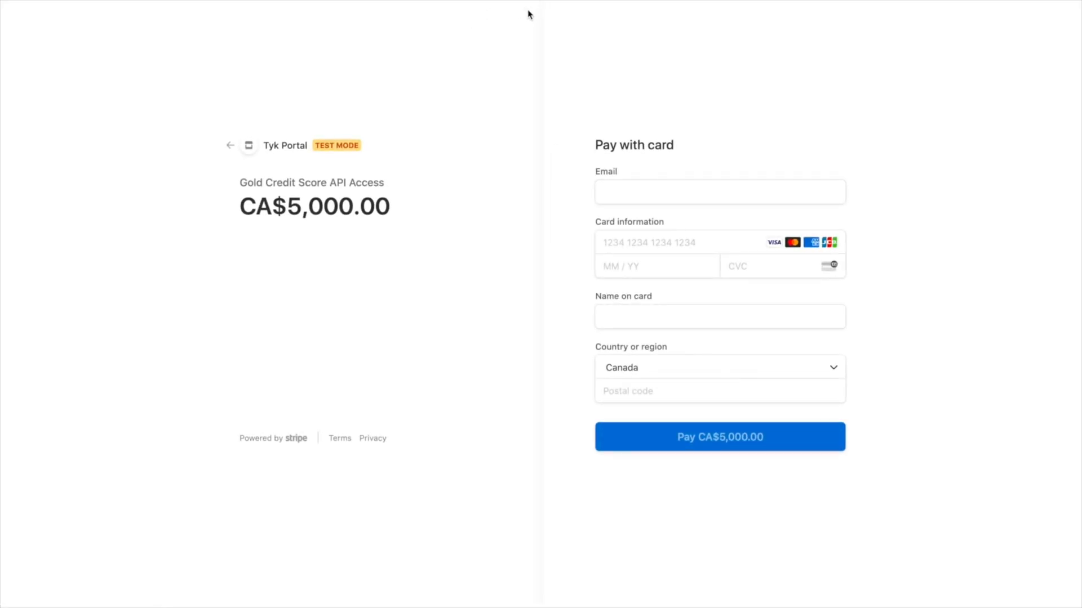
mouse_move(504, 115)
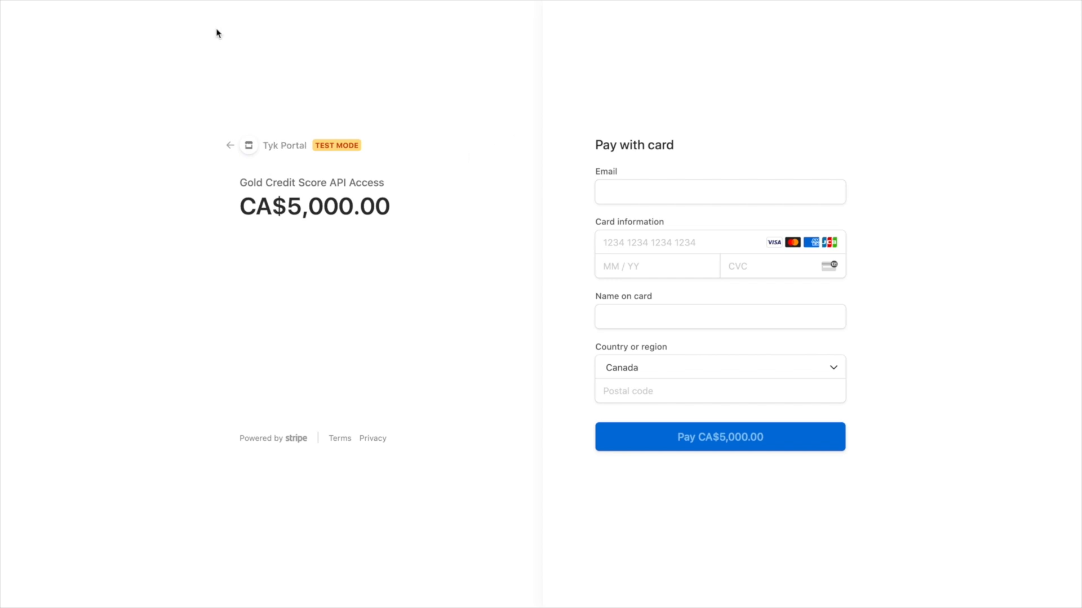
mouse_move(606, 136)
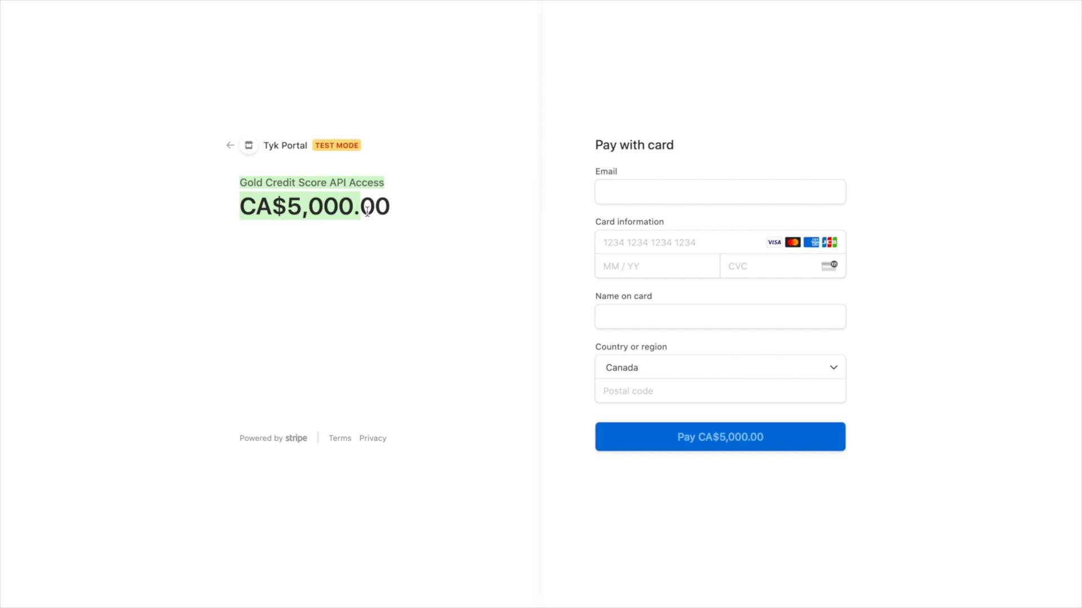
mouse_move(174, 79)
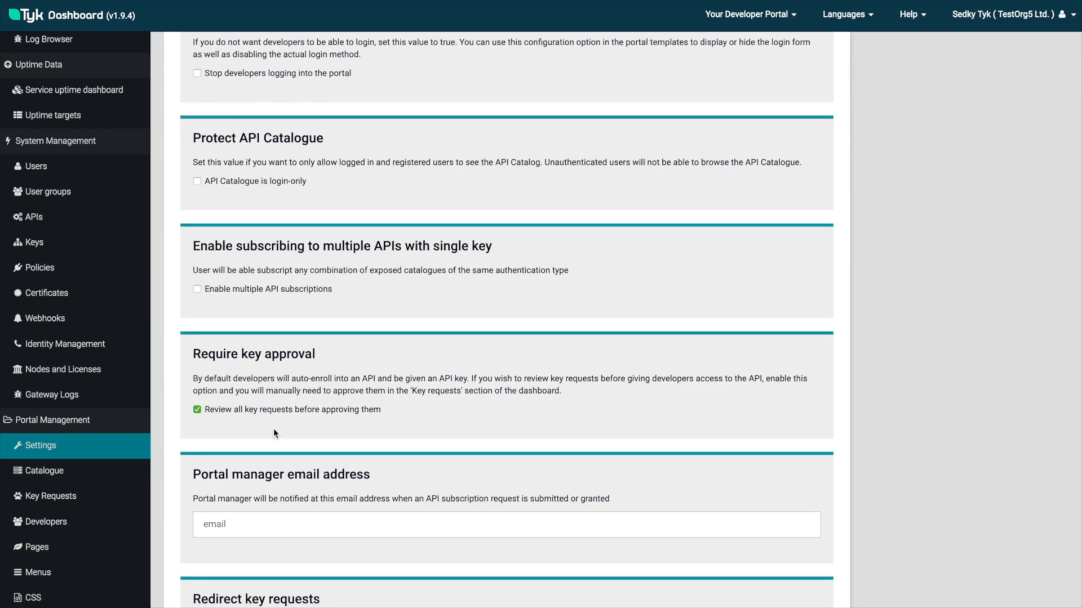
View the details of the newest pending Frontend APIs GOLD key request from the Key Requests list
scroll(down, 3)
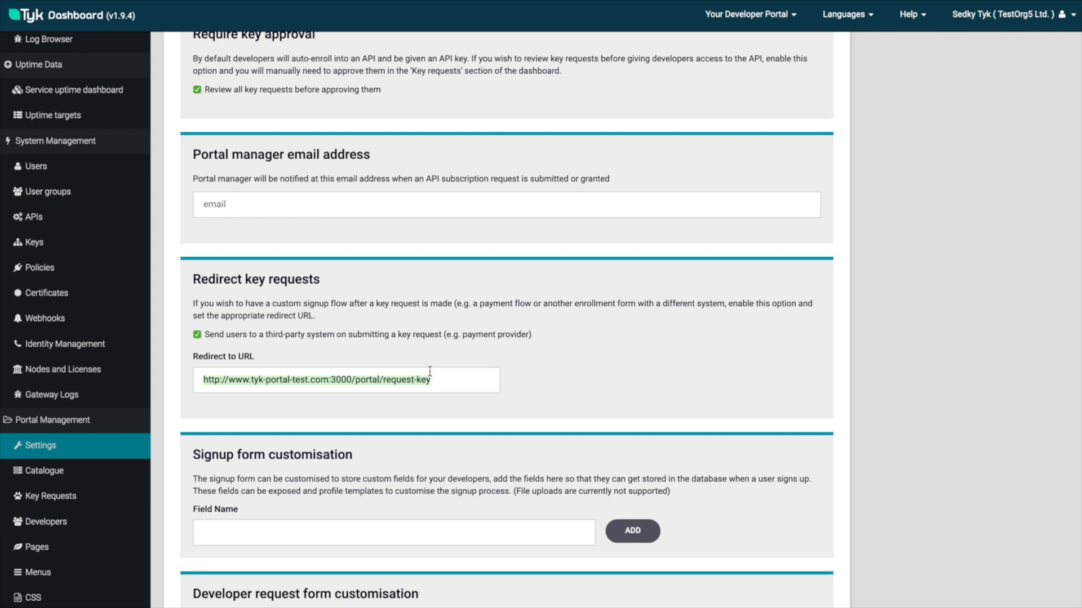
mouse_move(443, 369)
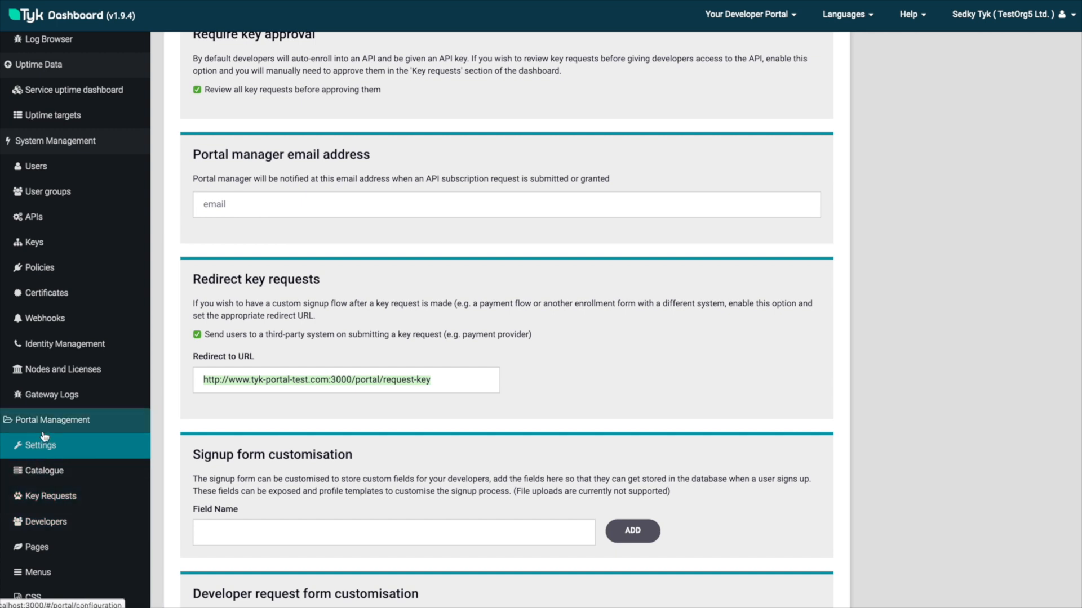
click(49, 496)
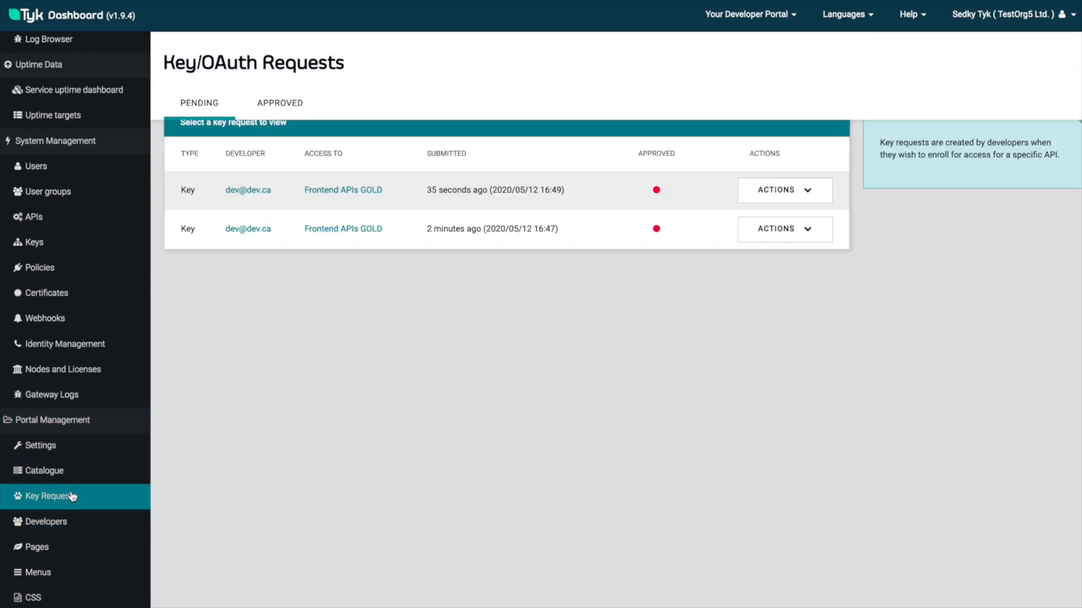
mouse_move(355, 220)
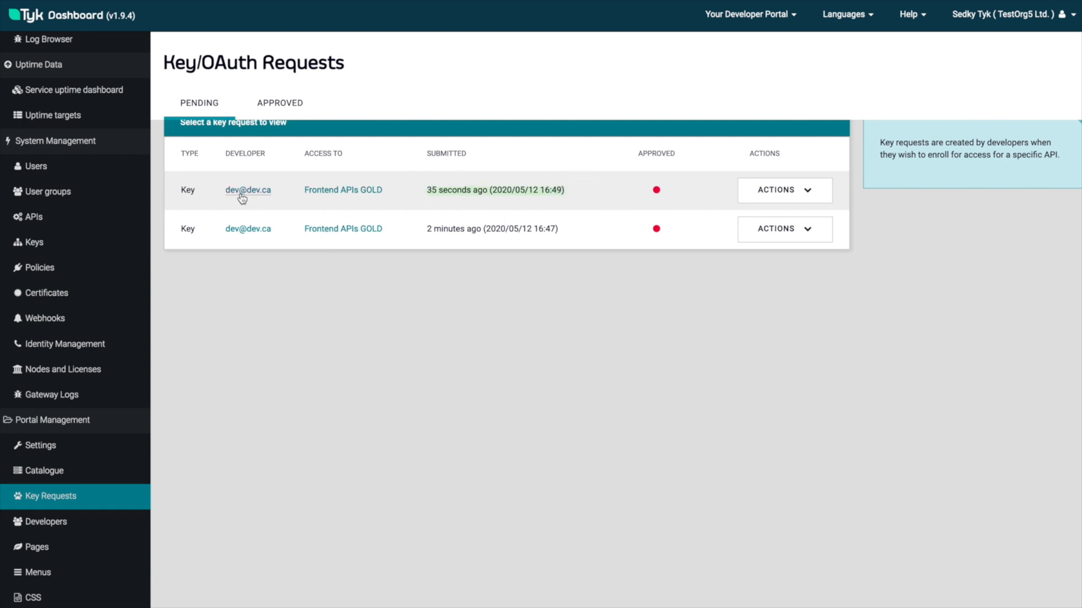
click(784, 189)
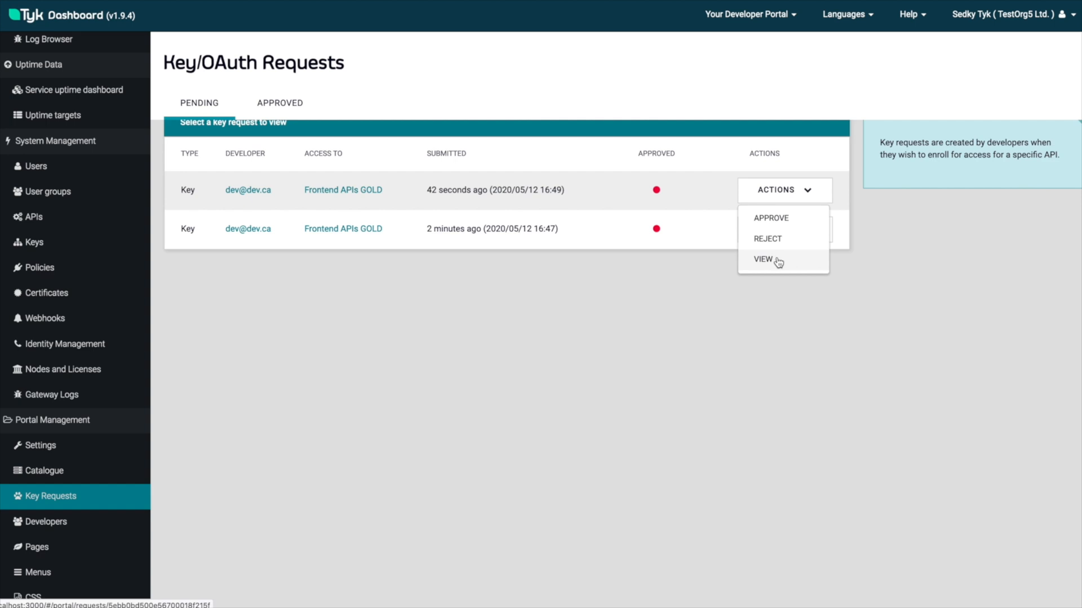
click(763, 259)
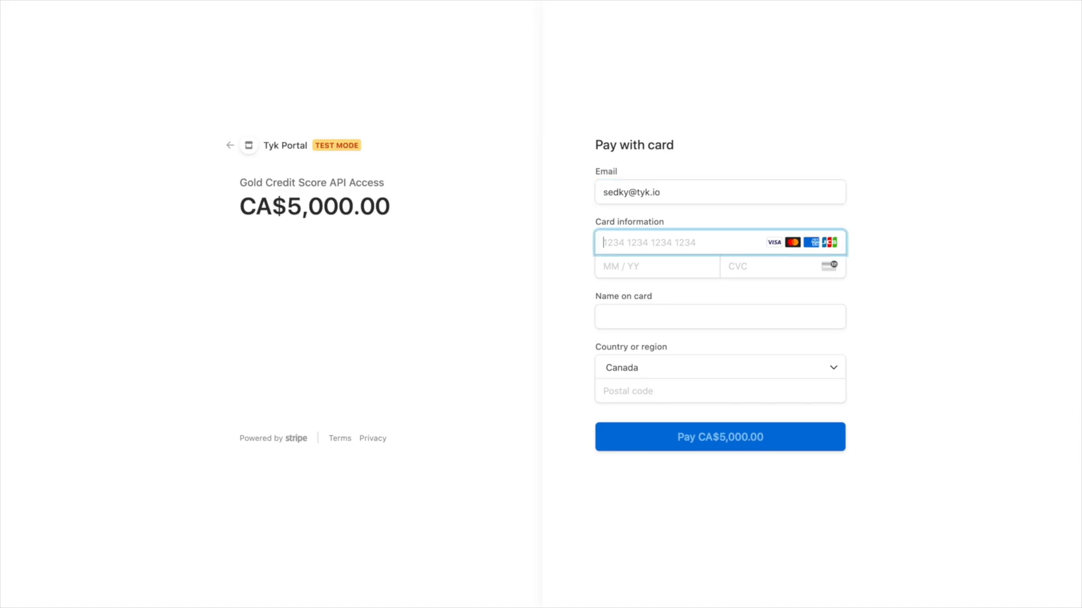
text(4242 4242 4242 4242)
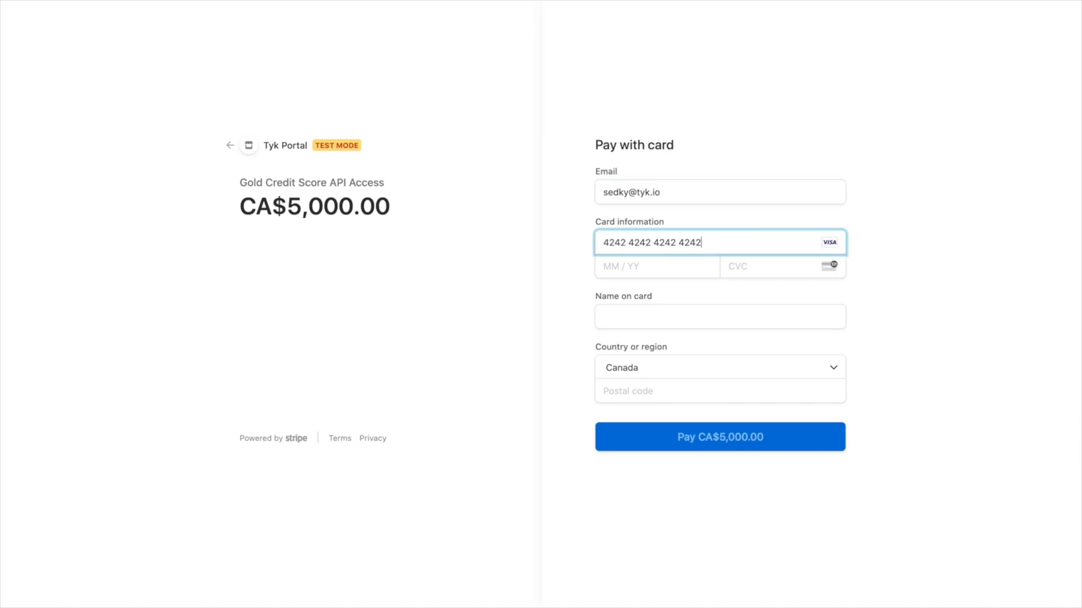
click(657, 266)
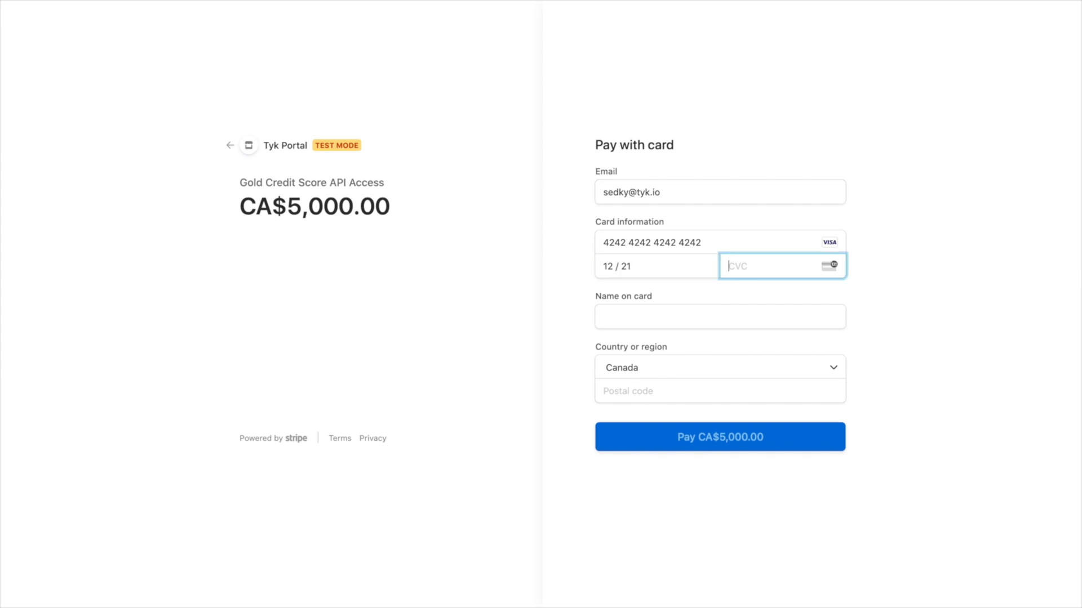
text(123)
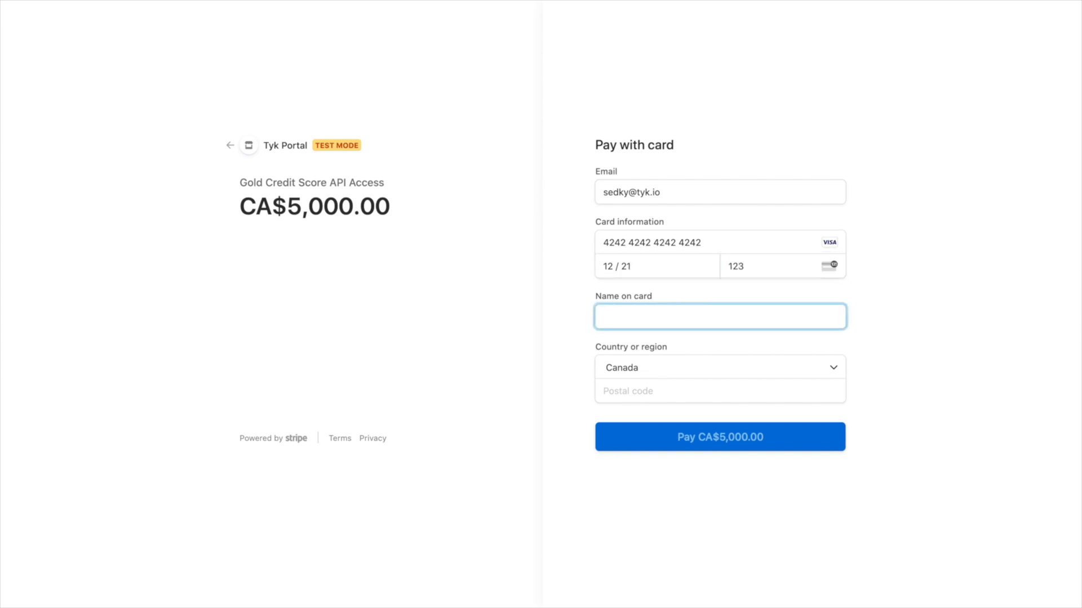
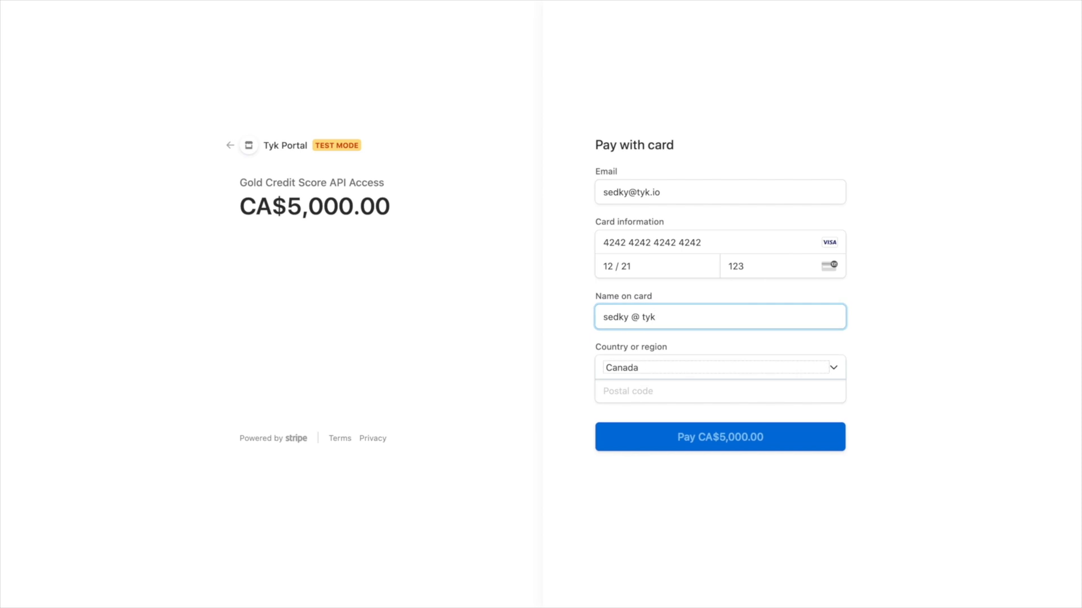
text(1N2 3N1)
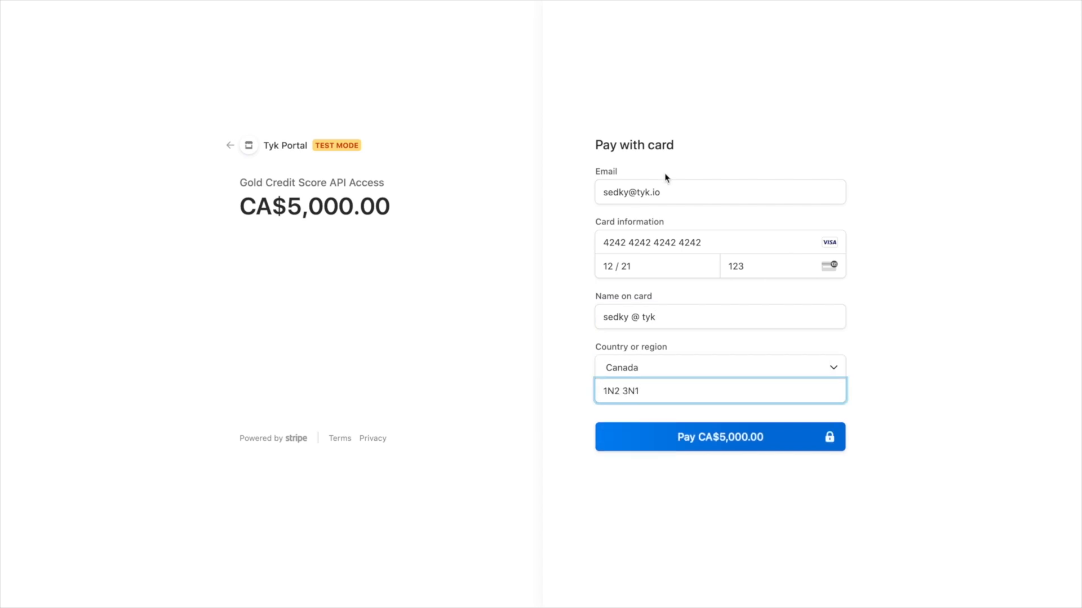
click(719, 438)
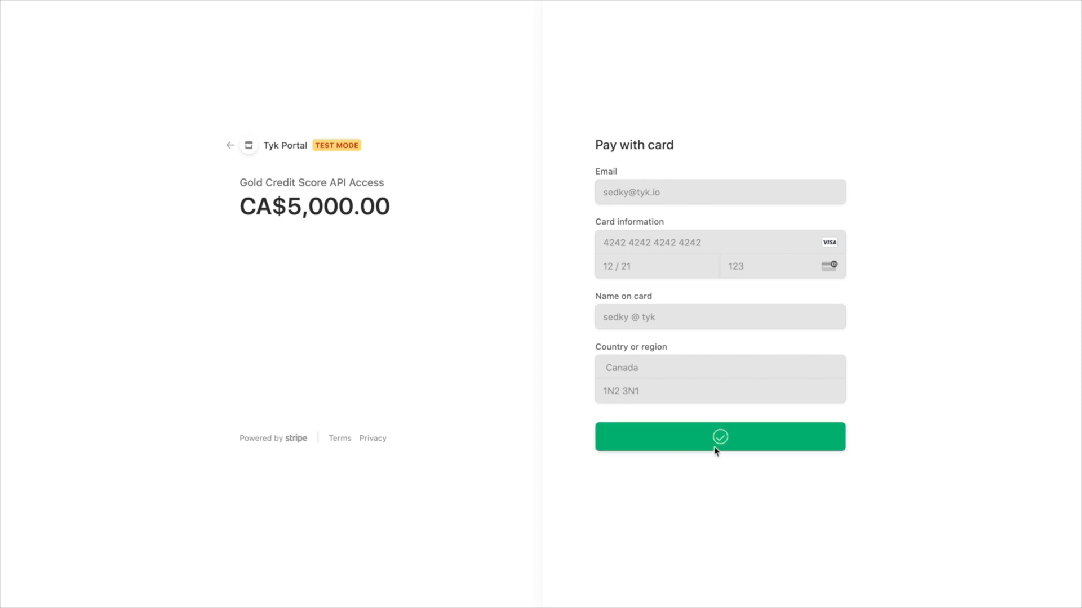
click(719, 436)
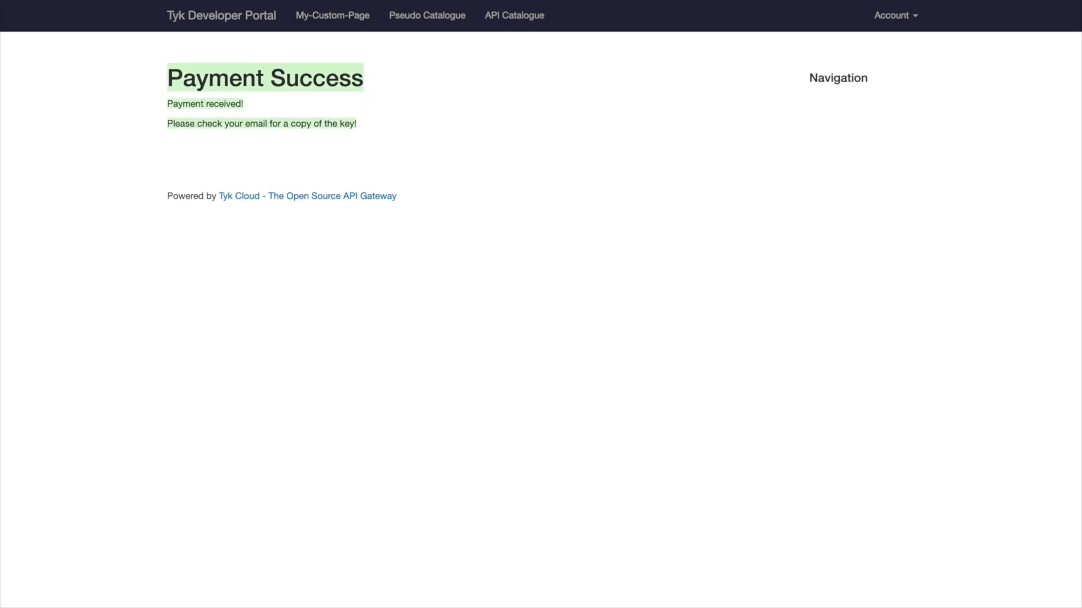
mouse_move(231, 116)
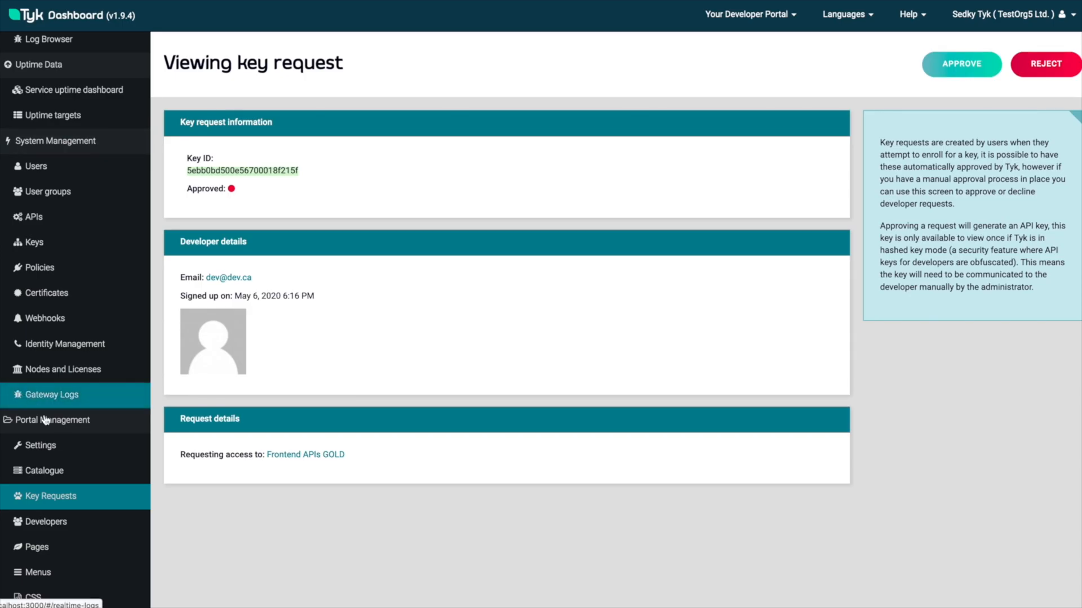
Return to the Key Requests list and view the newest still-pending request's actions
click(48, 496)
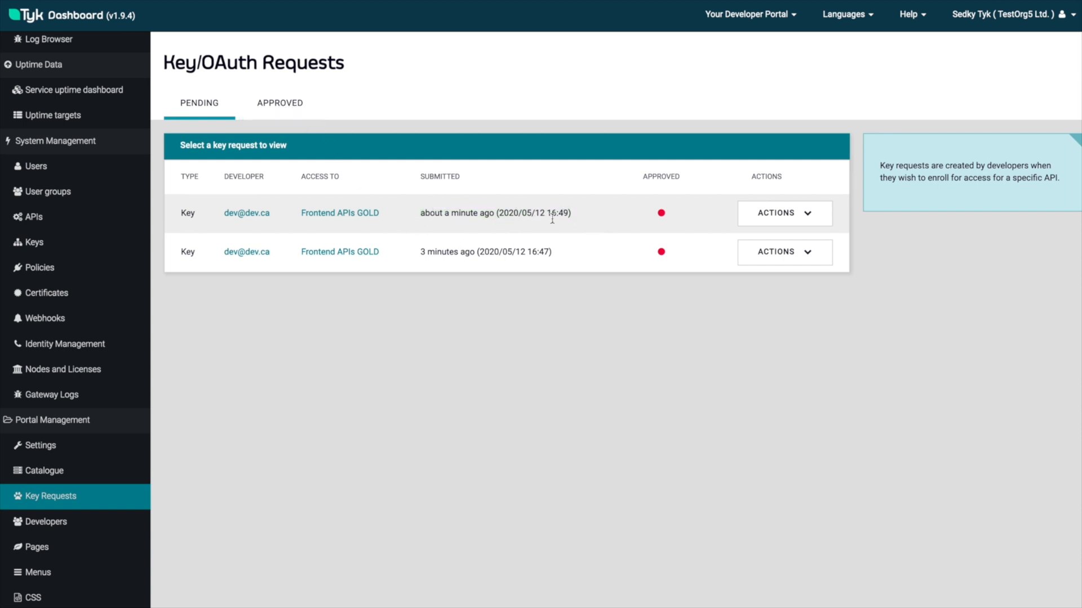
mouse_move(571, 202)
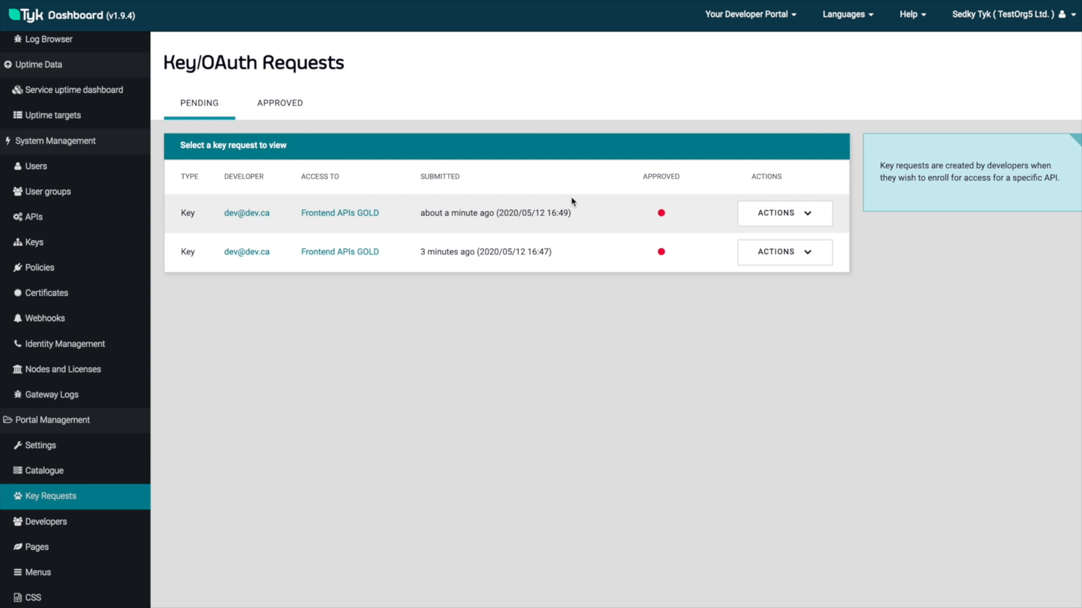
click(784, 213)
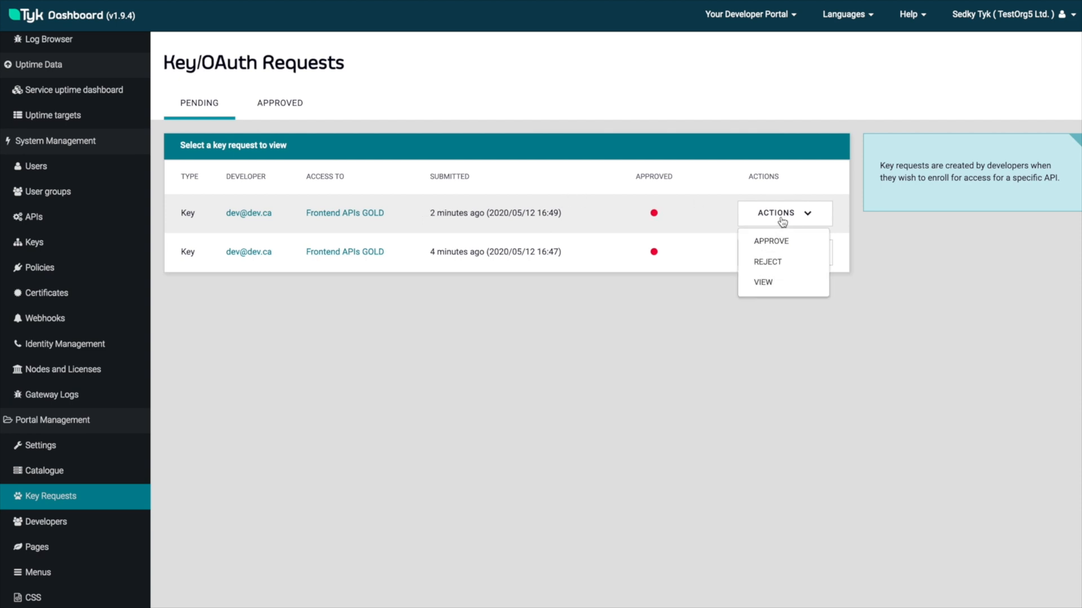
click(764, 261)
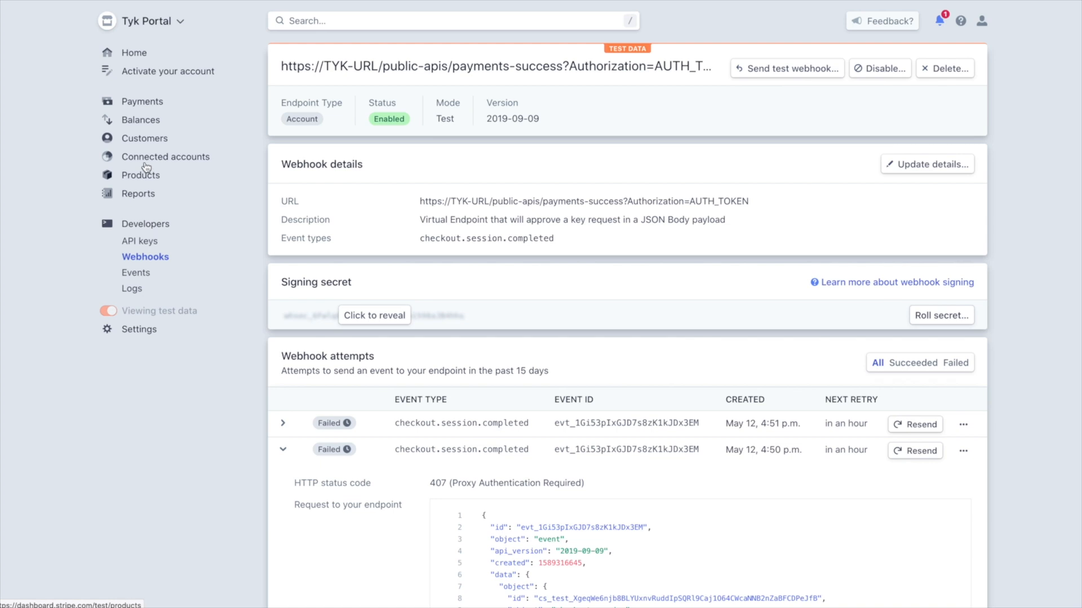
Review the Gold SKU's Use with Checkout snippet in the product catalogue, then go to the webhook endpoint details
click(142, 175)
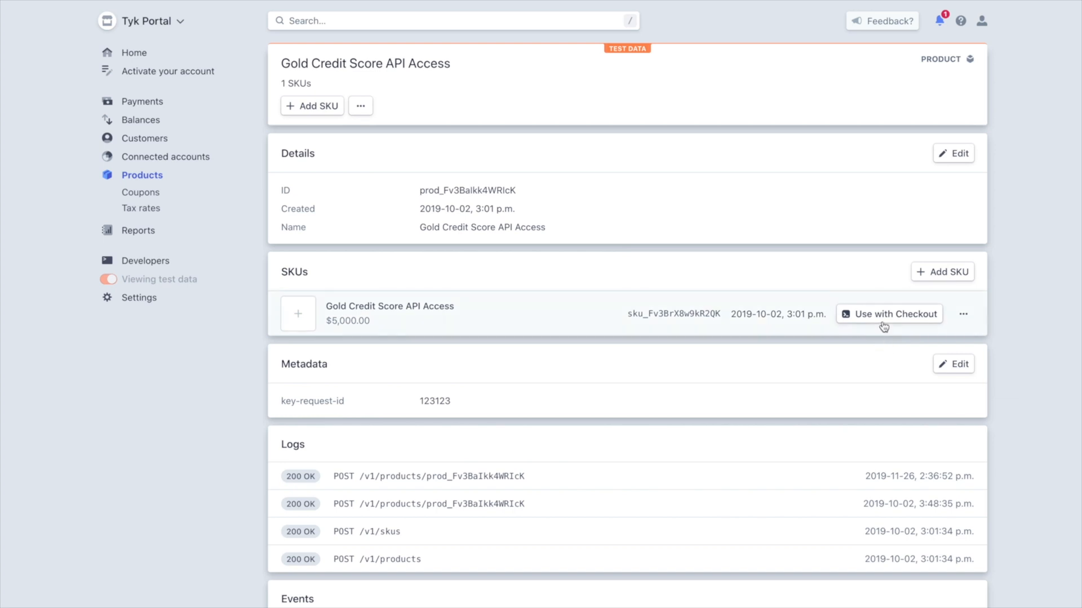
click(889, 314)
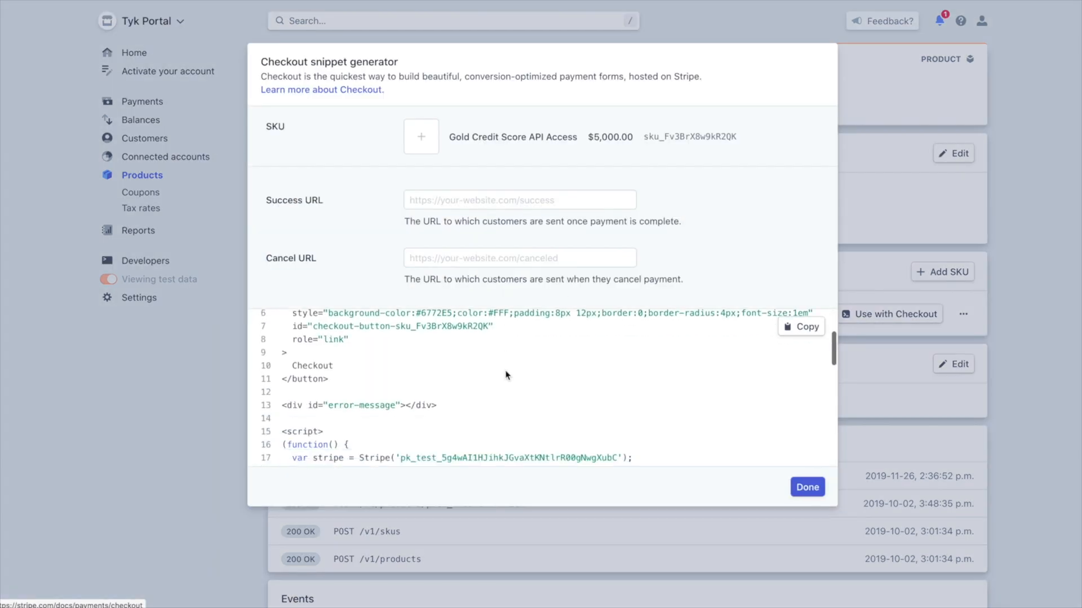
scroll(down, 3)
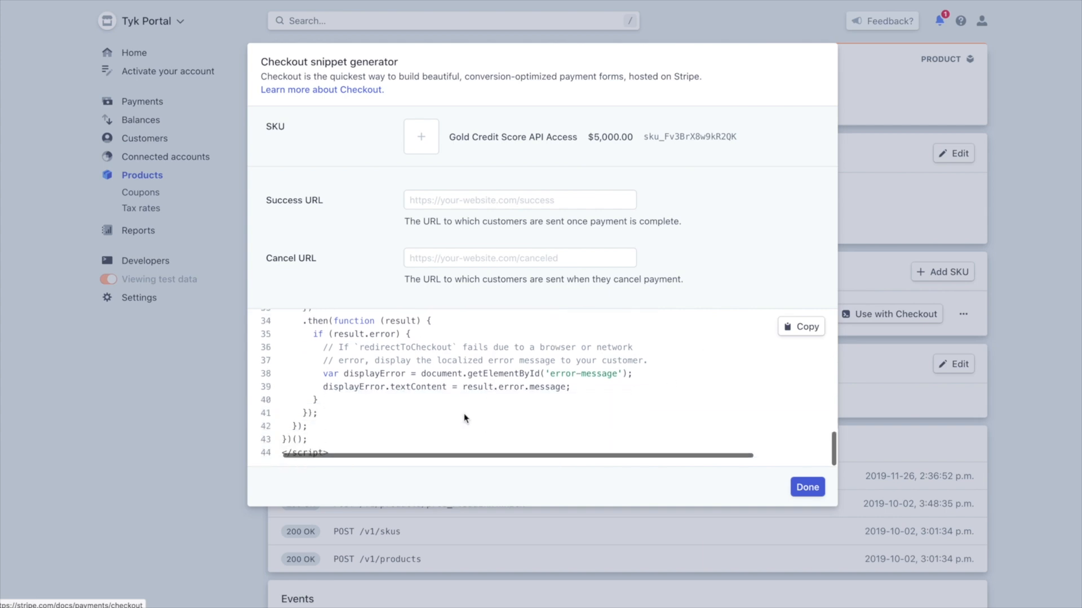
click(806, 487)
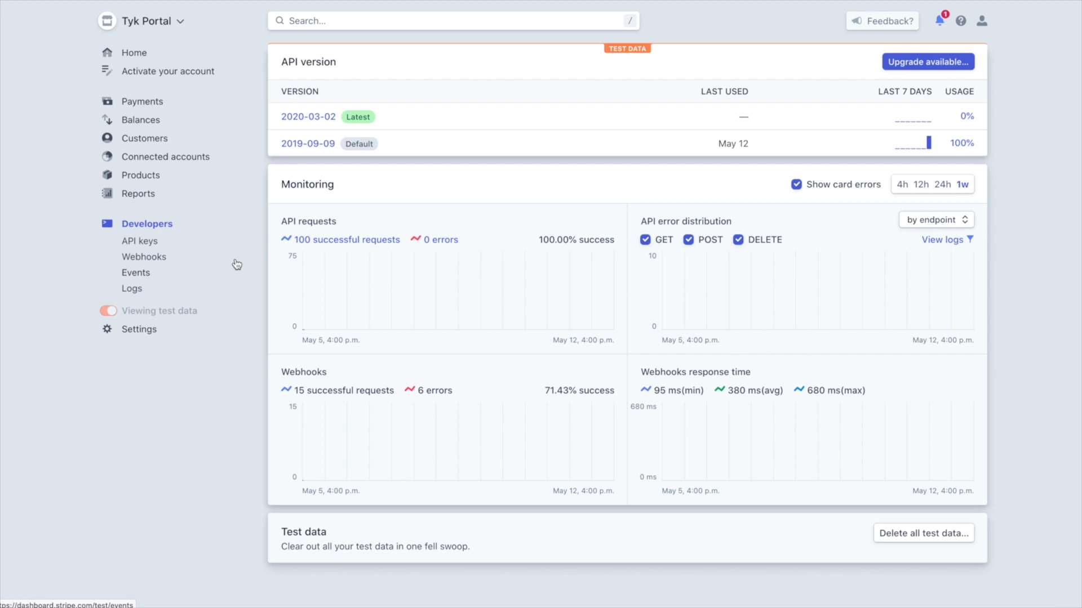
click(144, 257)
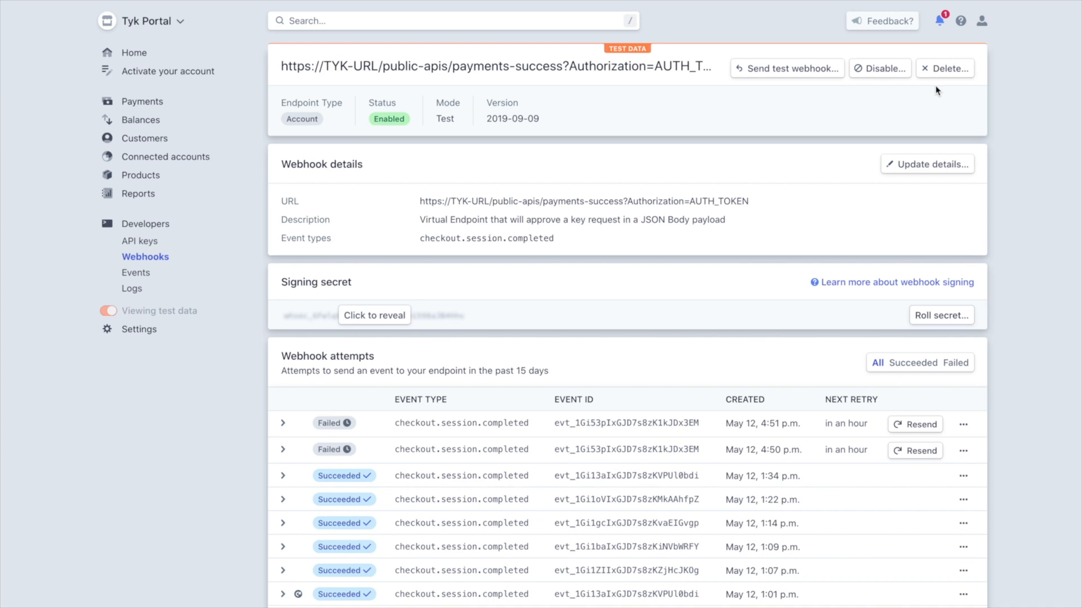
mouse_move(931, 256)
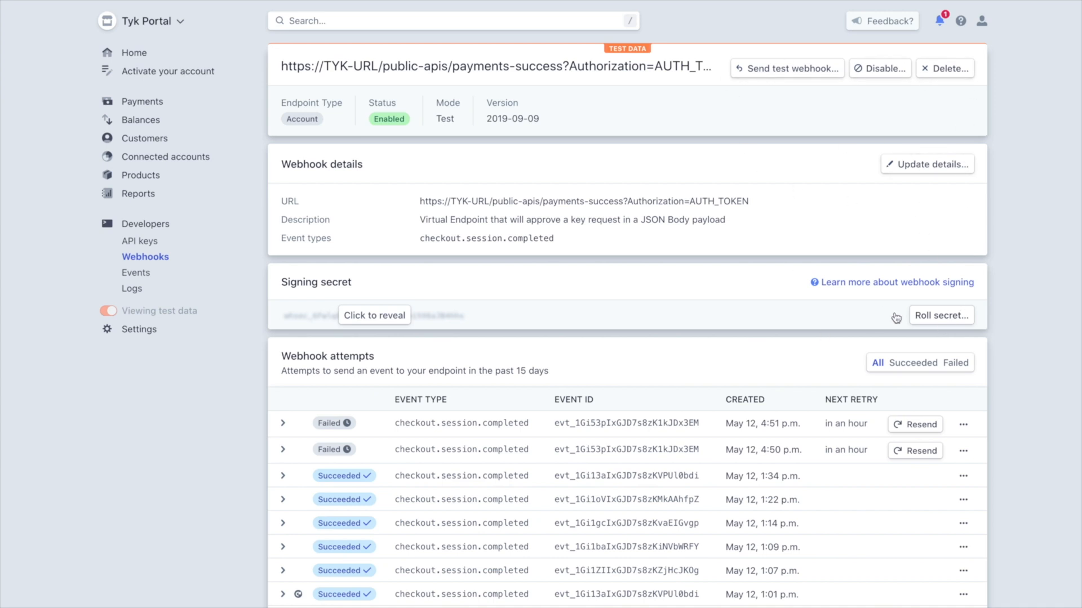
Edit the payments-success webhook endpoint, highlighting the TYK-URL, public-apis/payments path and Authorization token in its URL
click(926, 164)
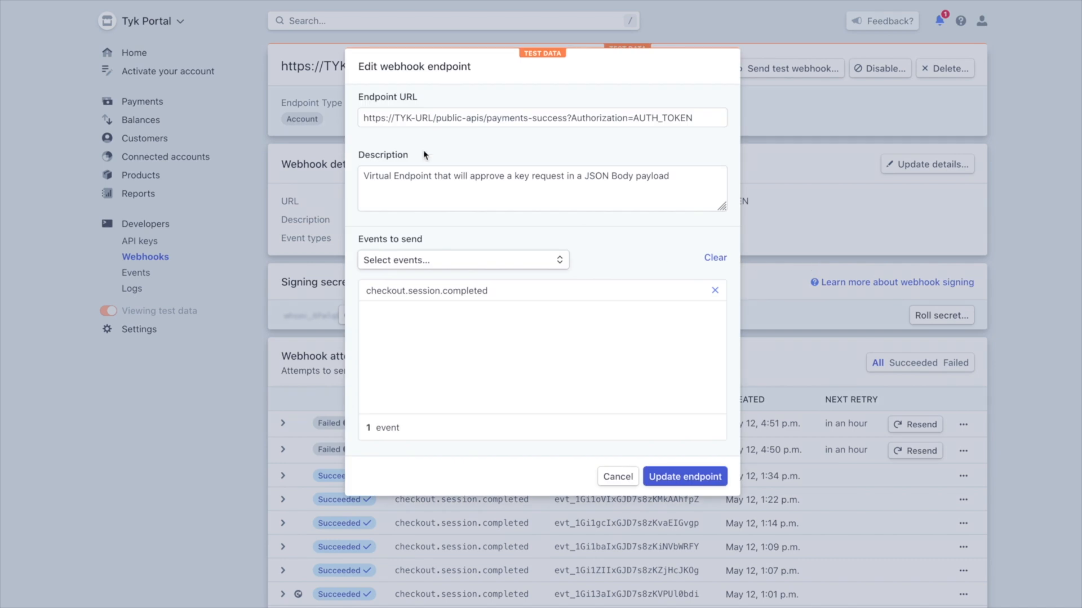
double_click(374, 117)
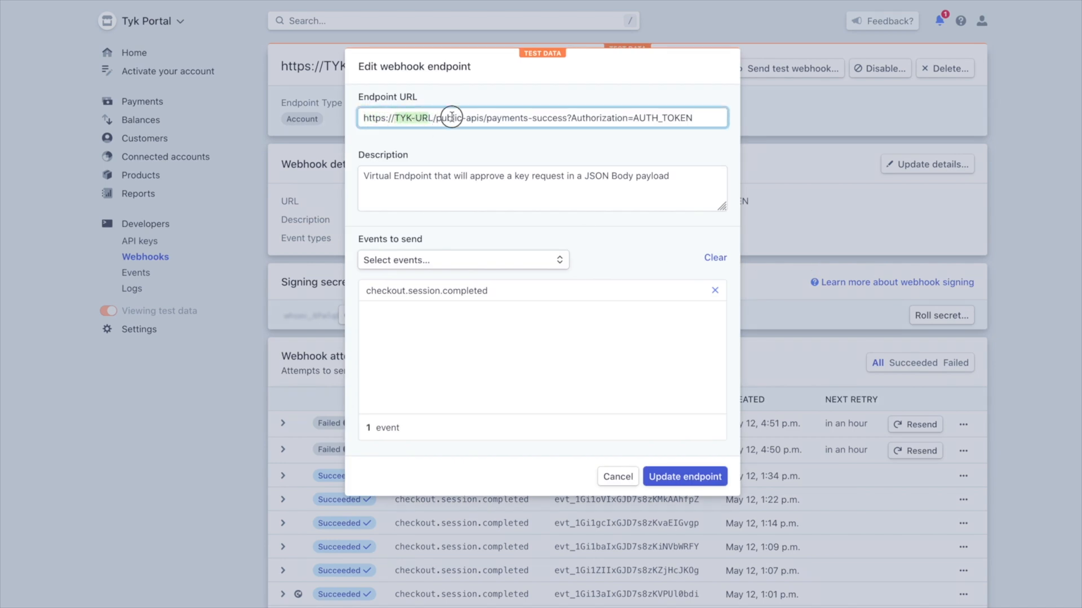
drag(452, 118, 530, 119)
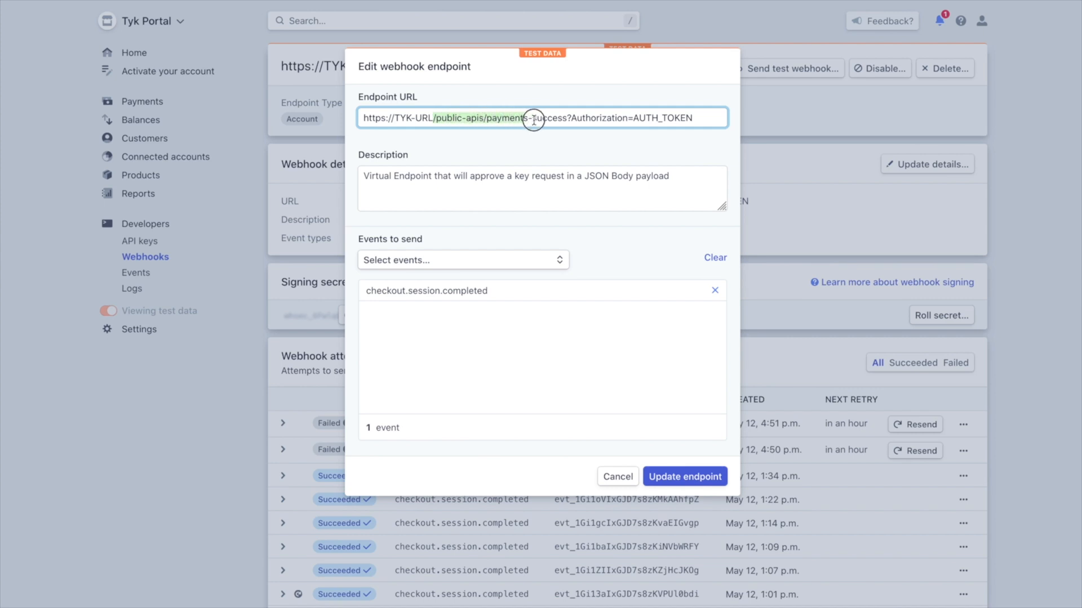
click(578, 119)
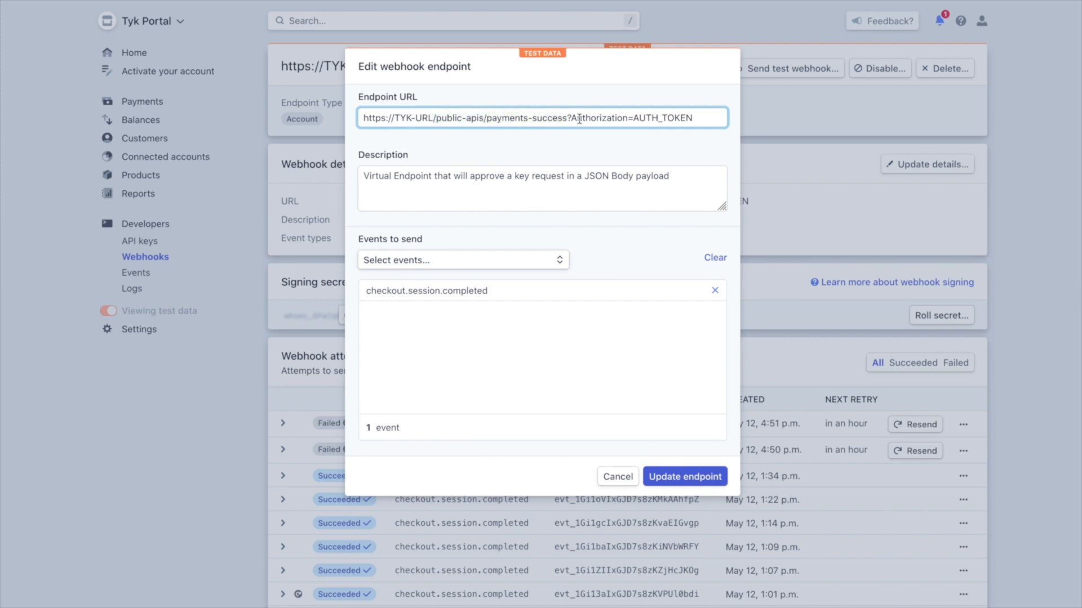
drag(579, 117, 693, 117)
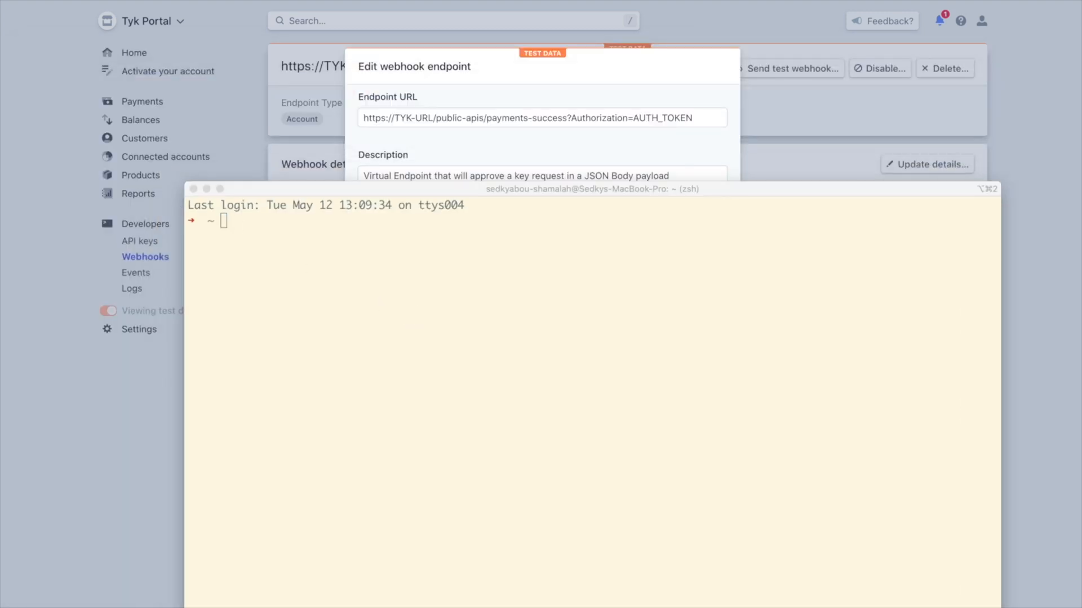
Start an ngrok tunnel with 'ngrok http 8080' forwarding to localhost:8080
text(ngrok)
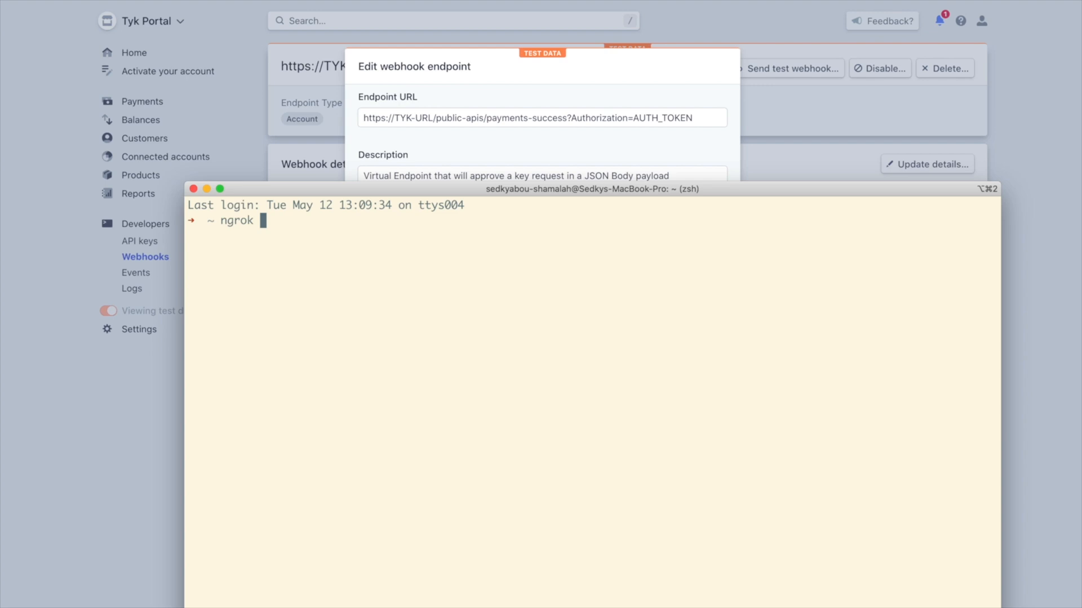
text(http 8080)
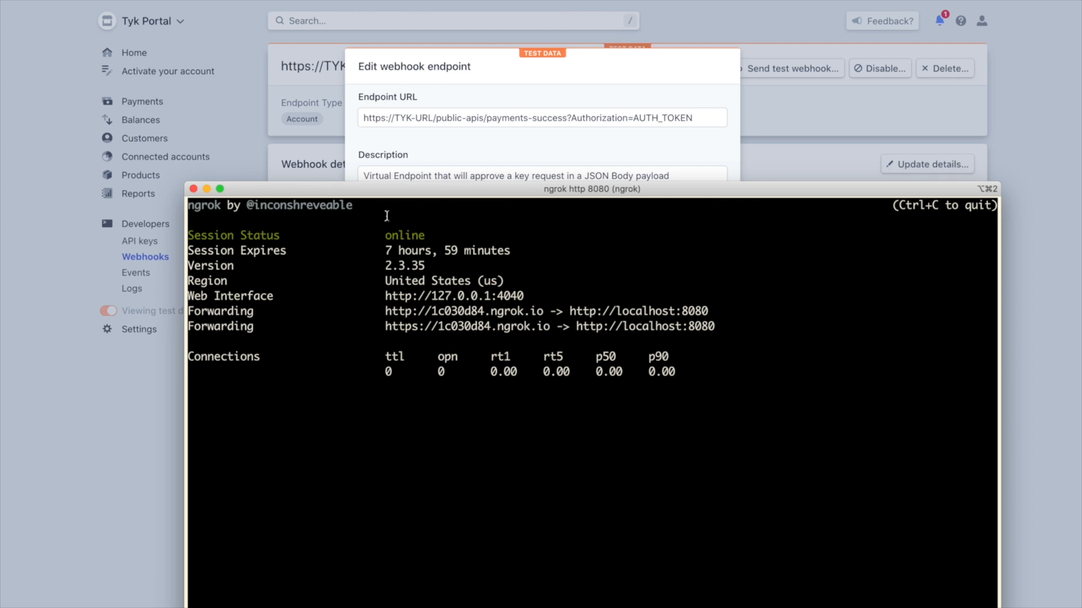
drag(591, 188, 419, 74)
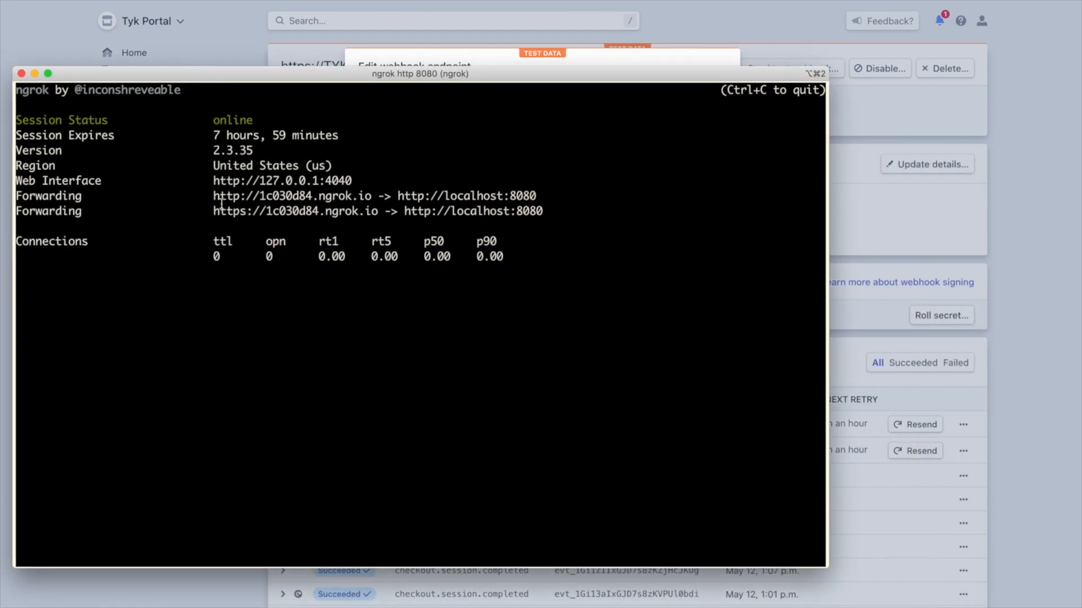
double_click(295, 211)
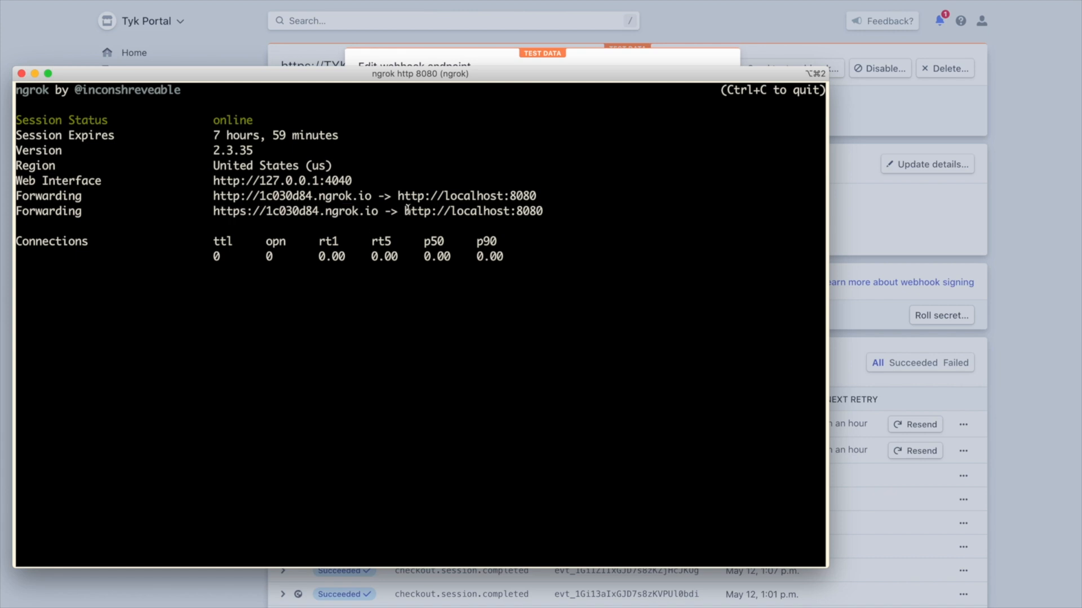
double_click(295, 211)
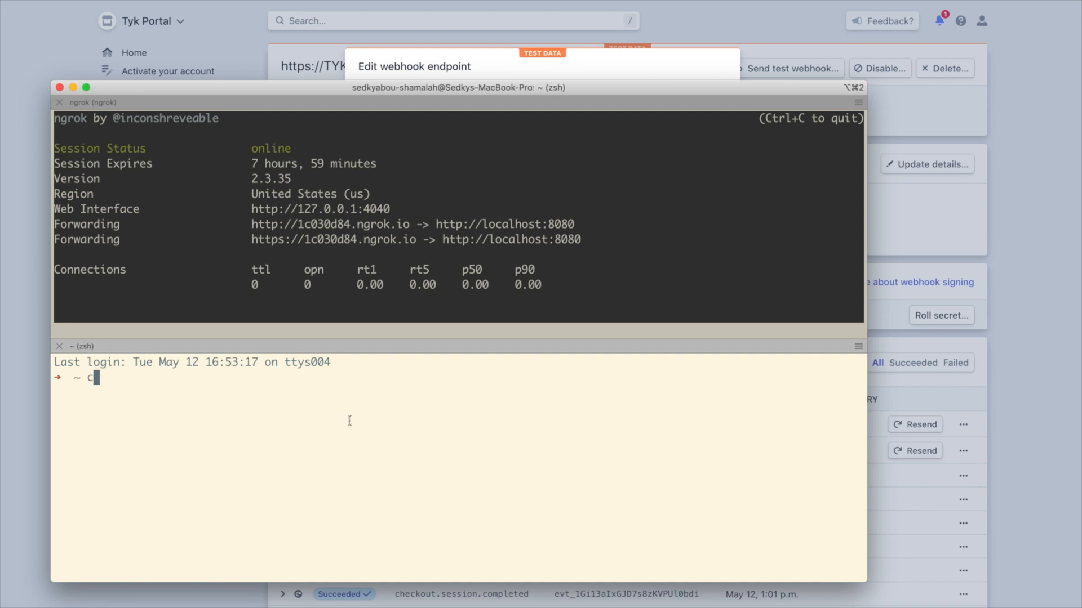
text(url https://1c030d84.ngrok.io/)
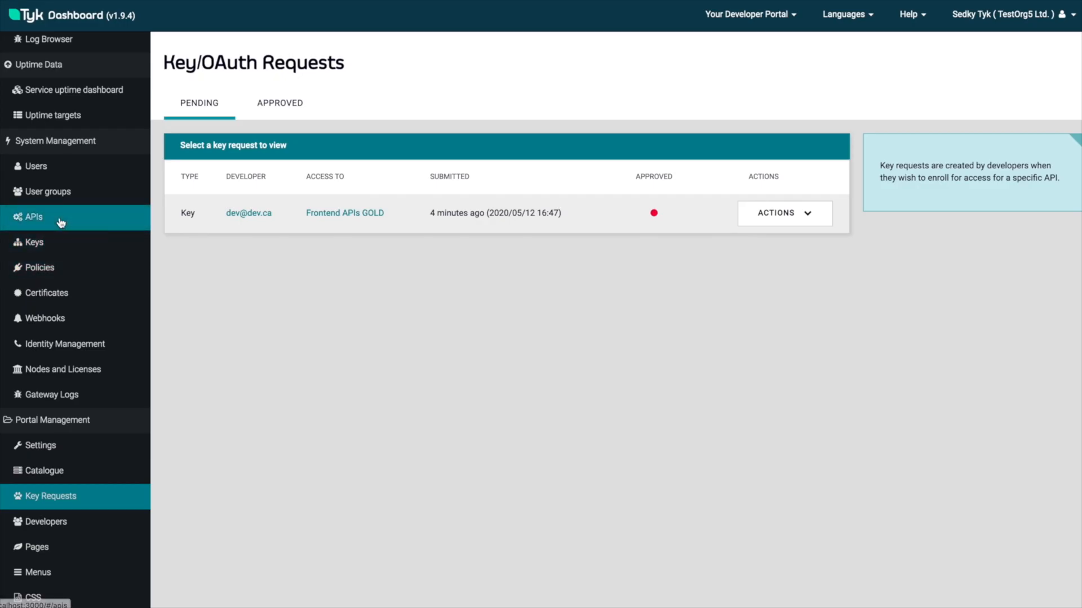
In public-apis, expand the POST success virtual endpoint and review its approveKeyRequest code
click(32, 216)
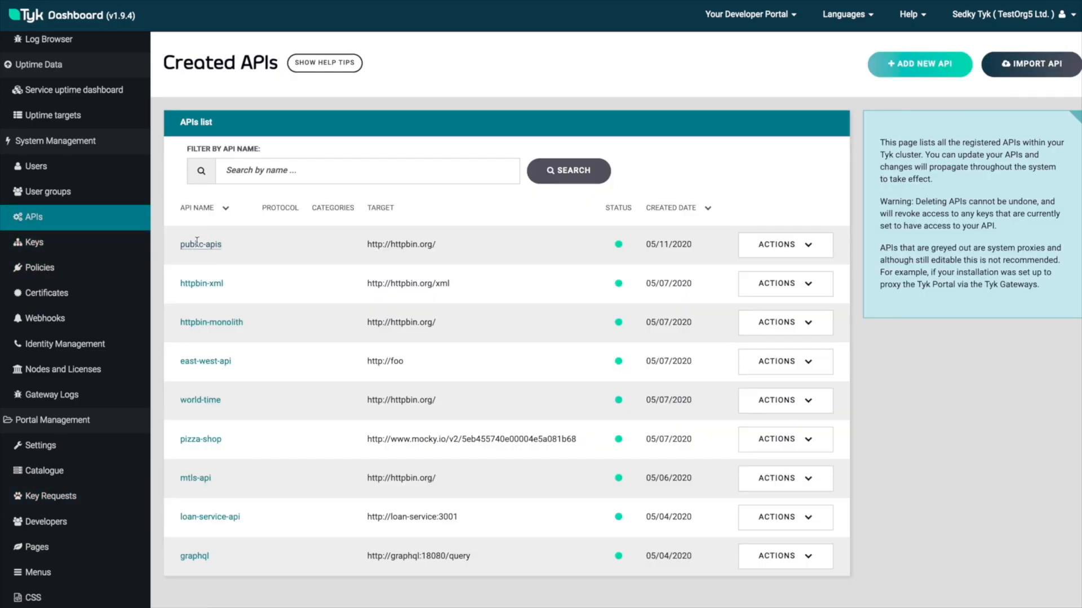
click(200, 244)
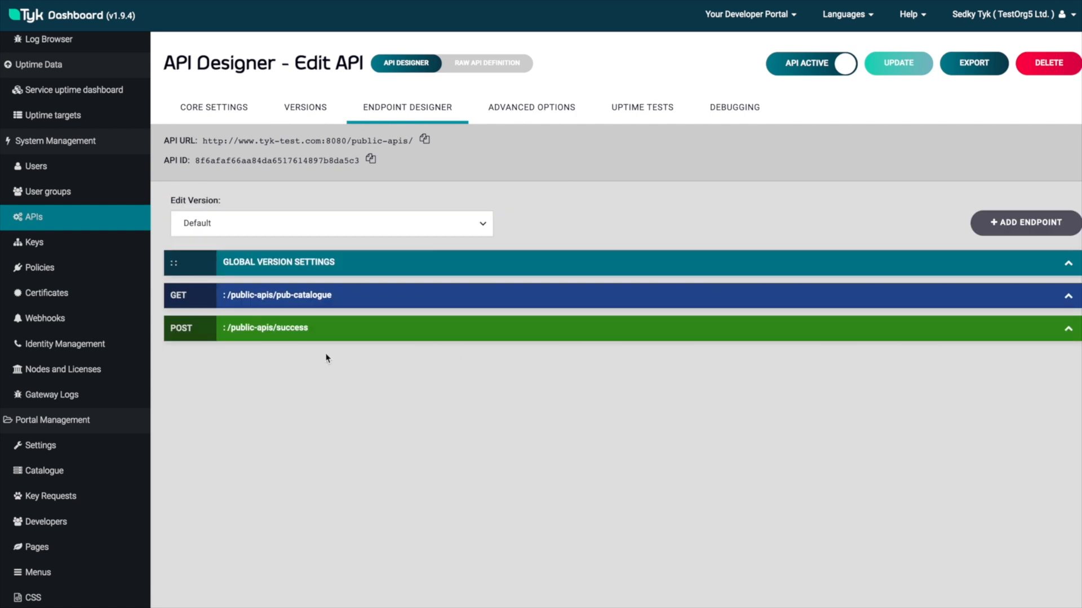
mouse_move(330, 302)
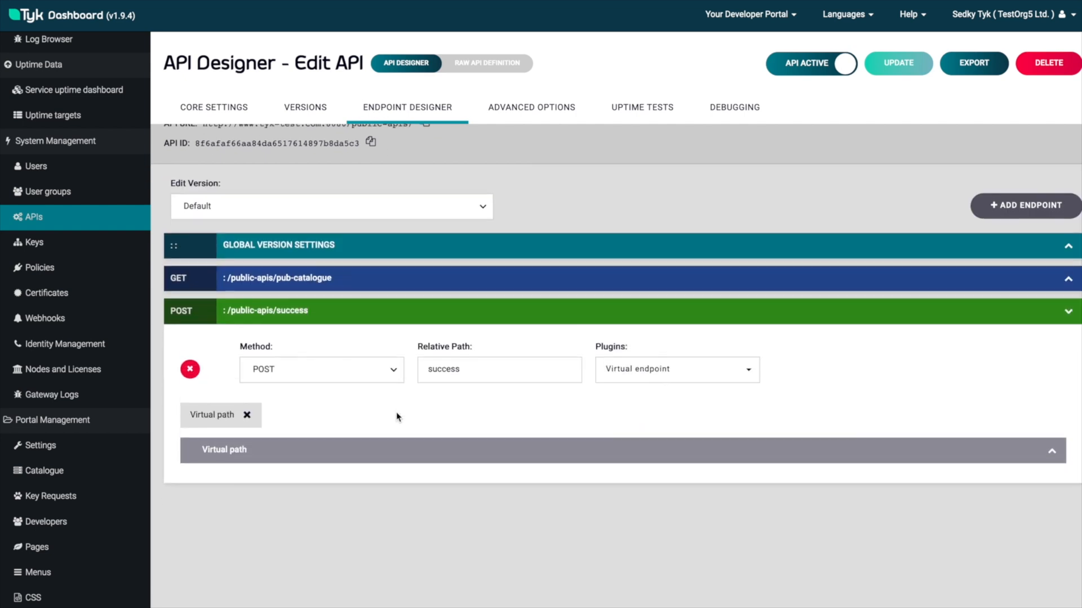
click(223, 450)
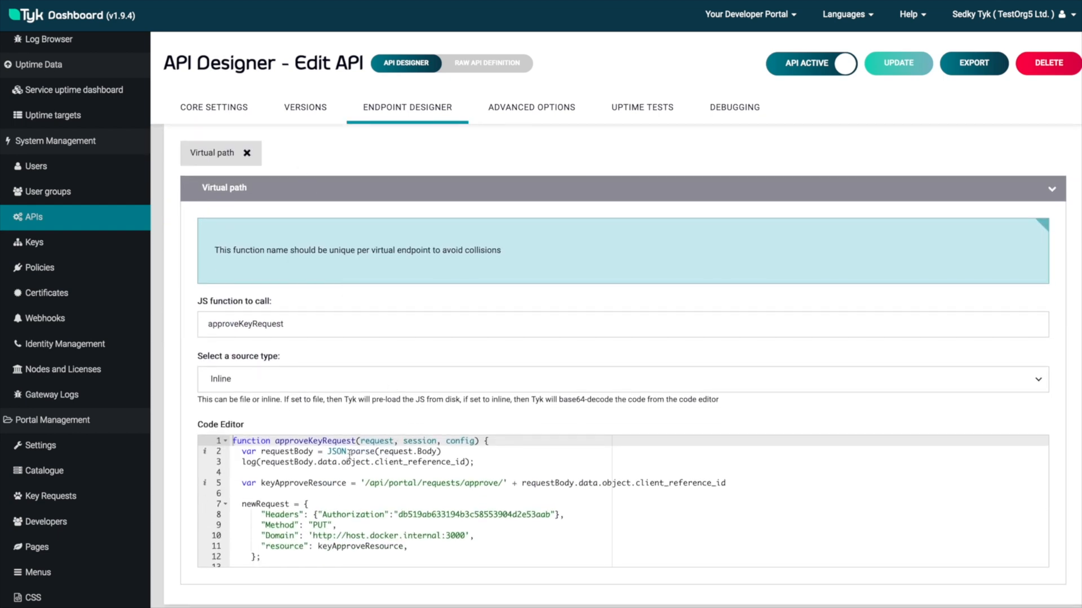
scroll(down, 3)
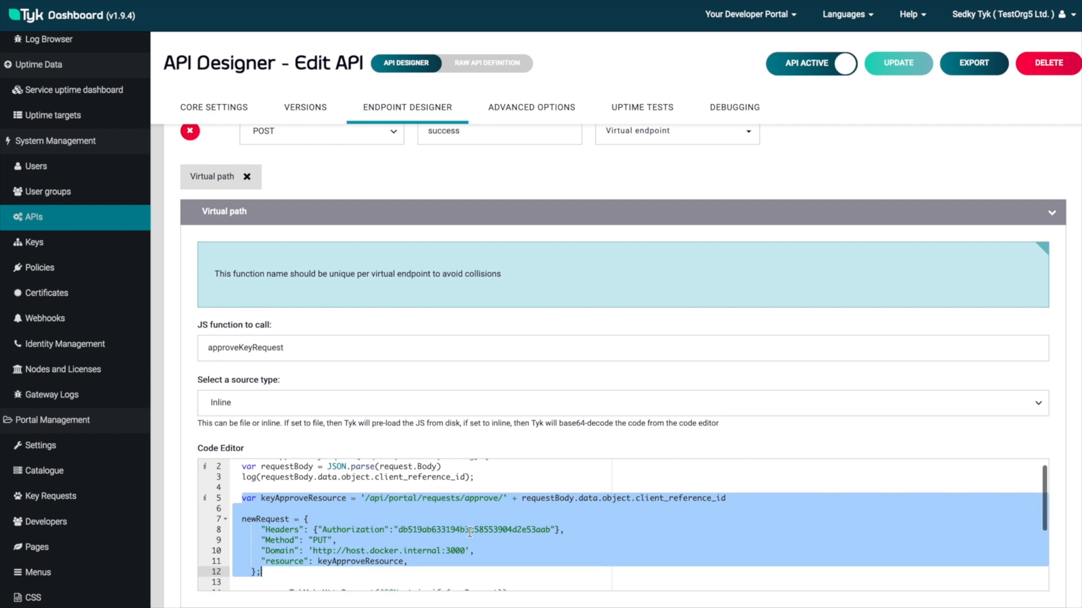
scroll(down, 3)
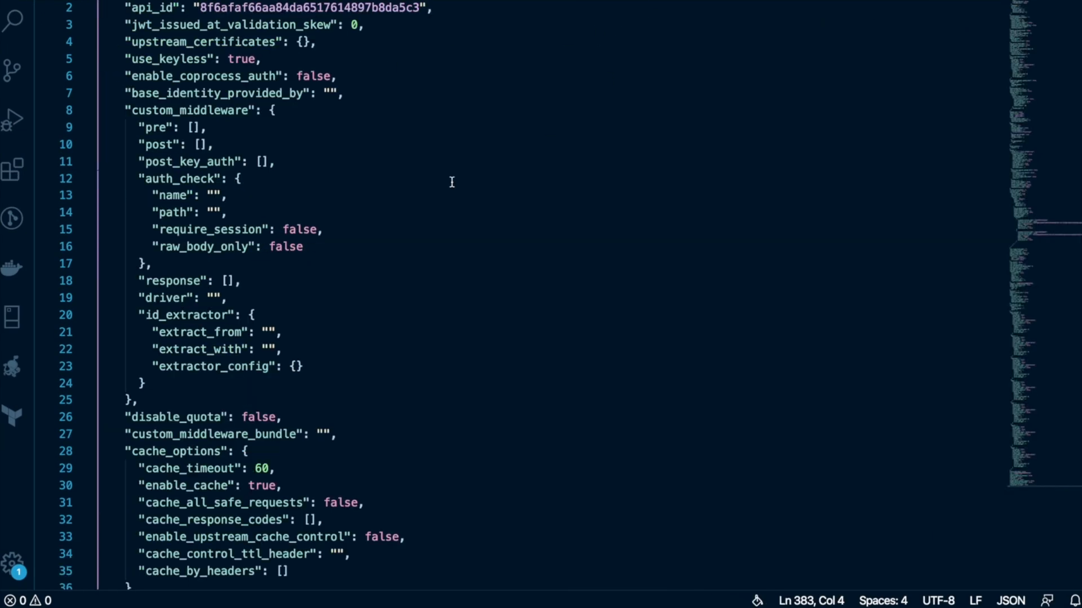
From the APIs list, start and cancel Import API, check public-apis' Endpoint Designer, and select the token placeholder in the webhook URL
scroll(down, 3)
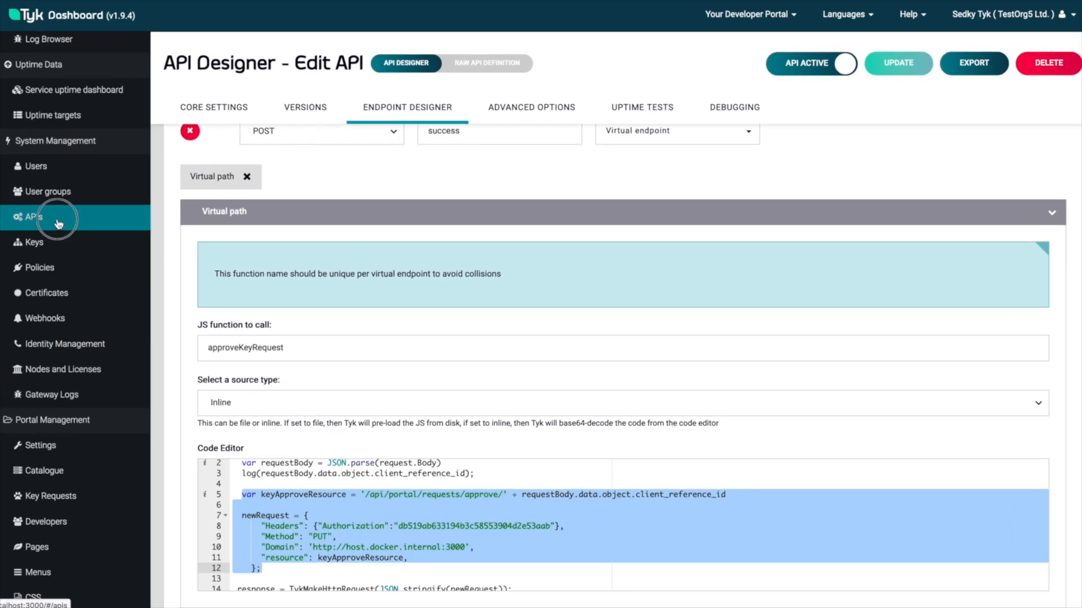
click(31, 217)
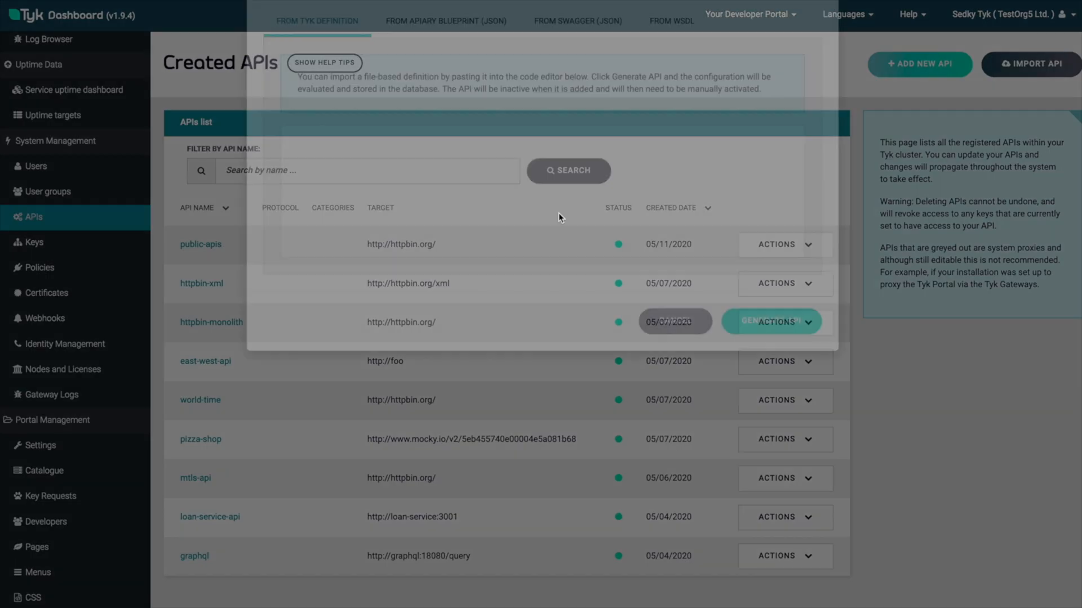
click(1031, 64)
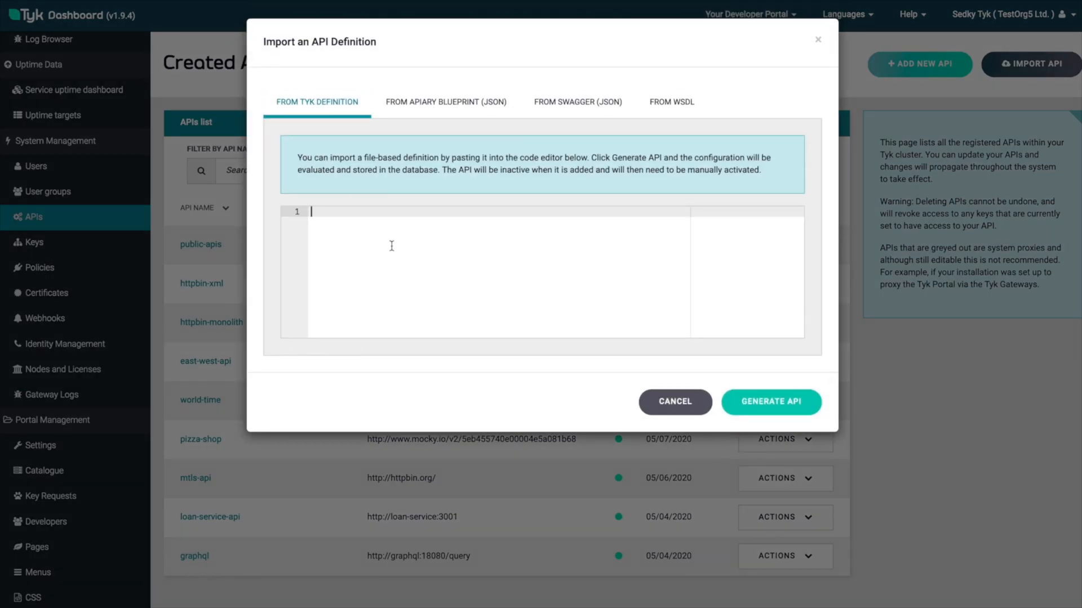
click(770, 401)
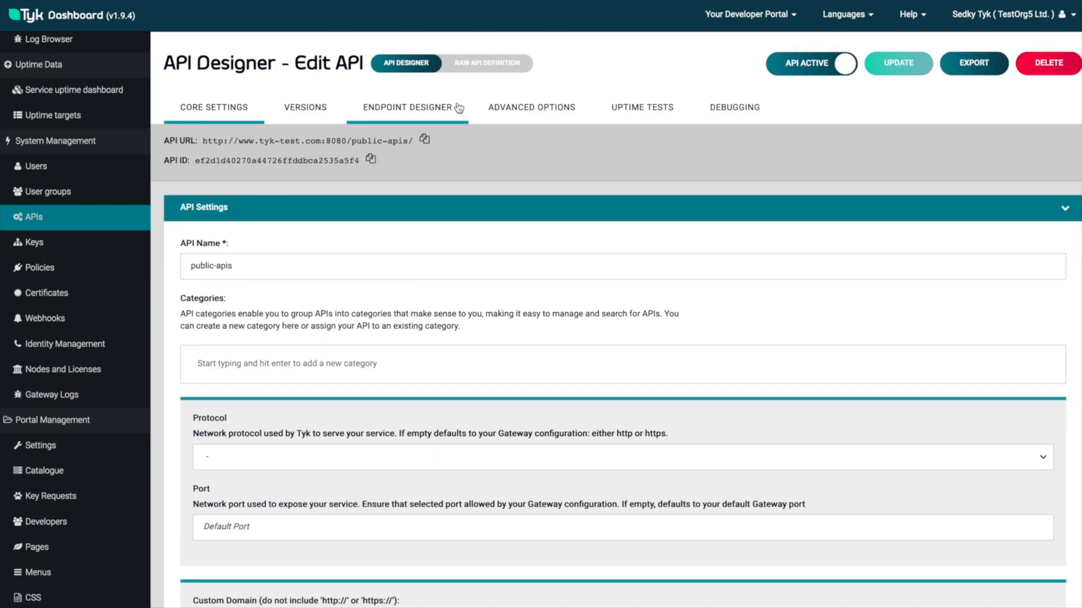
click(406, 107)
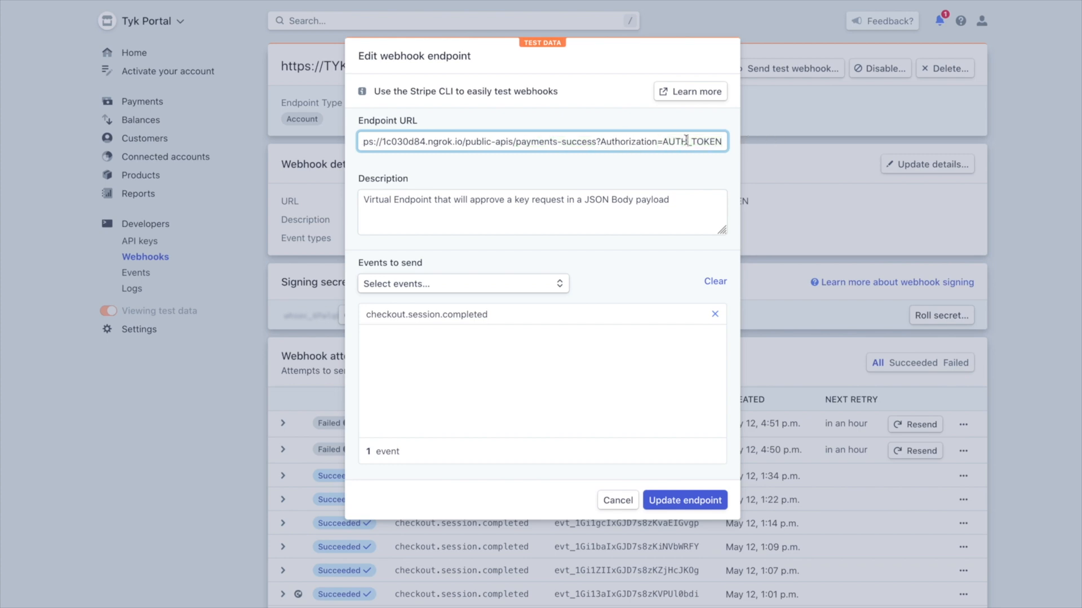
double_click(691, 141)
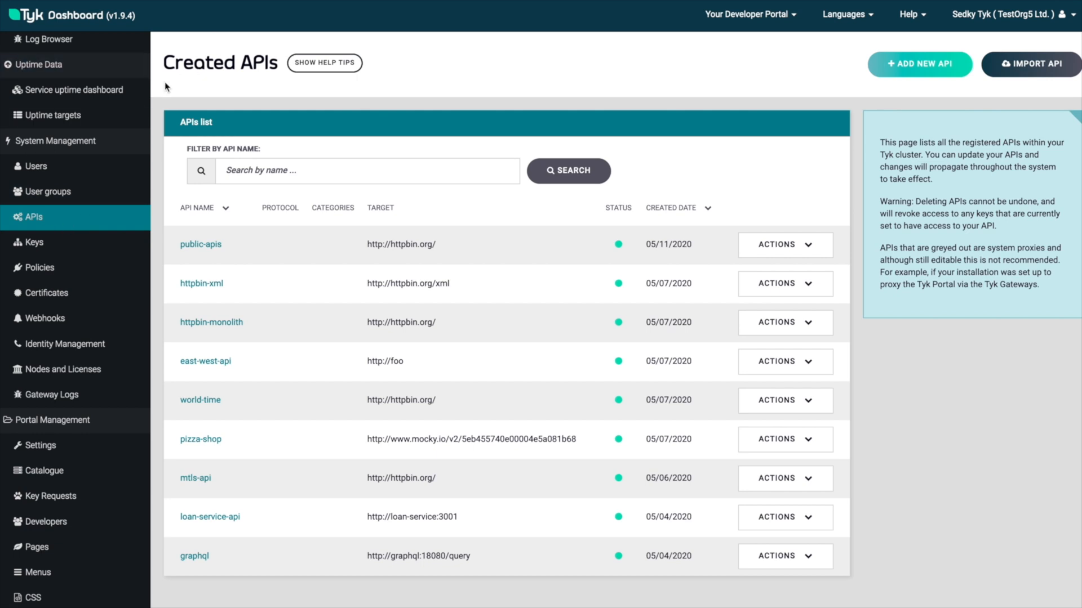
Create a new key with access rule public-apis: Default and copy the generated key
click(30, 243)
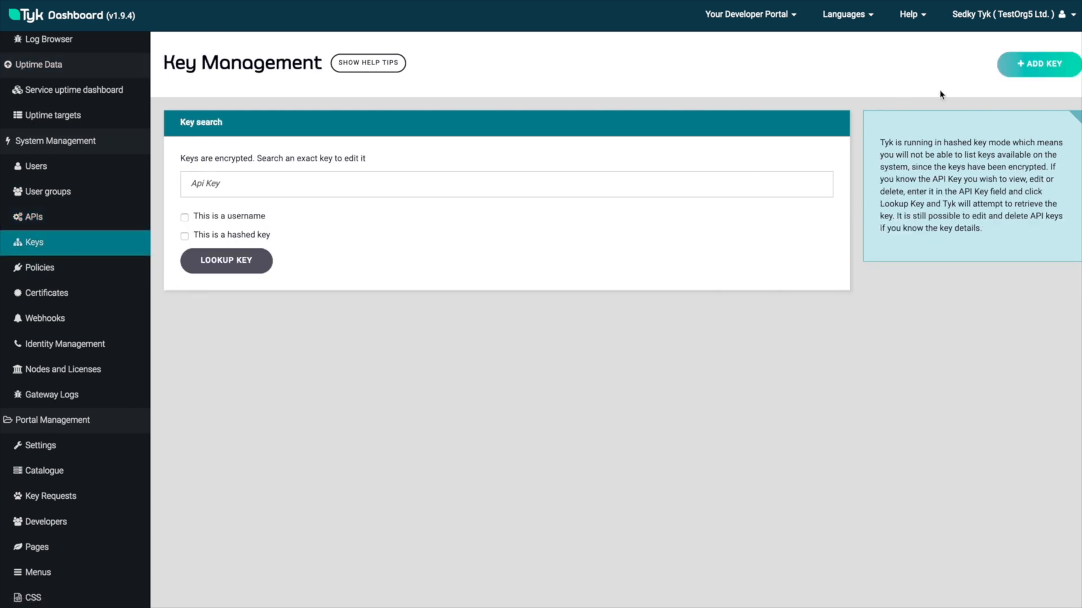
click(1040, 63)
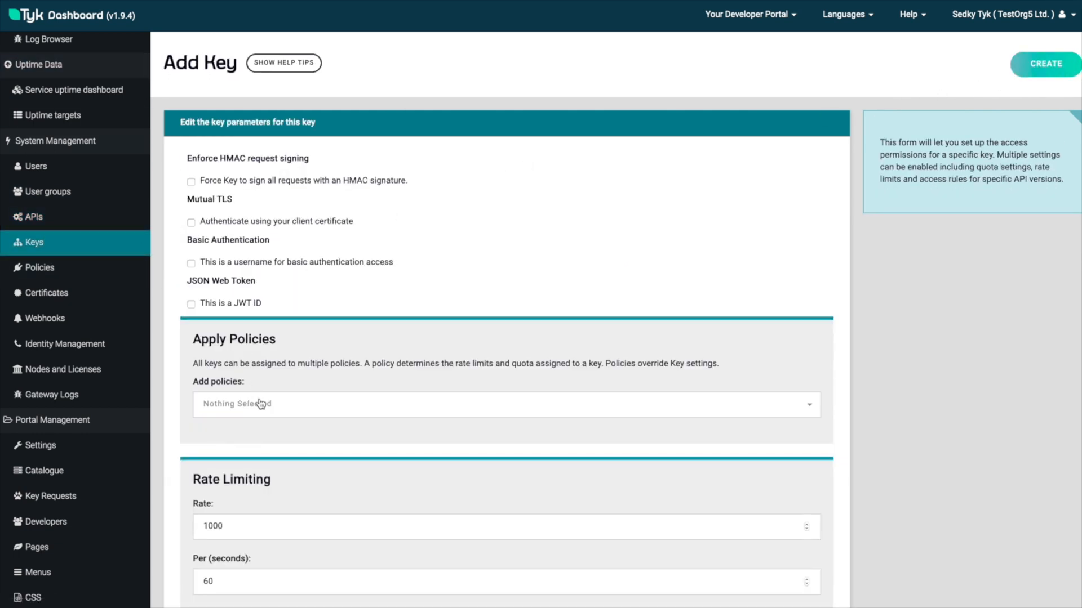
scroll(down, 3)
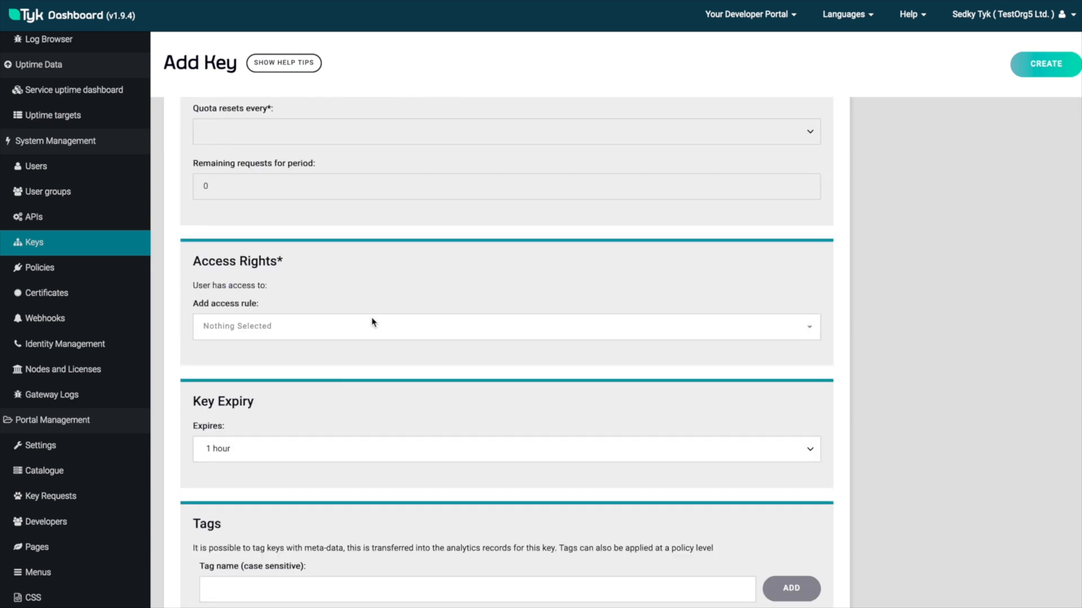
click(506, 326)
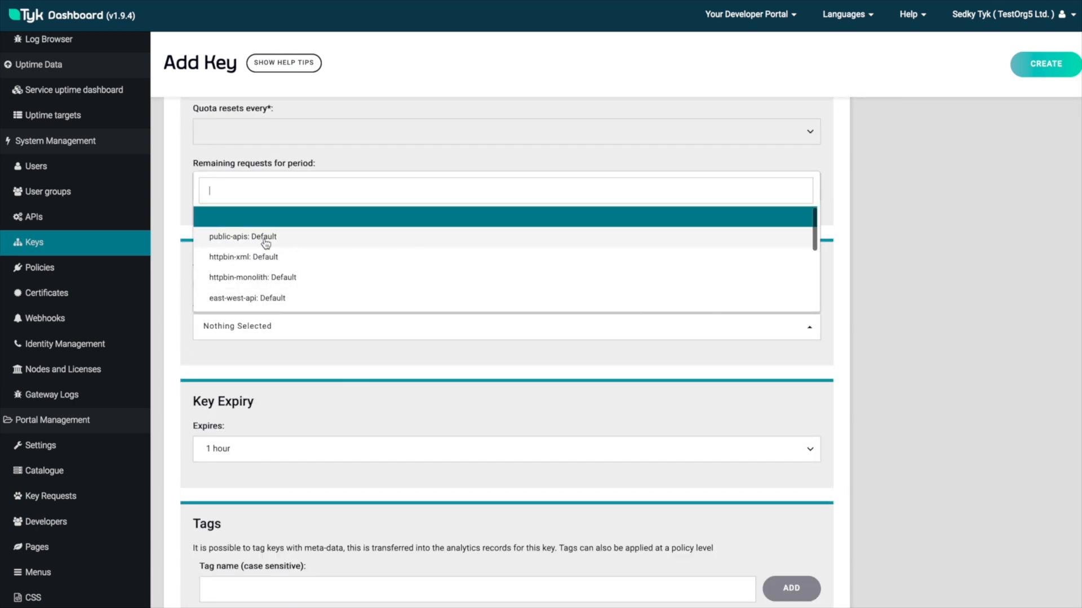
click(243, 236)
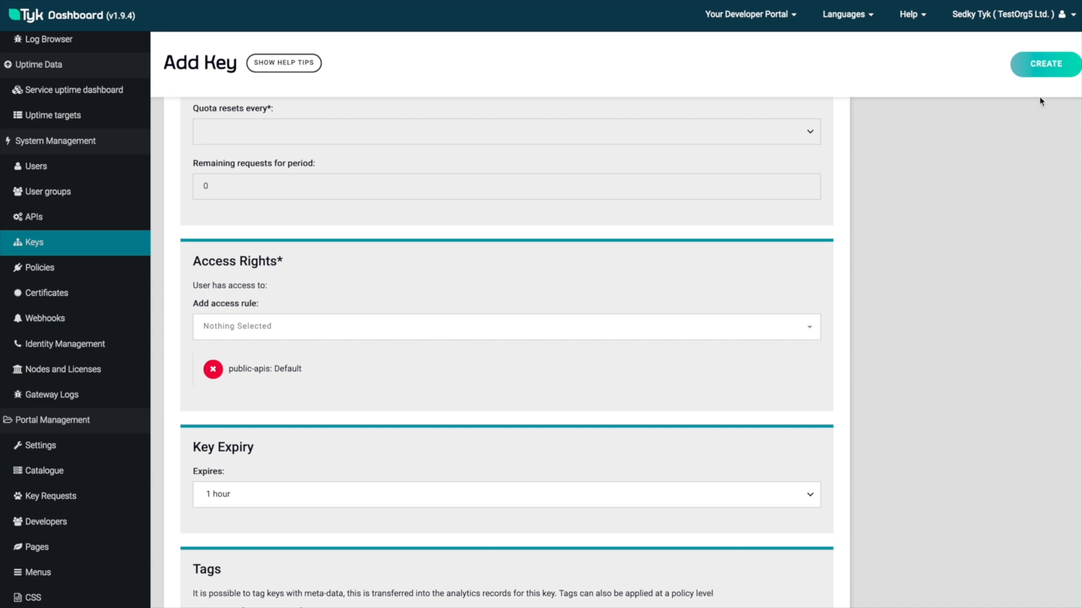
click(1045, 63)
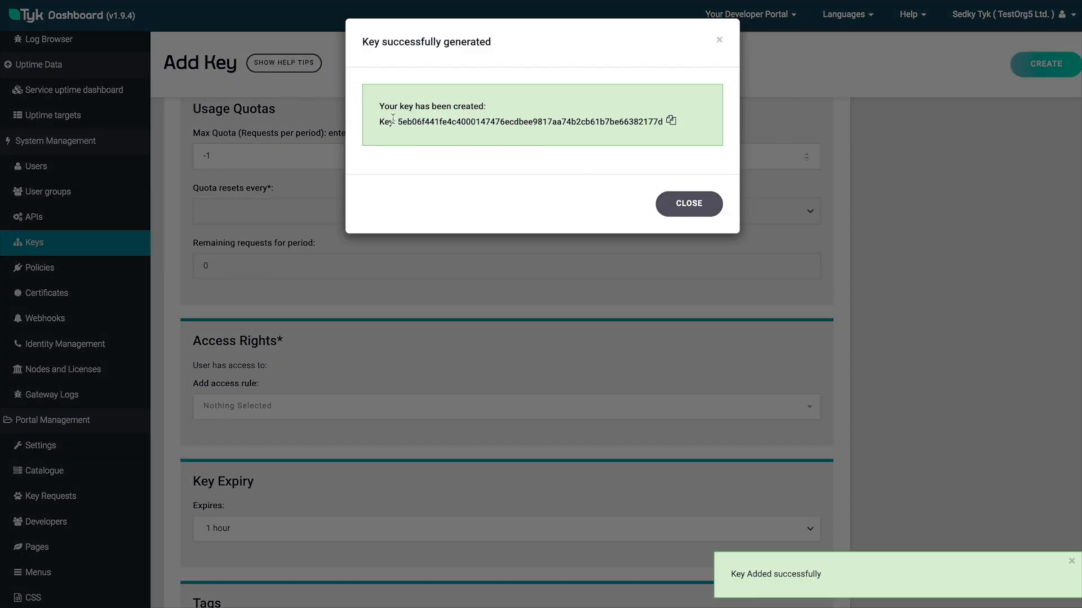
click(669, 120)
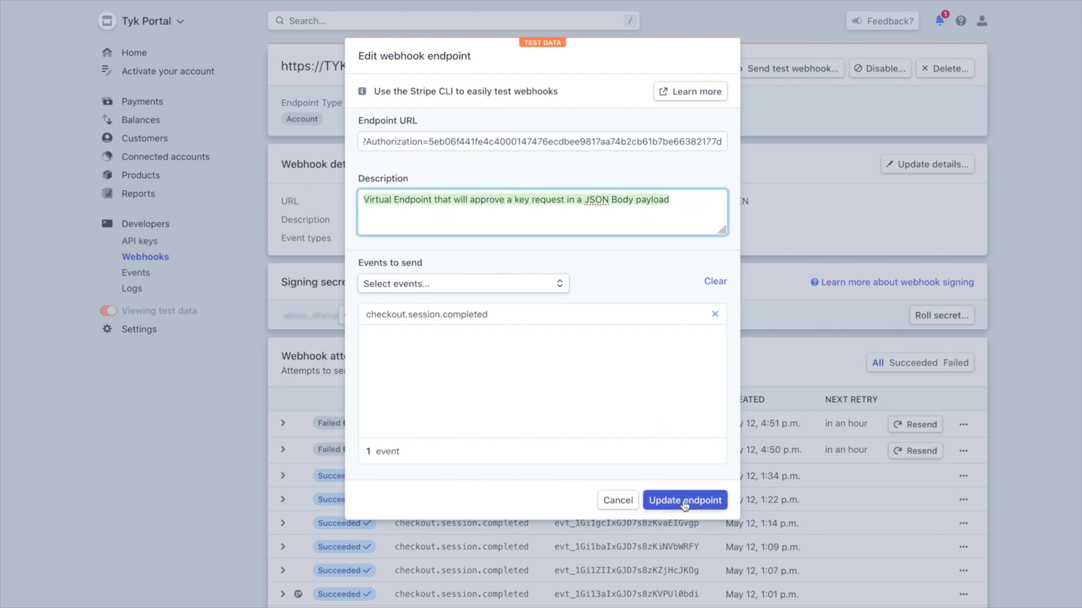
Update the webhook endpoint with the new key as the Authorization value in its URL
click(683, 500)
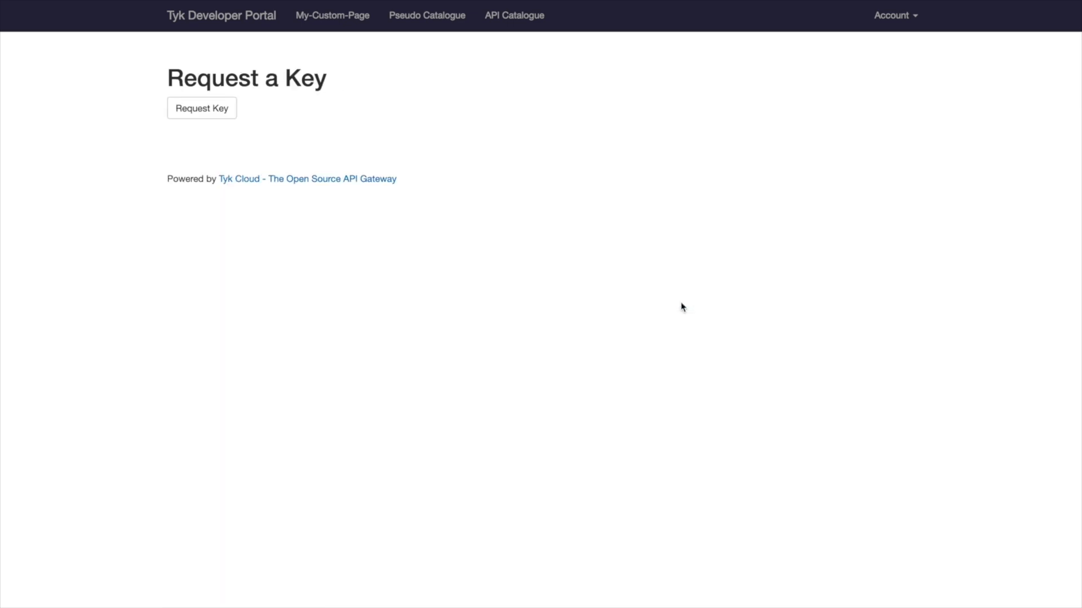
click(202, 108)
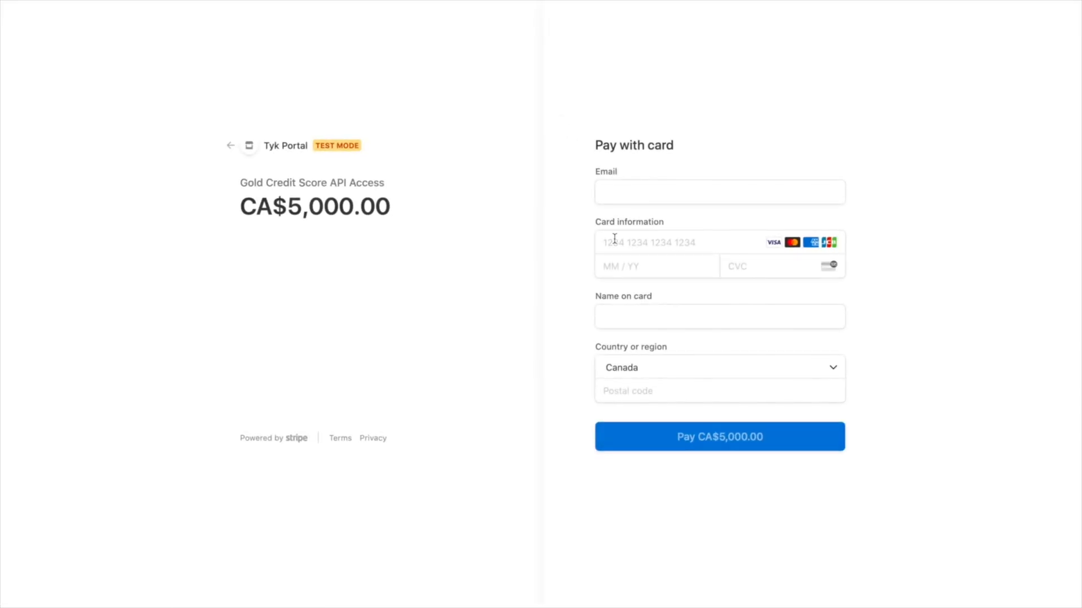
text(dont@me.c)
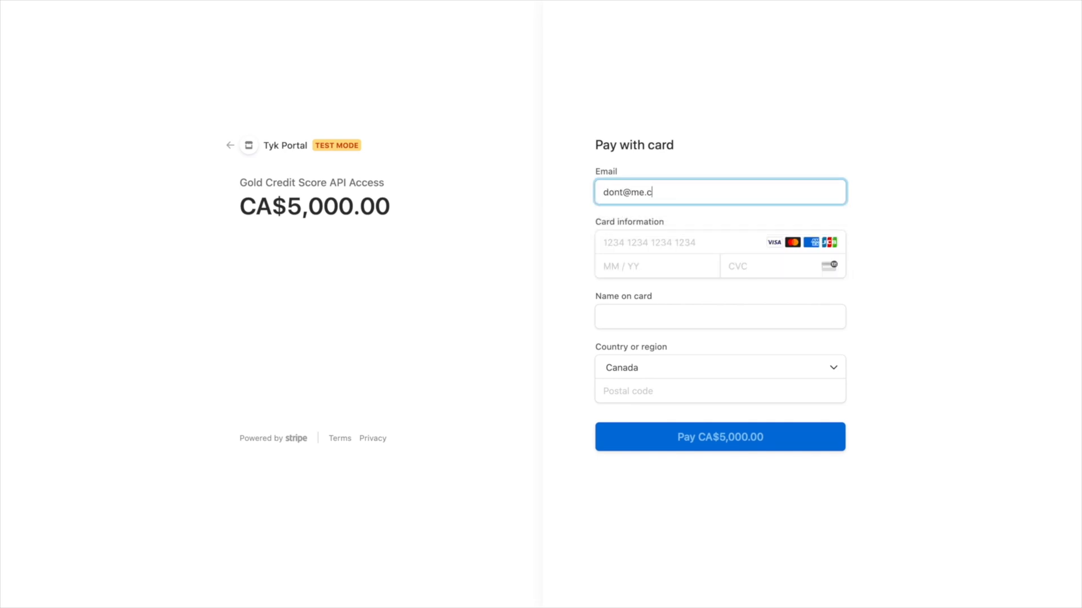
text(4242 4242 4242 4242)
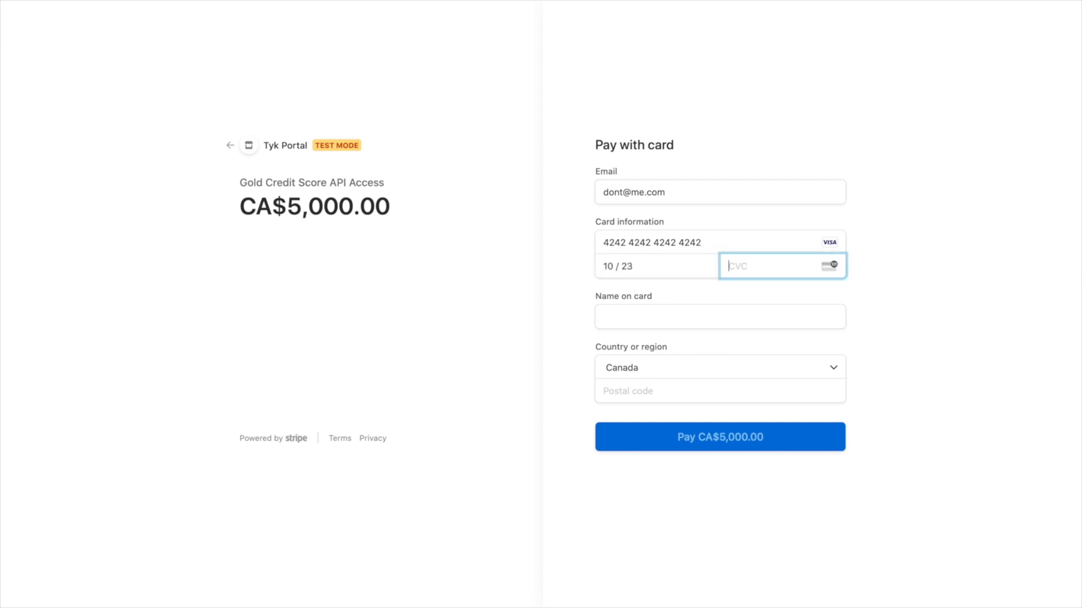
text(sedky @)
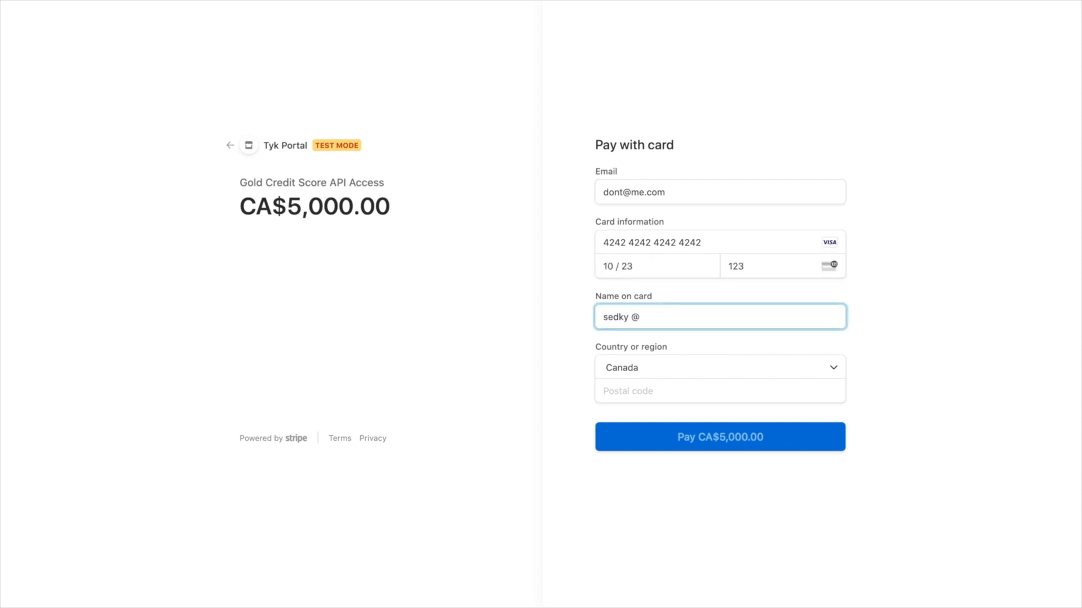
text(N6H 5)
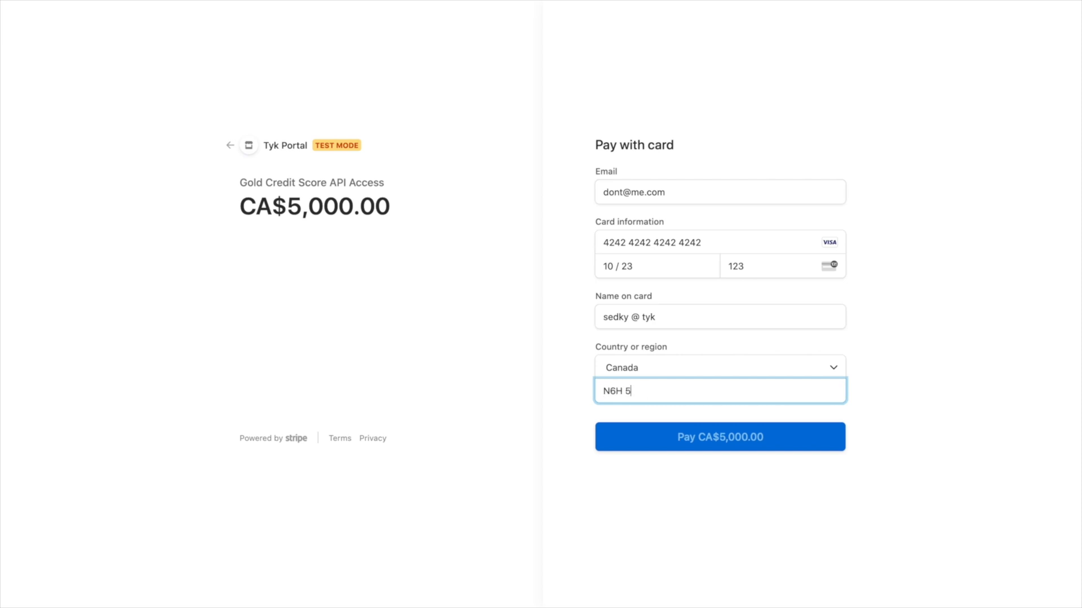
click(719, 437)
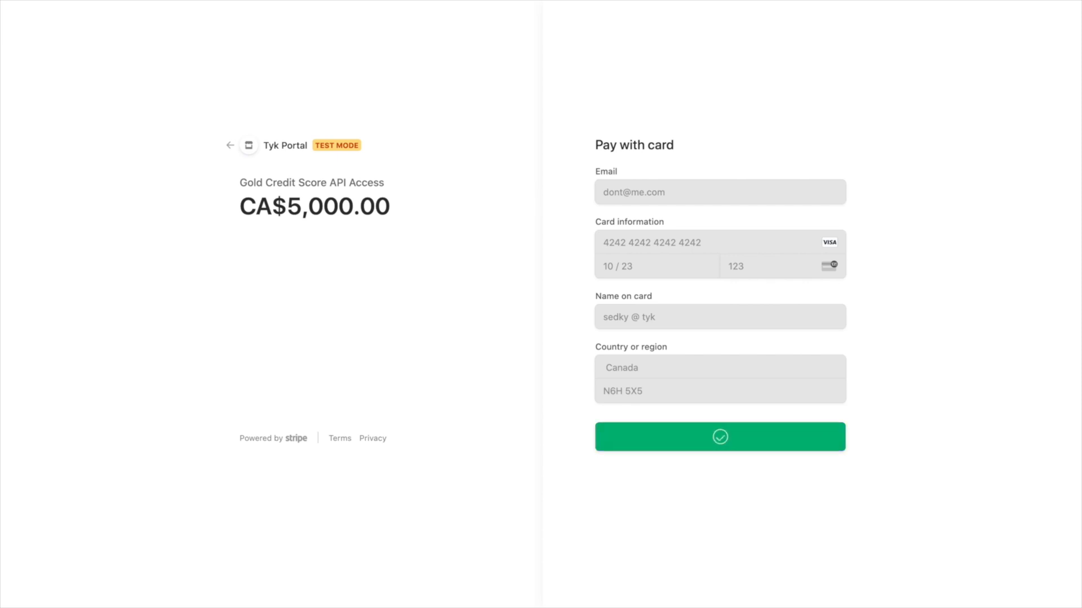
click(720, 437)
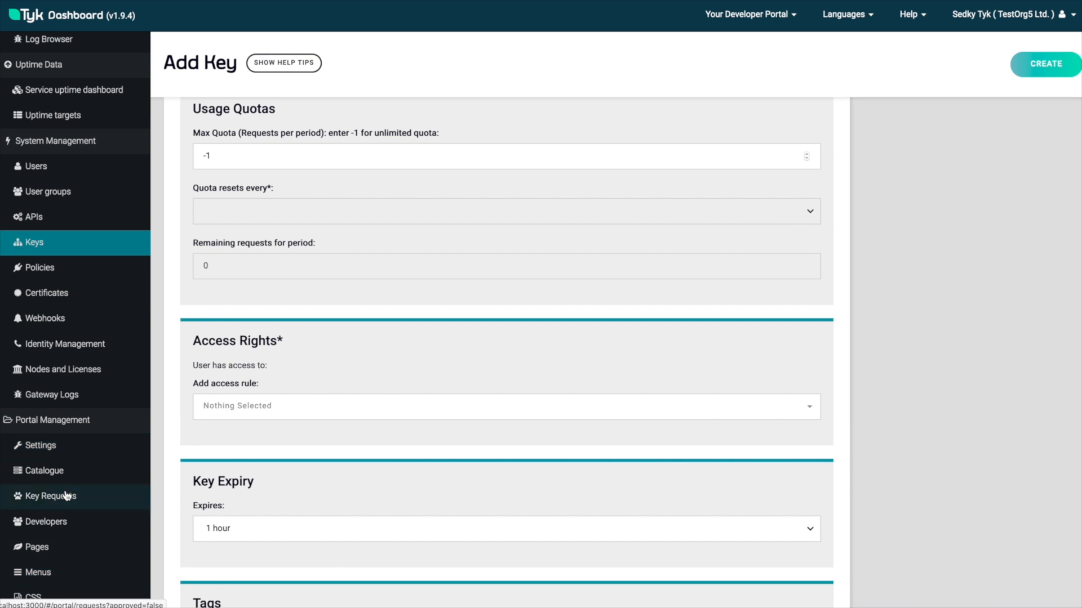
Show the Approved key requests list with the new Frontend APIs GOLD request
click(48, 496)
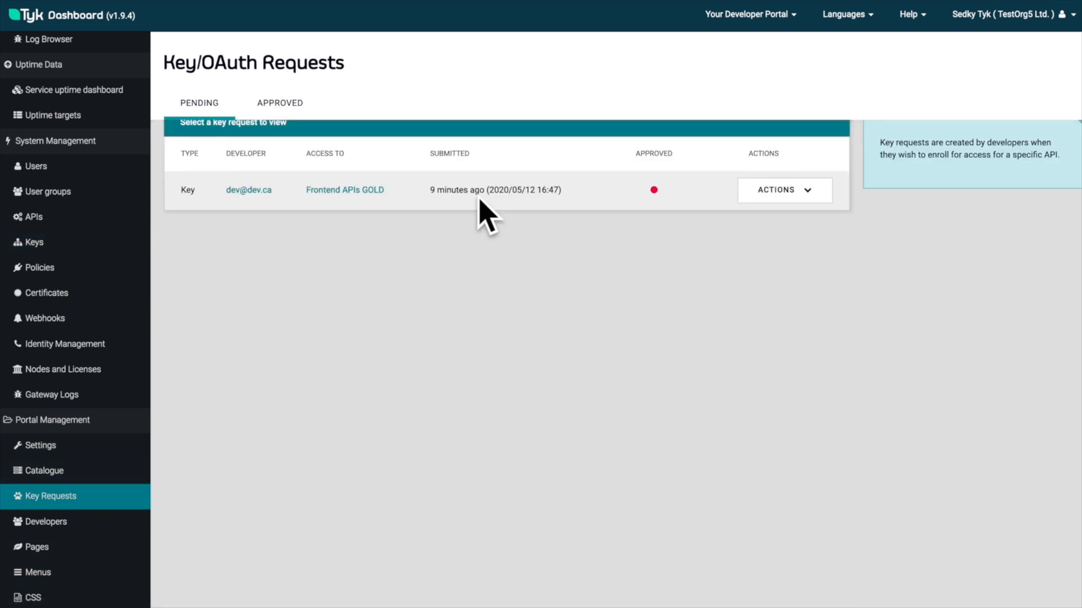
click(279, 102)
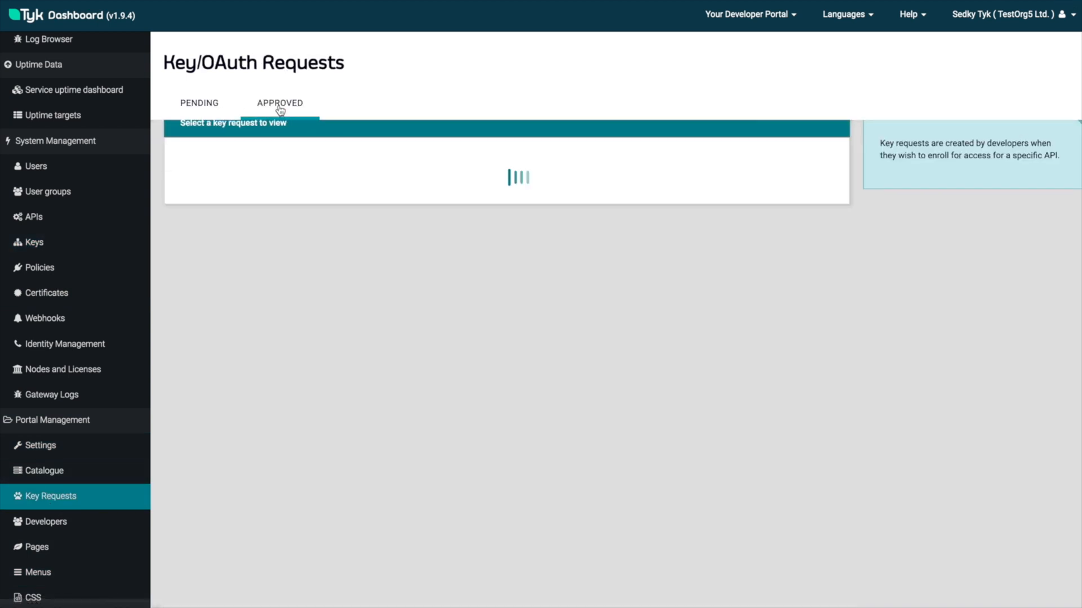
click(279, 103)
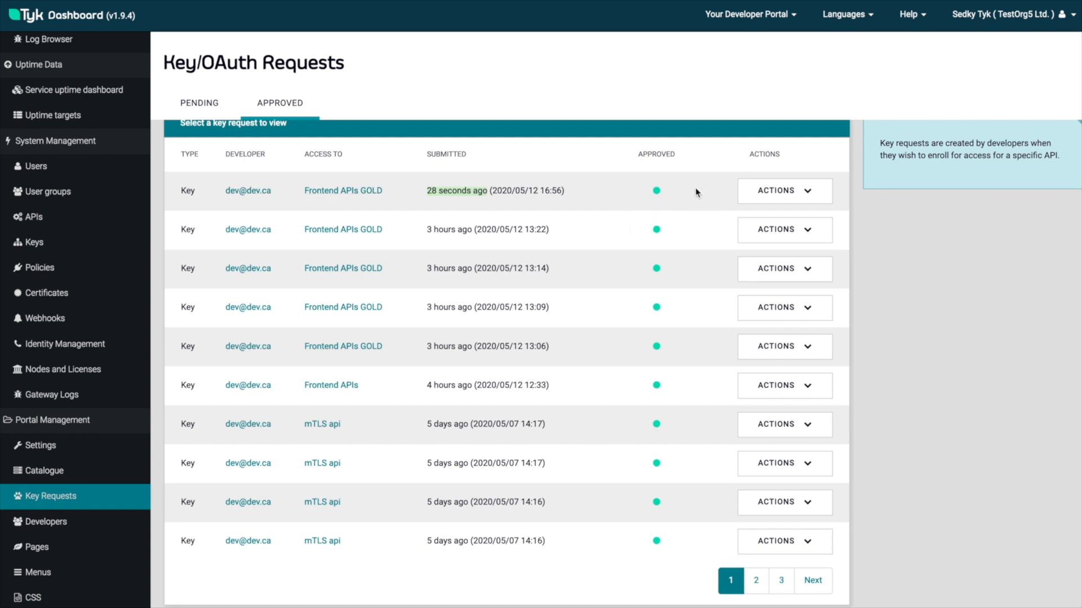
mouse_move(707, 198)
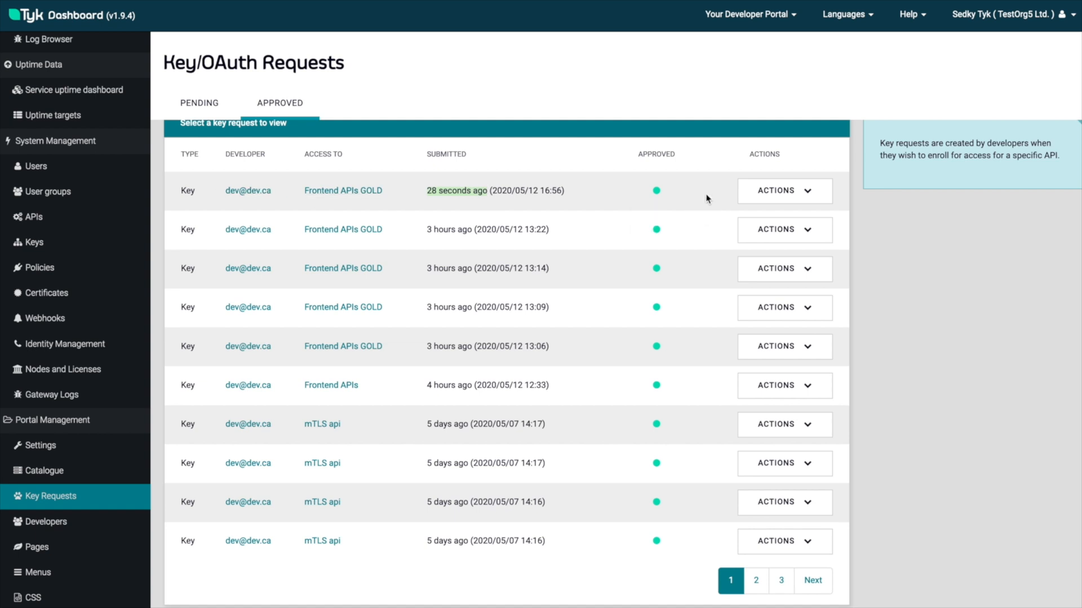